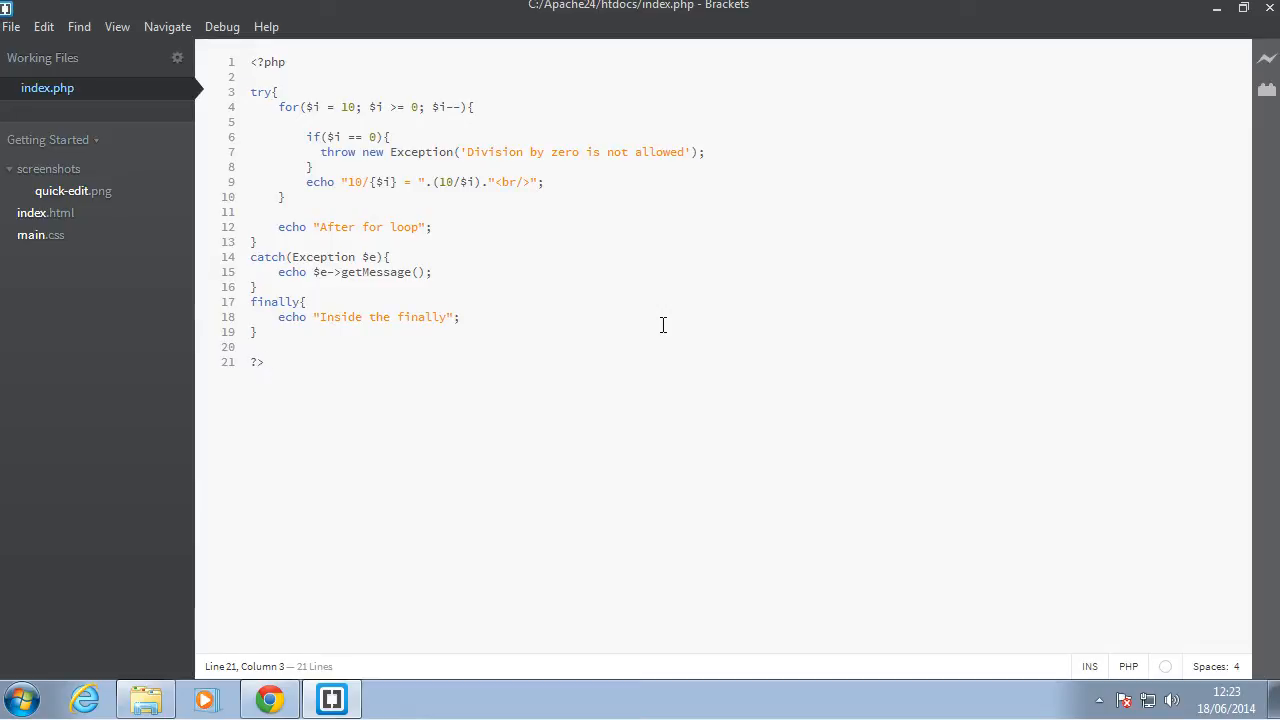
Select the try/catch/finally block spanning lines 3 through 19.
{"action": "left_click", "coordinate": [255, 331]}
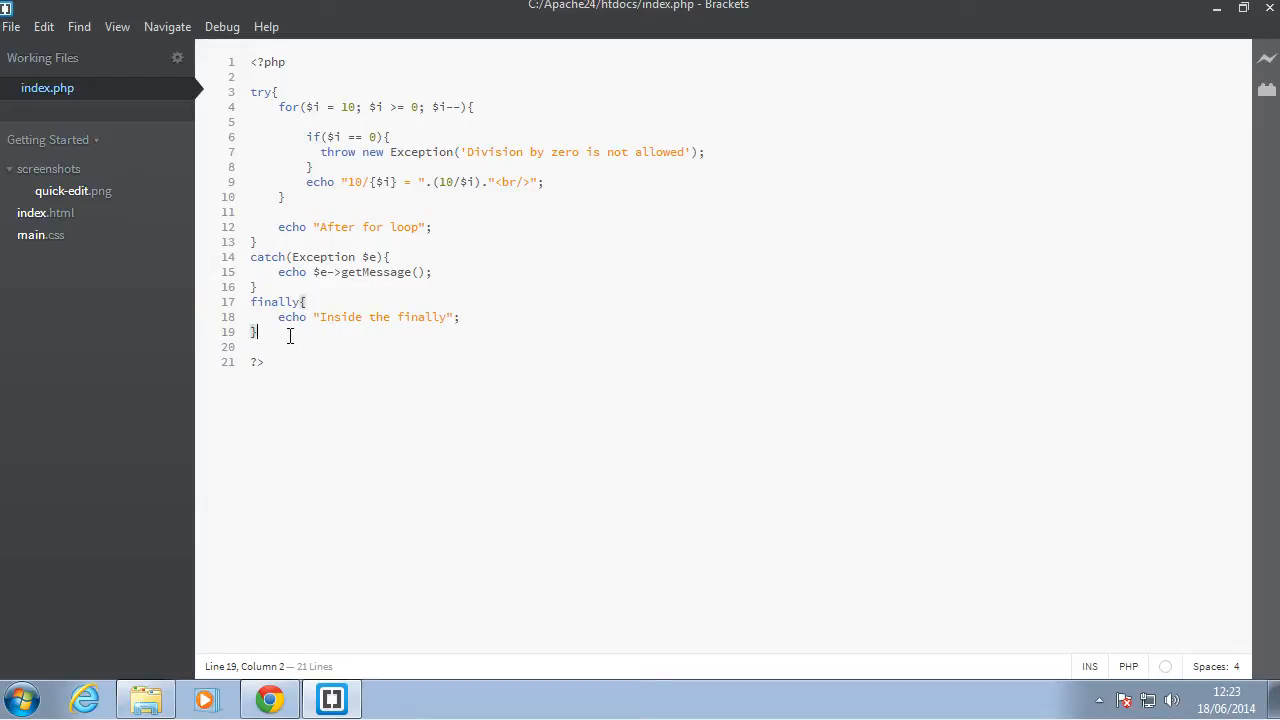
{"action": "left_click_drag", "start_coordinate": [255, 331], "coordinate": [251, 91]}
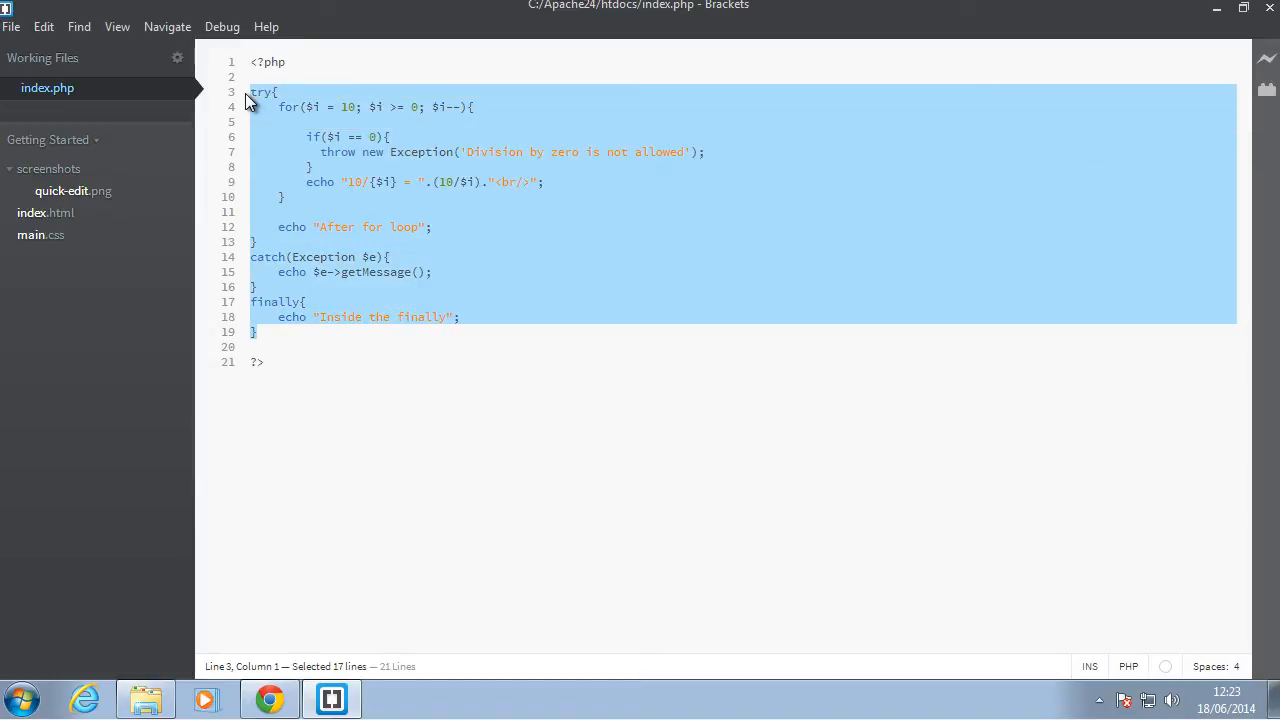
Delete the selected block and declare $randomNumber = 4.
{"action": "key", "text": "Delete"}
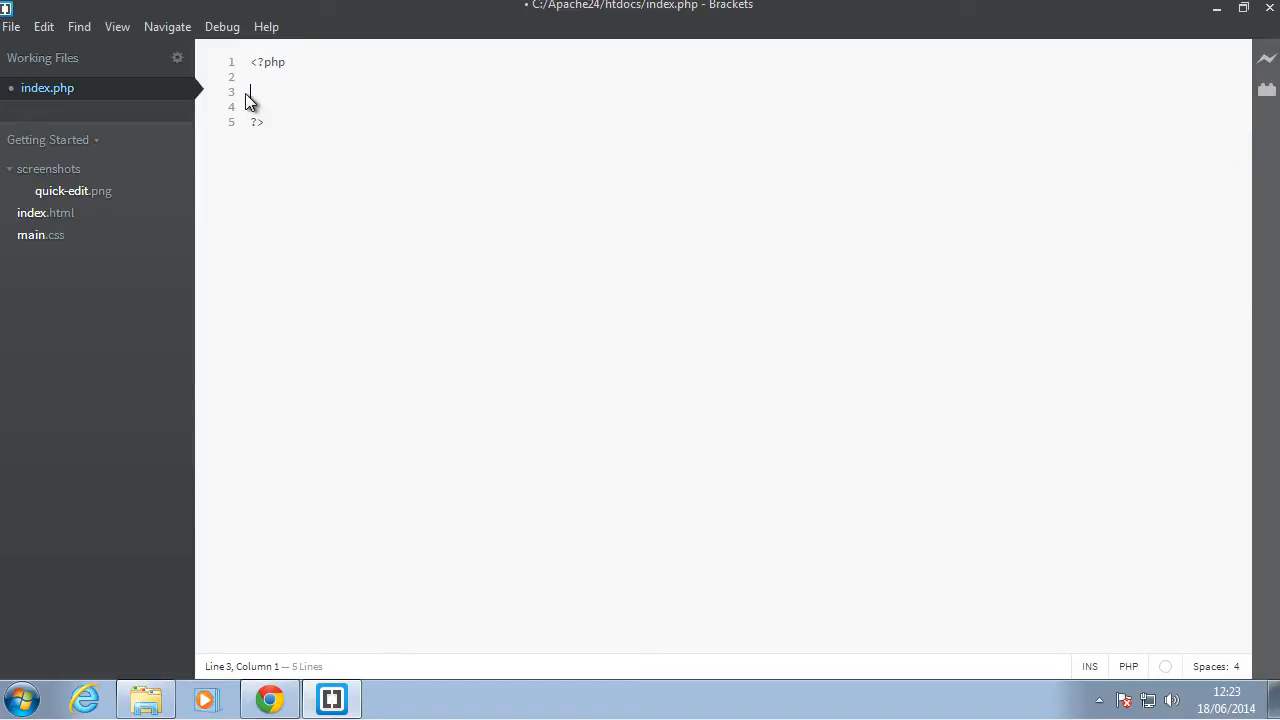
{"action": "type", "text": "s"}
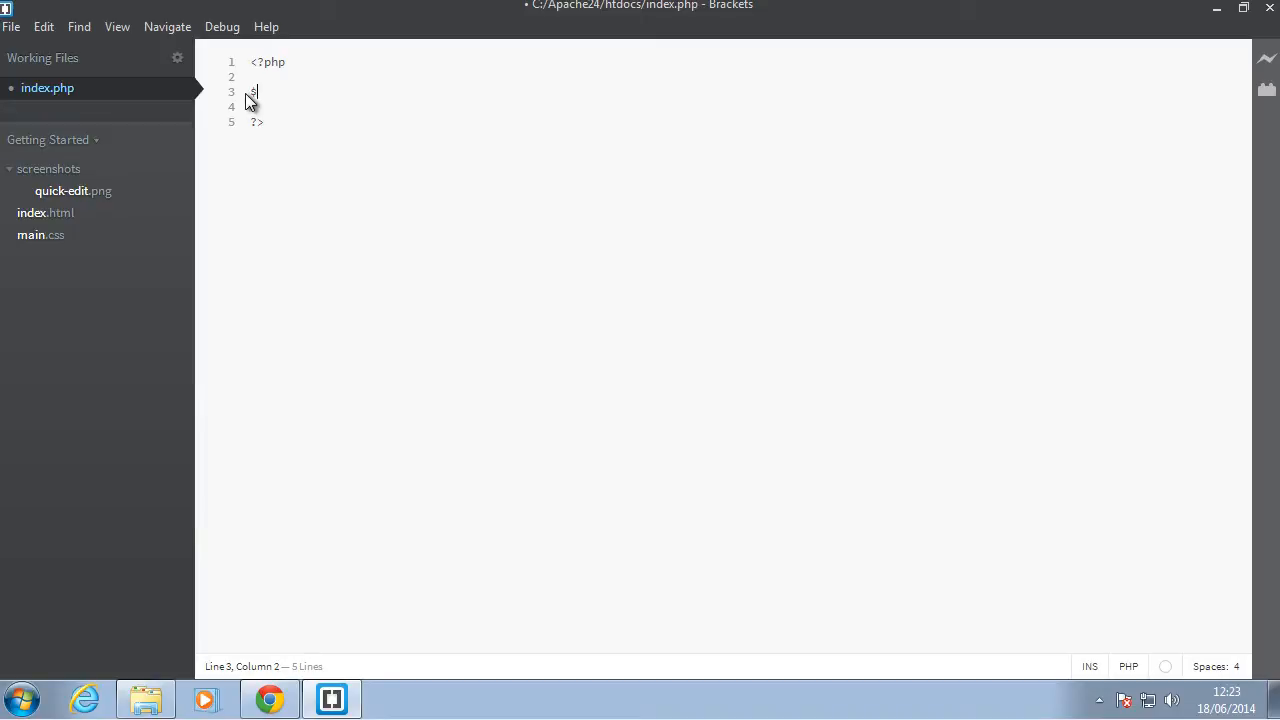
{"action": "type", "text": "randomNumber"}
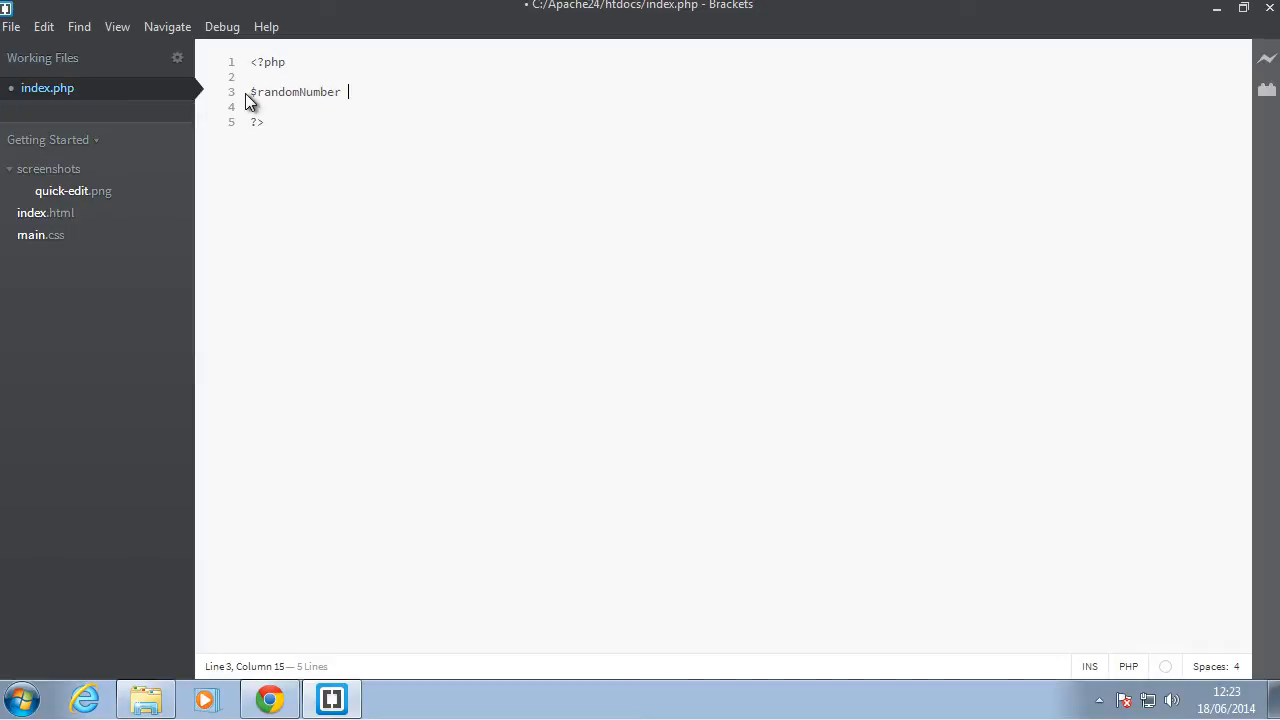
{"action": "type", "text": "= 4;"}
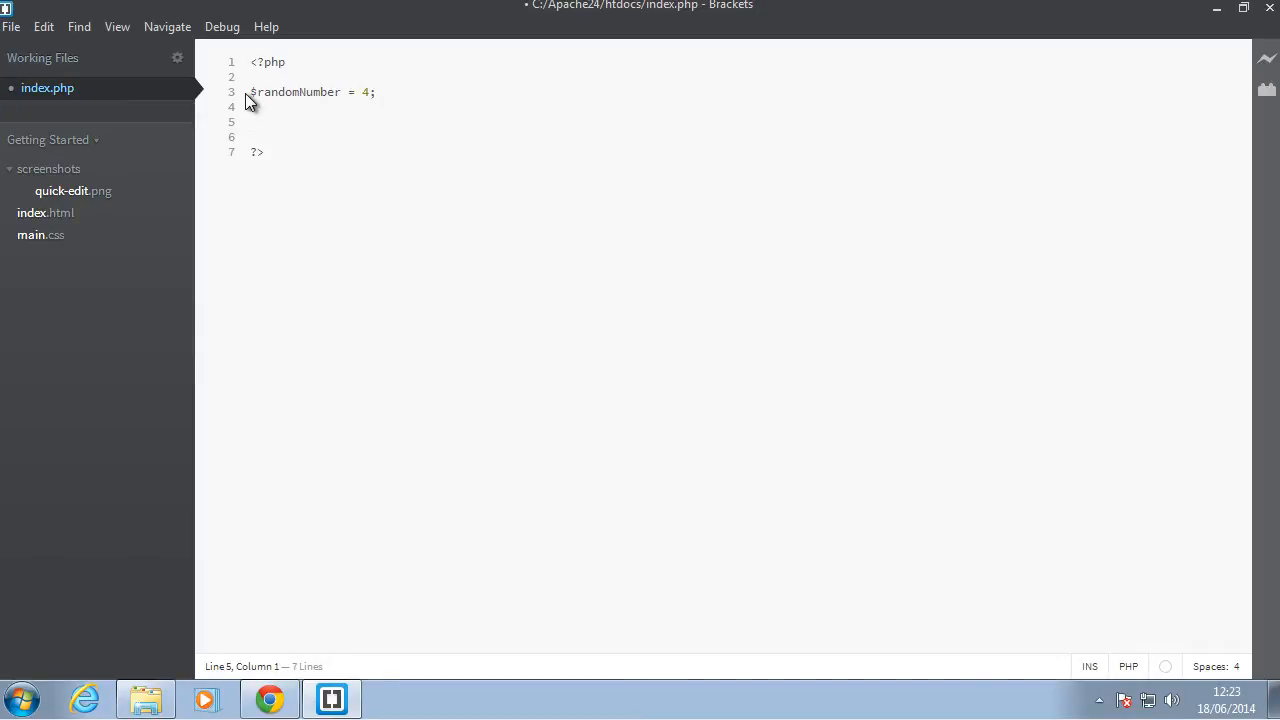
Define function echoRandomStuff() that echoes "Some string".
{"action": "type", "text": "function"}
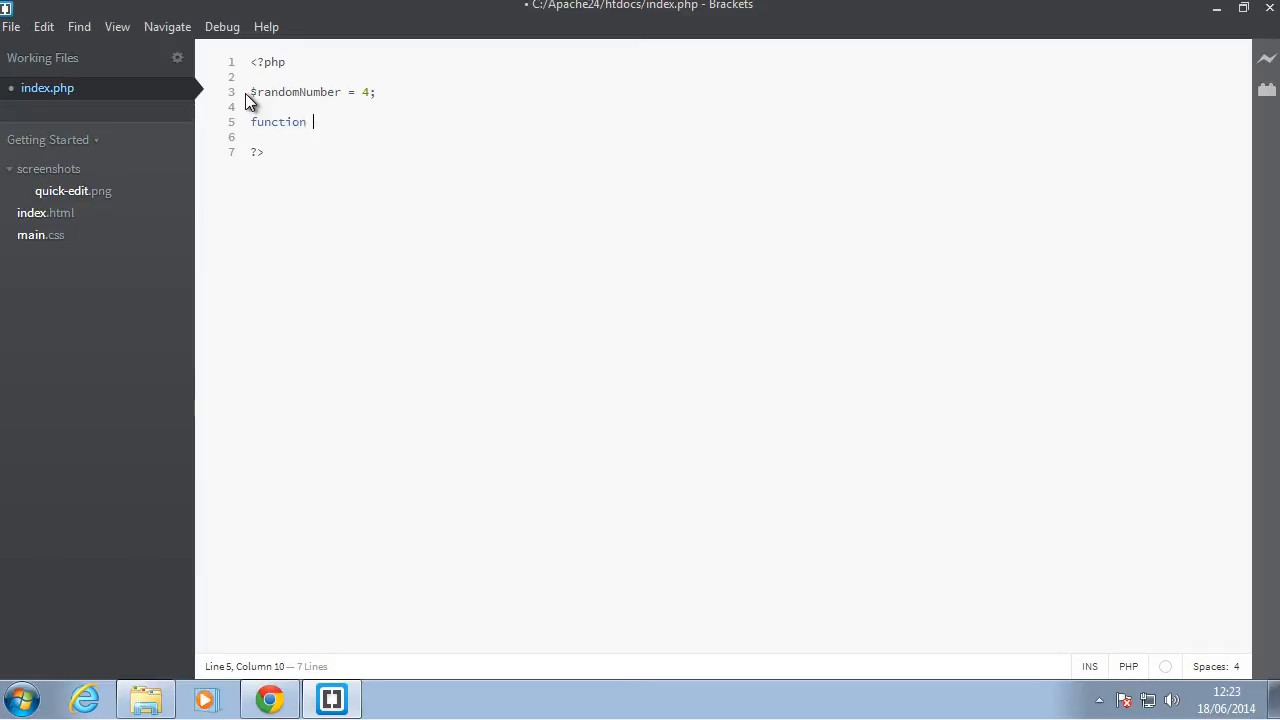
{"action": "type", "text": "echo"}
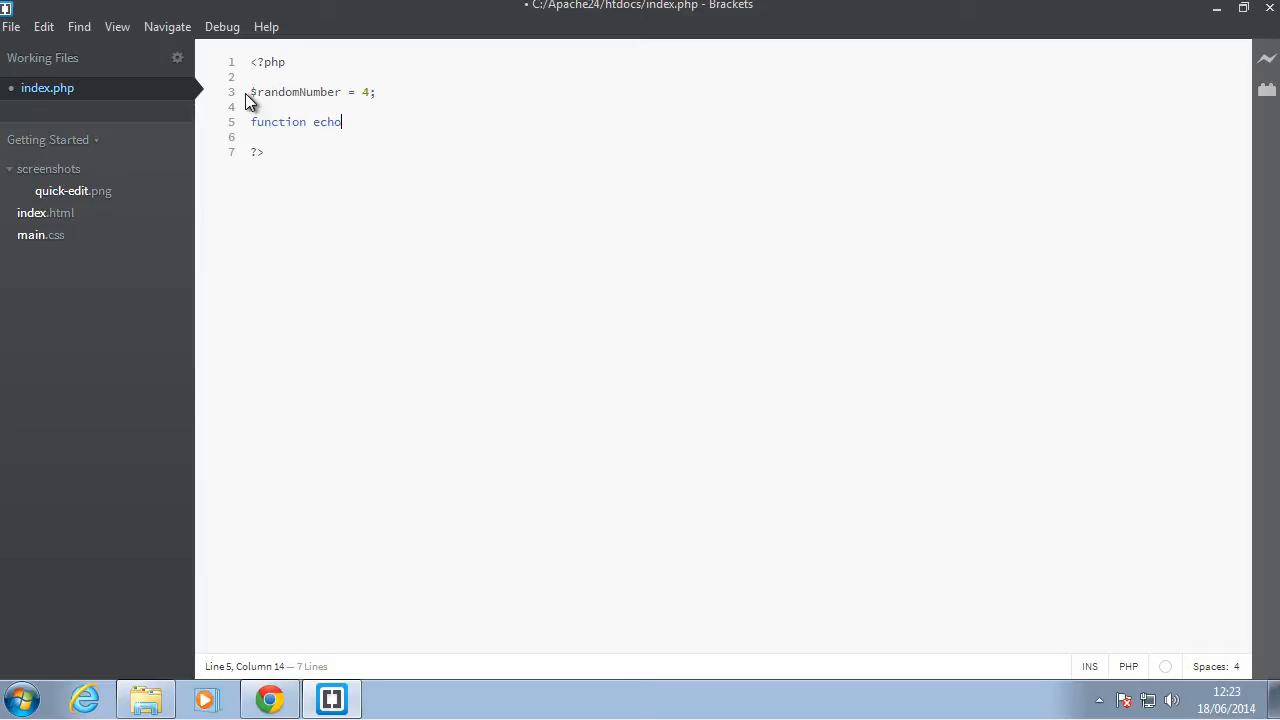
{"action": "type", "text": "Random"}
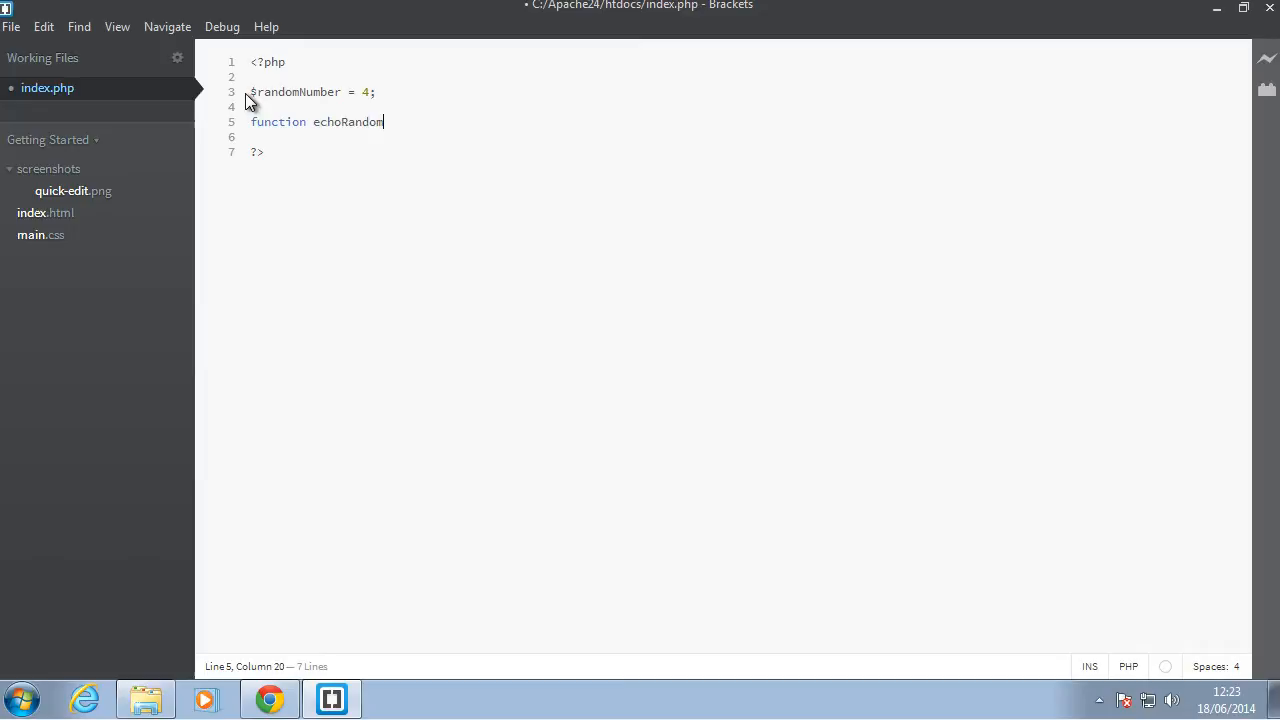
{"action": "type", "text": "Stuff(){"}
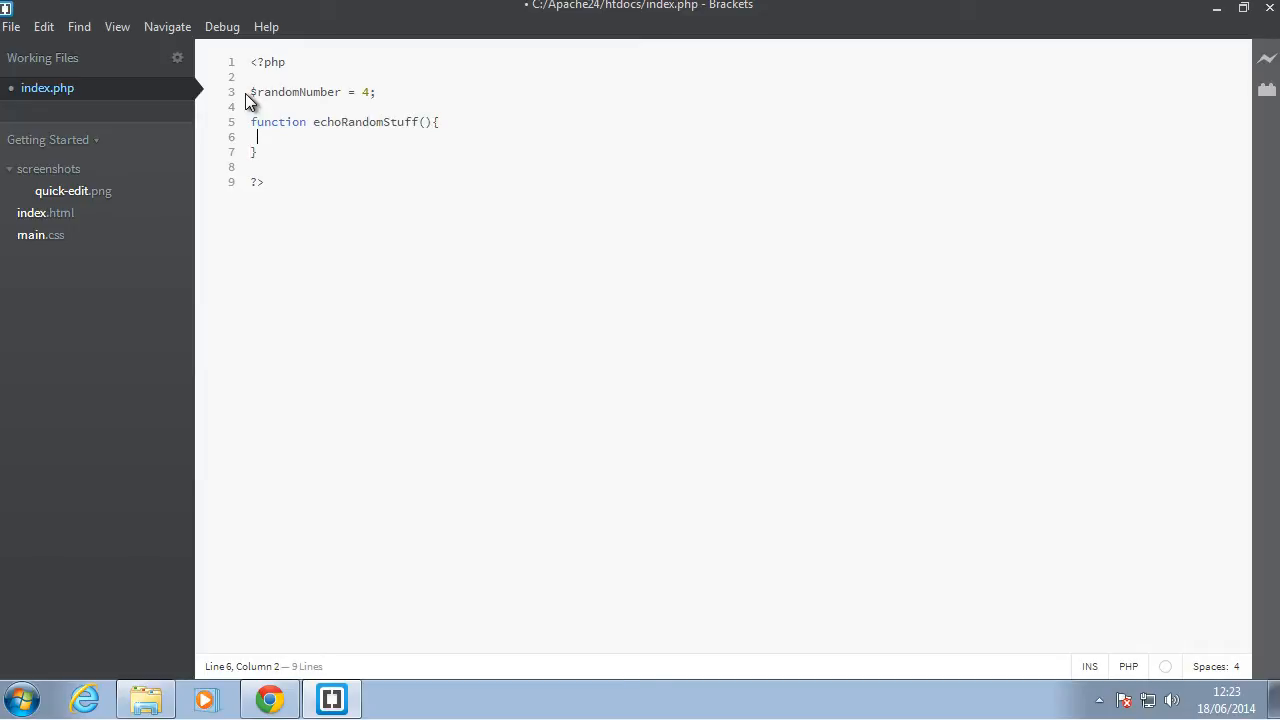
{"action": "type", "text": "echo \""}
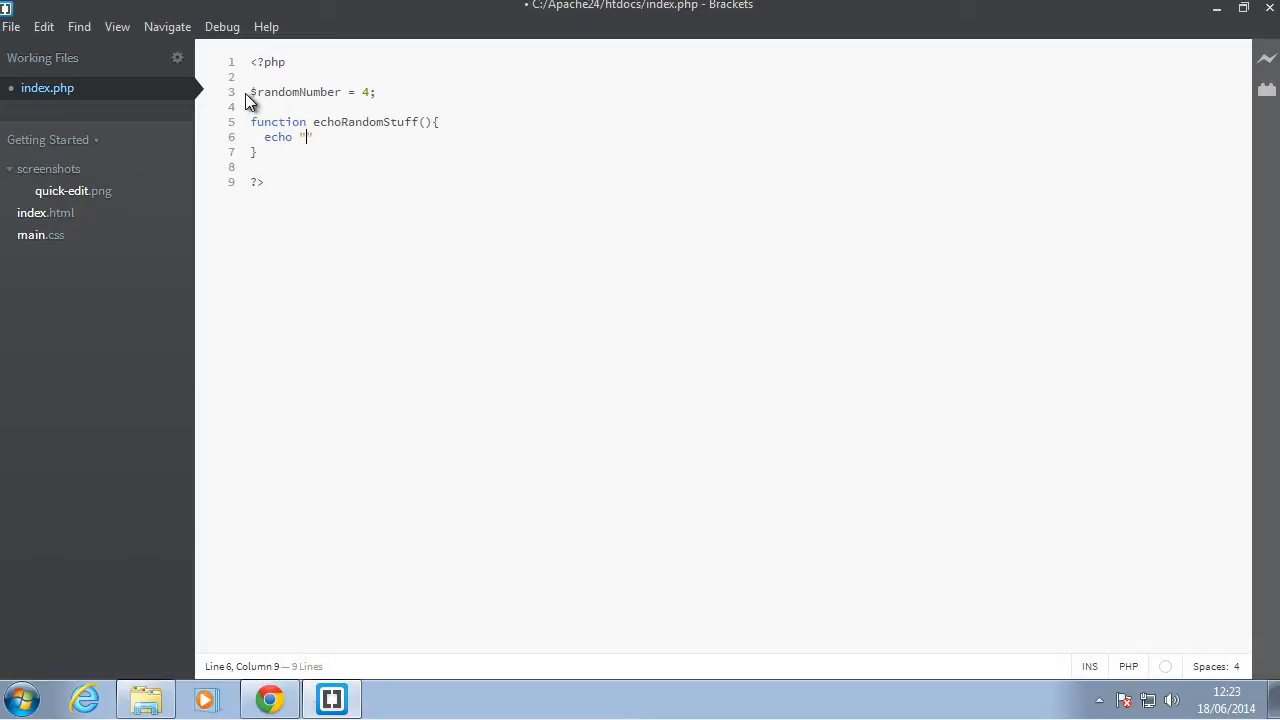
{"action": "type", "text": "SOme string\";"}
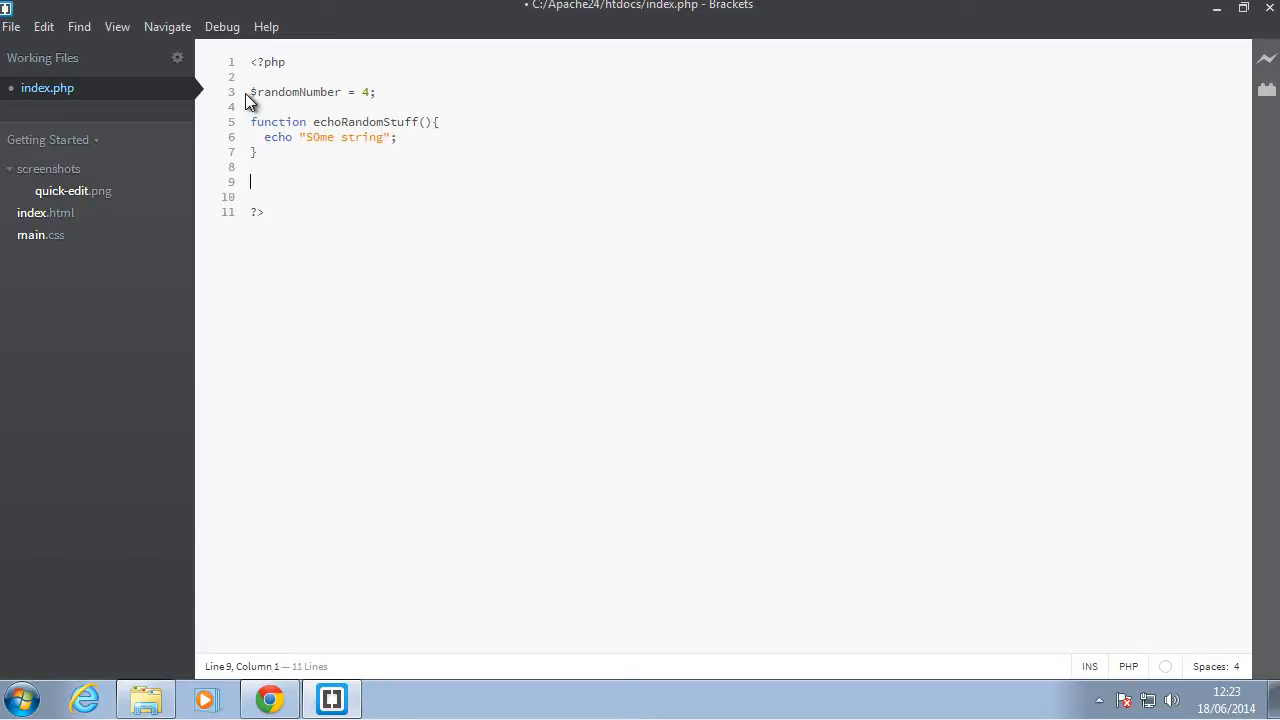
Add an echoRandomStuff(); call and check its output in Chrome.
{"action": "double_click", "coordinate": [365, 121]}
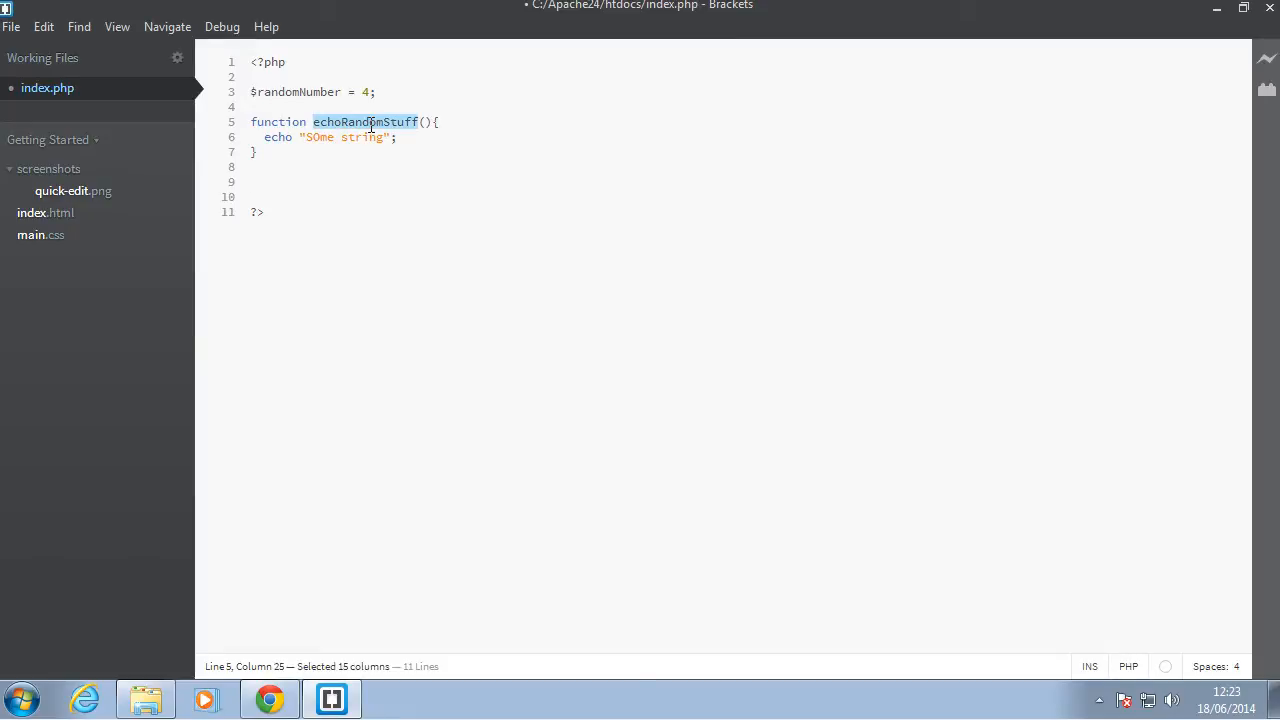
{"action": "type", "text": "echoRandomStuff("}
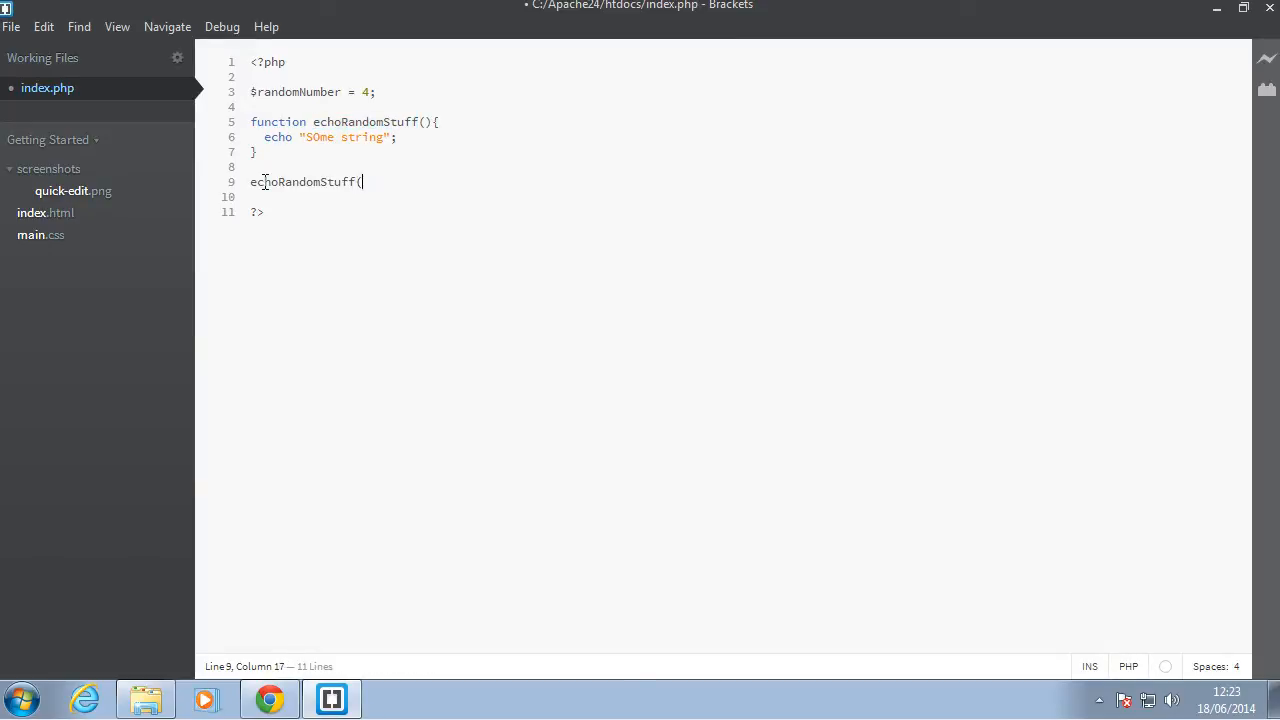
{"action": "type", "text": ");"}
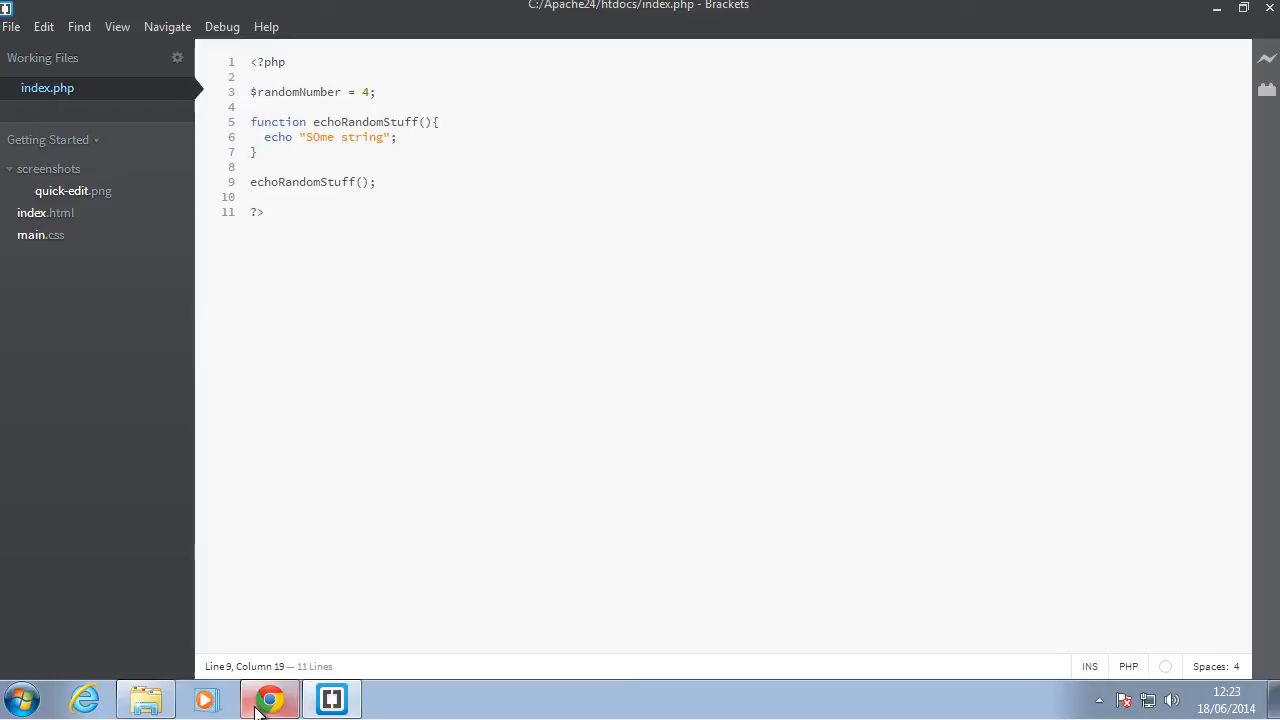
{"action": "left_click", "coordinate": [269, 698]}
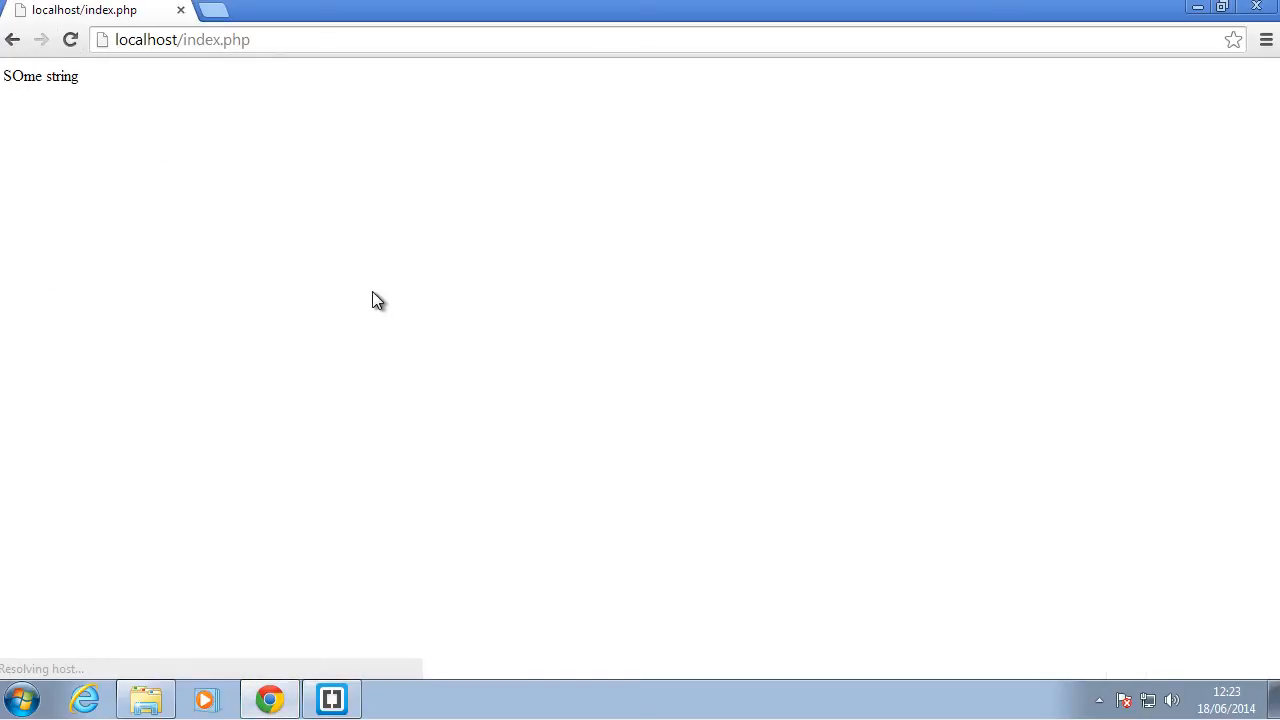
{"action": "left_click", "coordinate": [331, 698]}
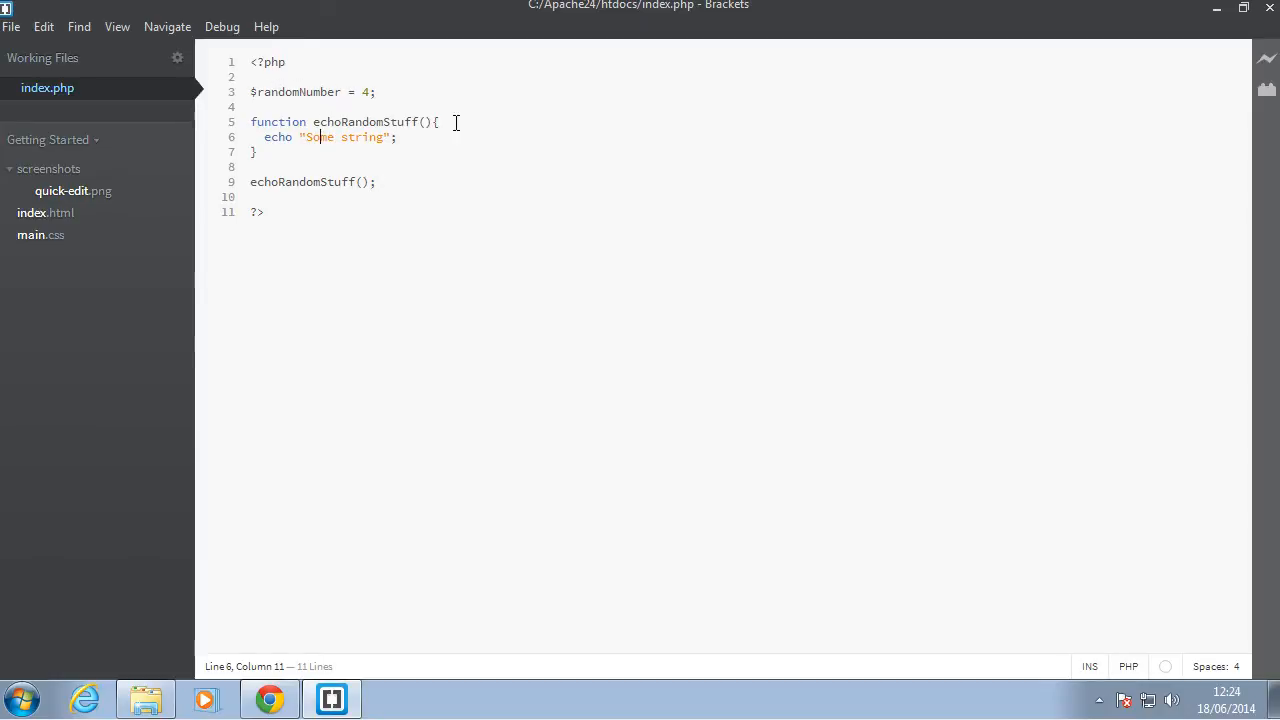
Open a blank line after the echoRandomStuff() opening brace, removing a typed 'global'.
{"action": "left_click", "coordinate": [437, 122]}
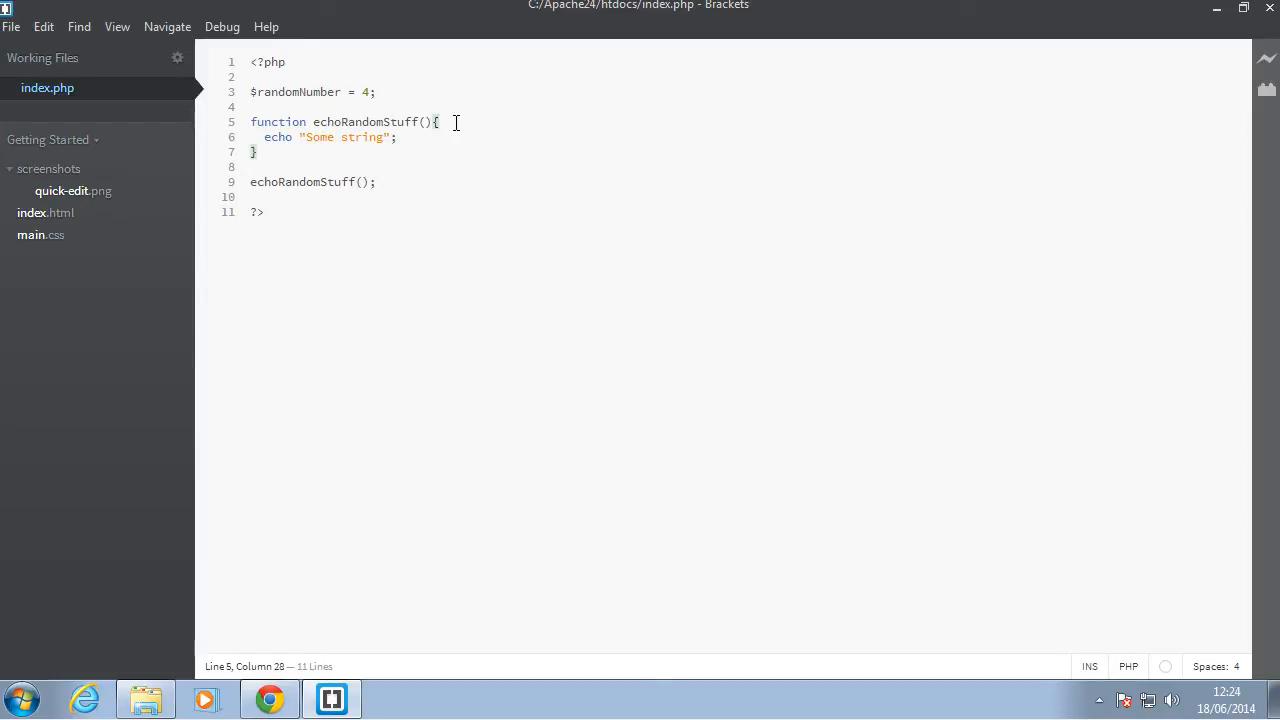
{"action": "left_click", "coordinate": [251, 91]}
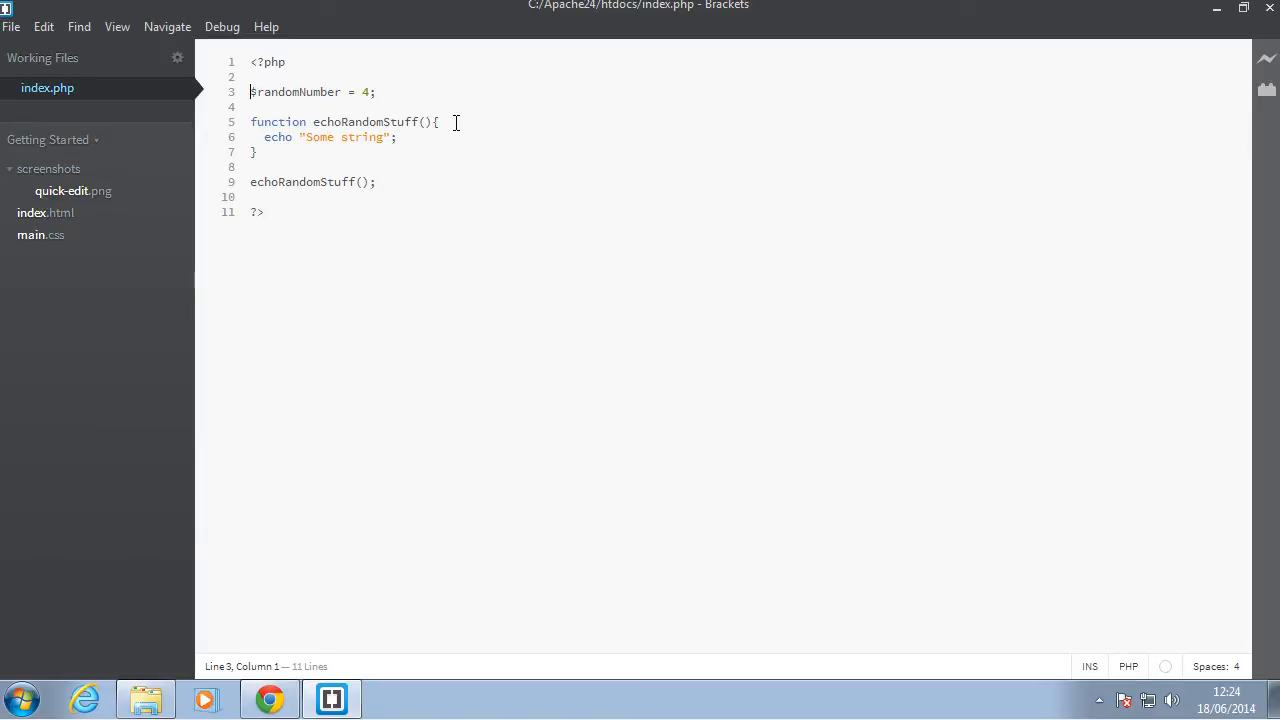
{"action": "key", "text": "Return"}
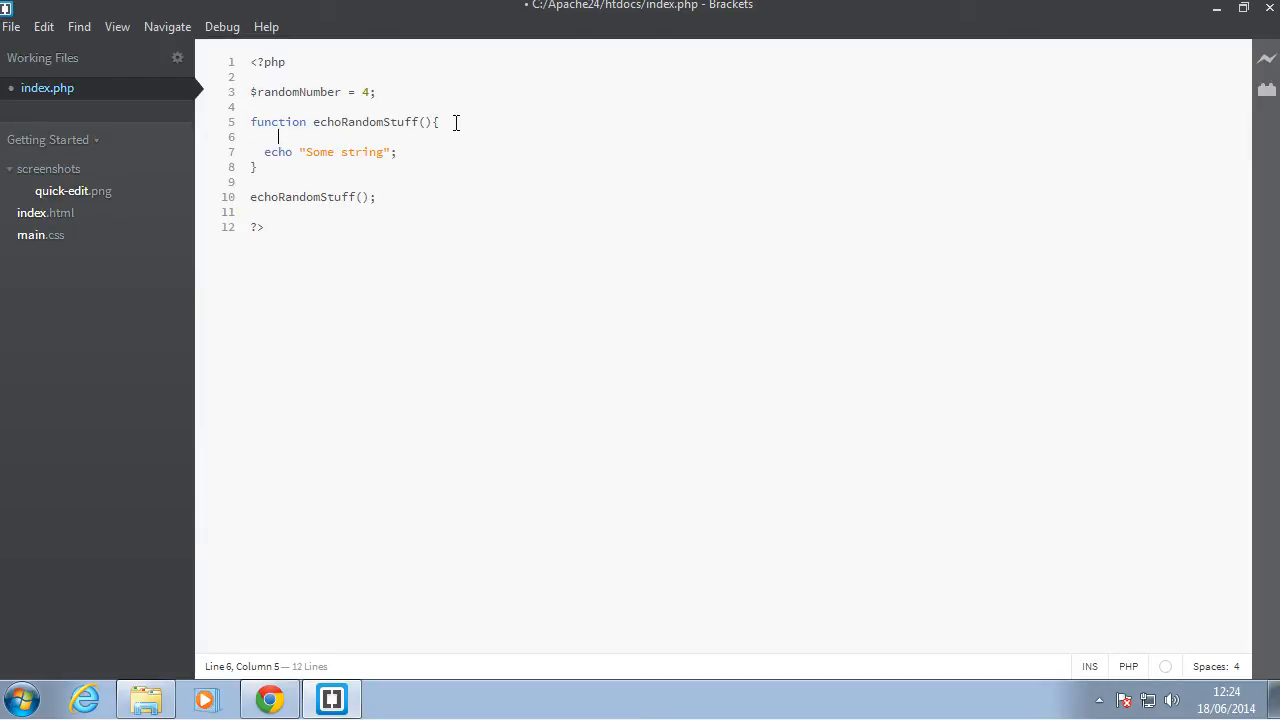
{"action": "type", "text": "global"}
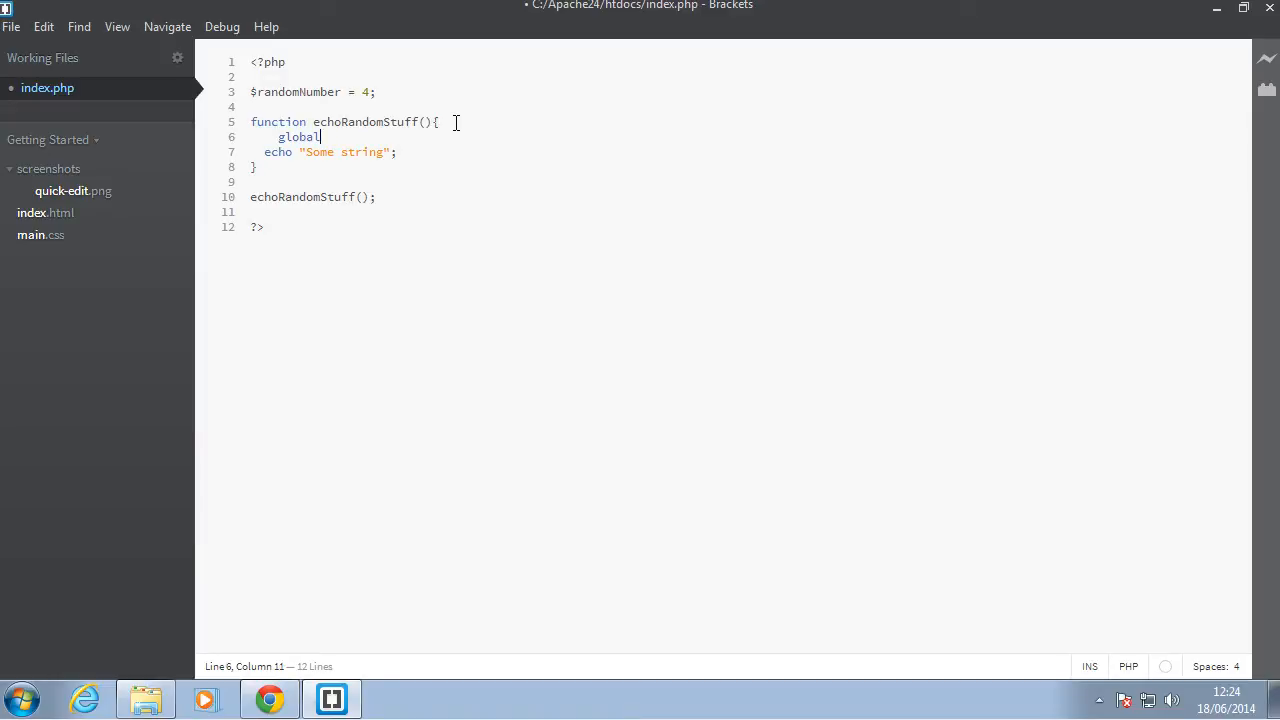
{"action": "left_click", "coordinate": [437, 121]}
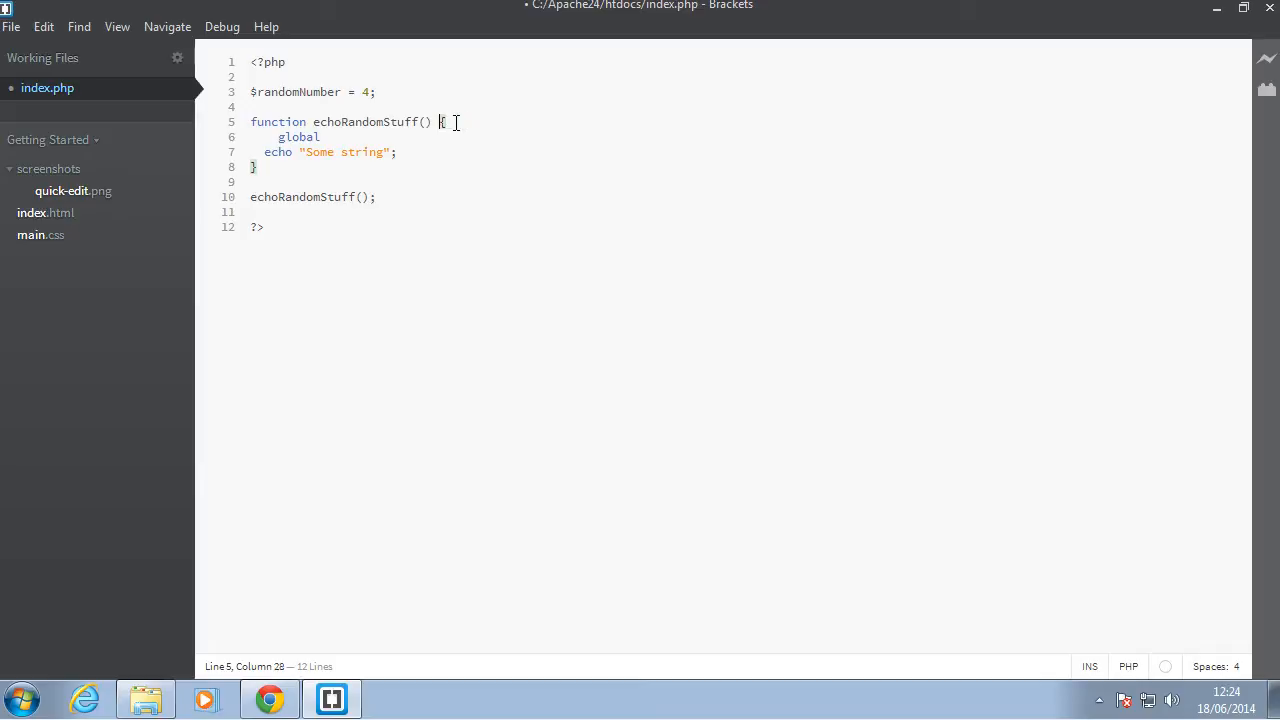
{"action": "double_click", "coordinate": [299, 137]}
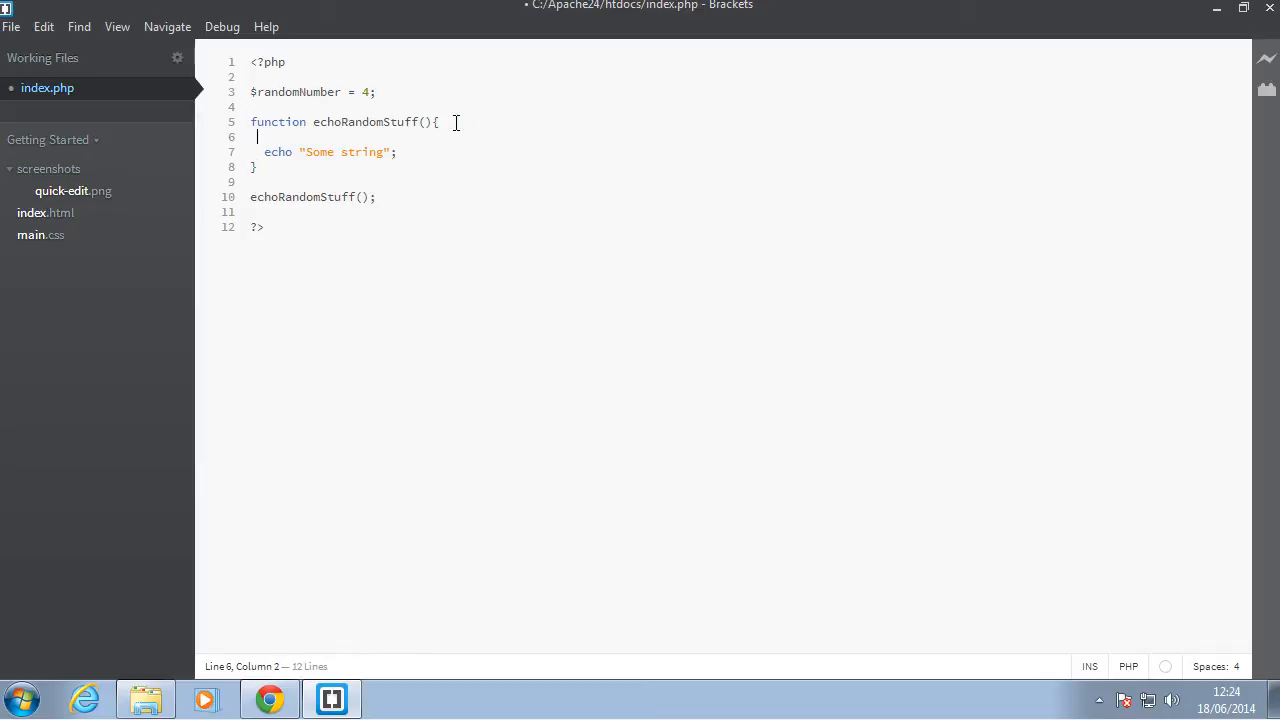
Type $GLOBALS[ inside echoRandomStuff and select the $randomNumber variable name.
{"action": "type", "text": "$_"}
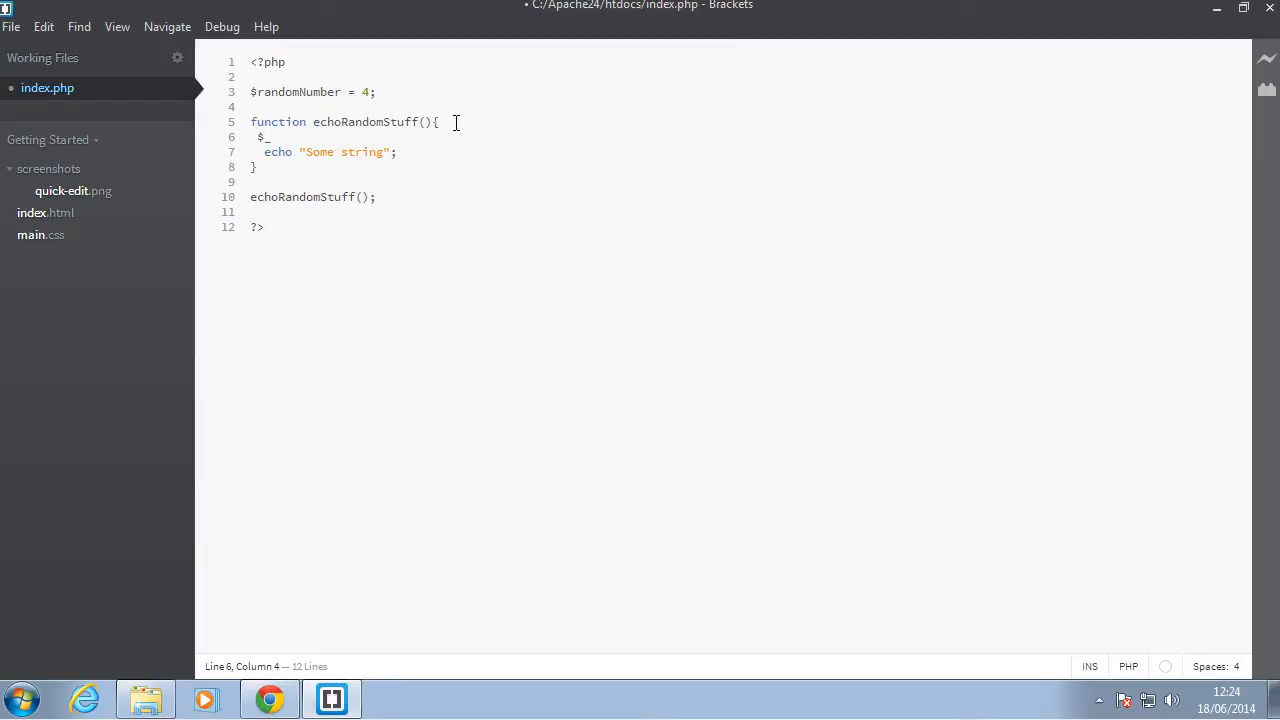
{"action": "type", "text": "GLO"}
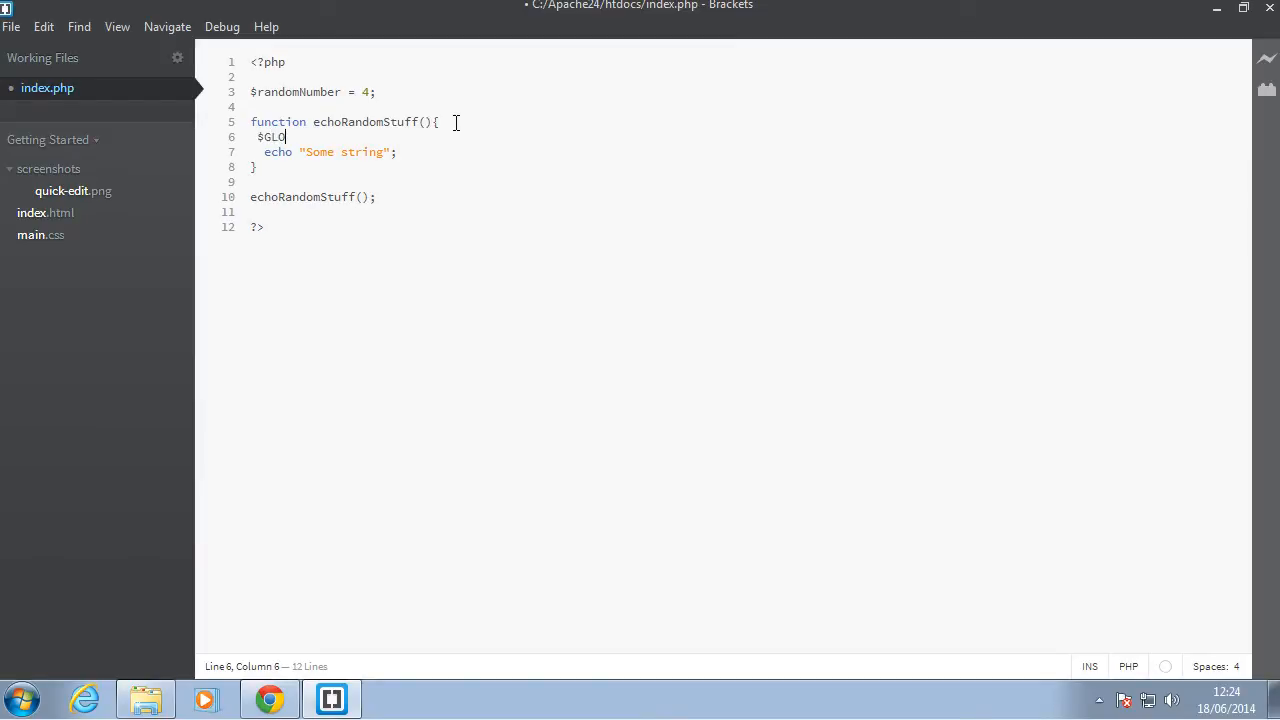
{"action": "type", "text": "BALS"}
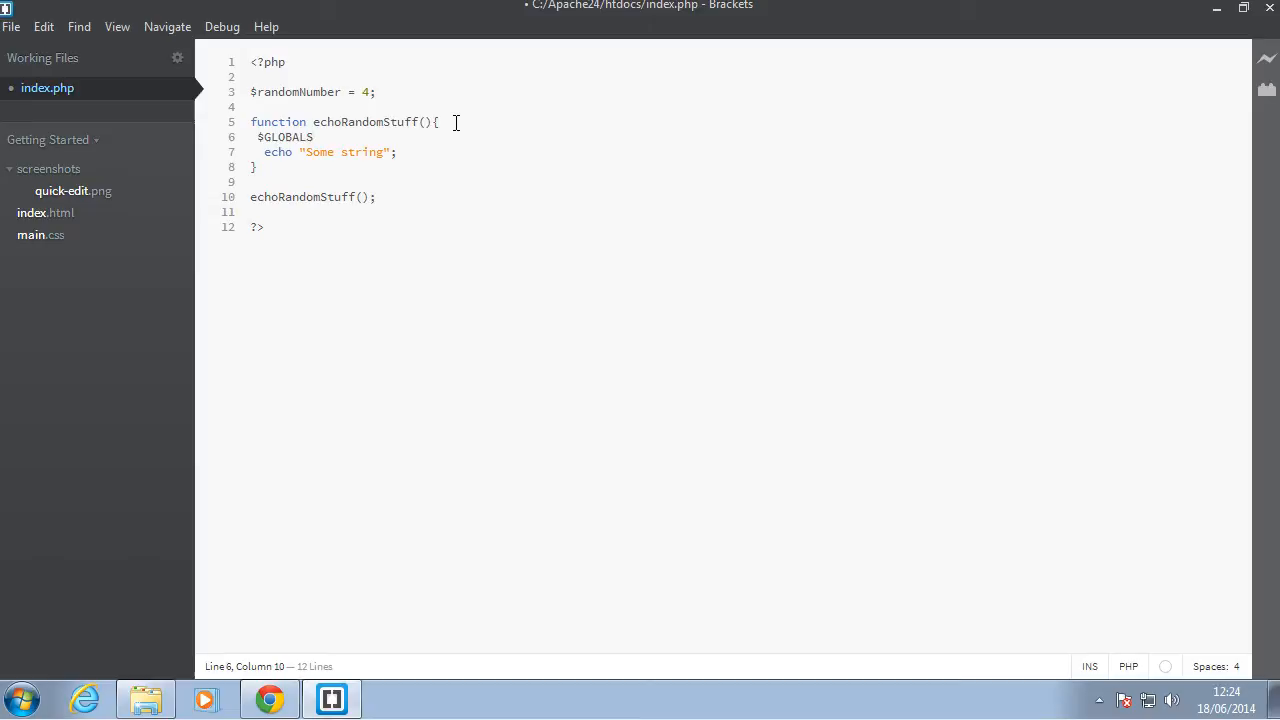
{"action": "type", "text": "[''];"}
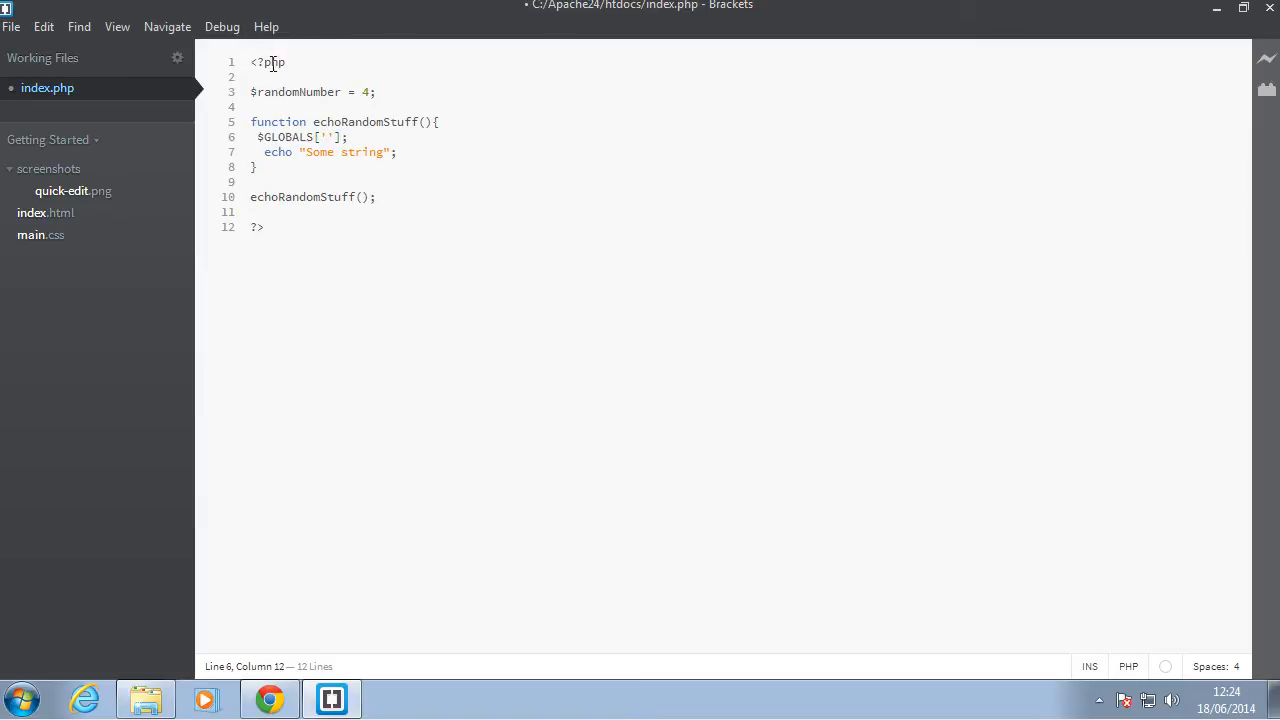
{"action": "double_click", "coordinate": [283, 137]}
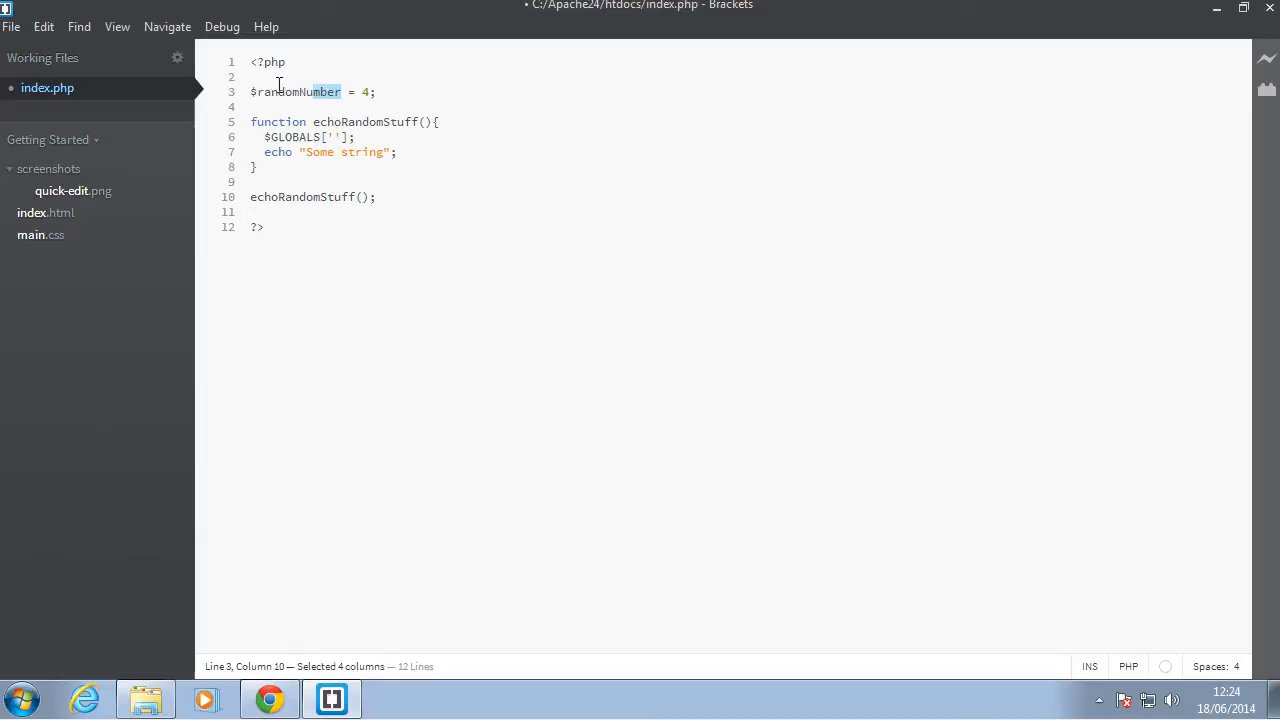
{"action": "double_click", "coordinate": [290, 91]}
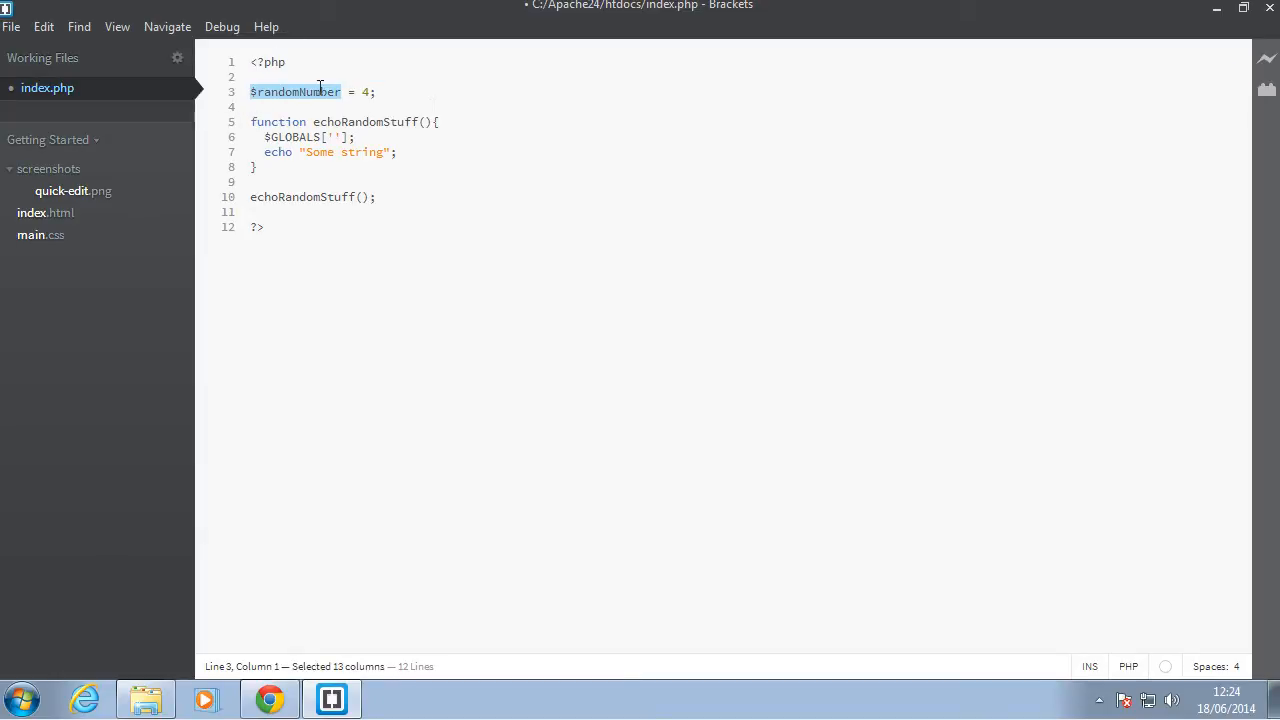
{"action": "mouse_move", "coordinate": [343, 108]}
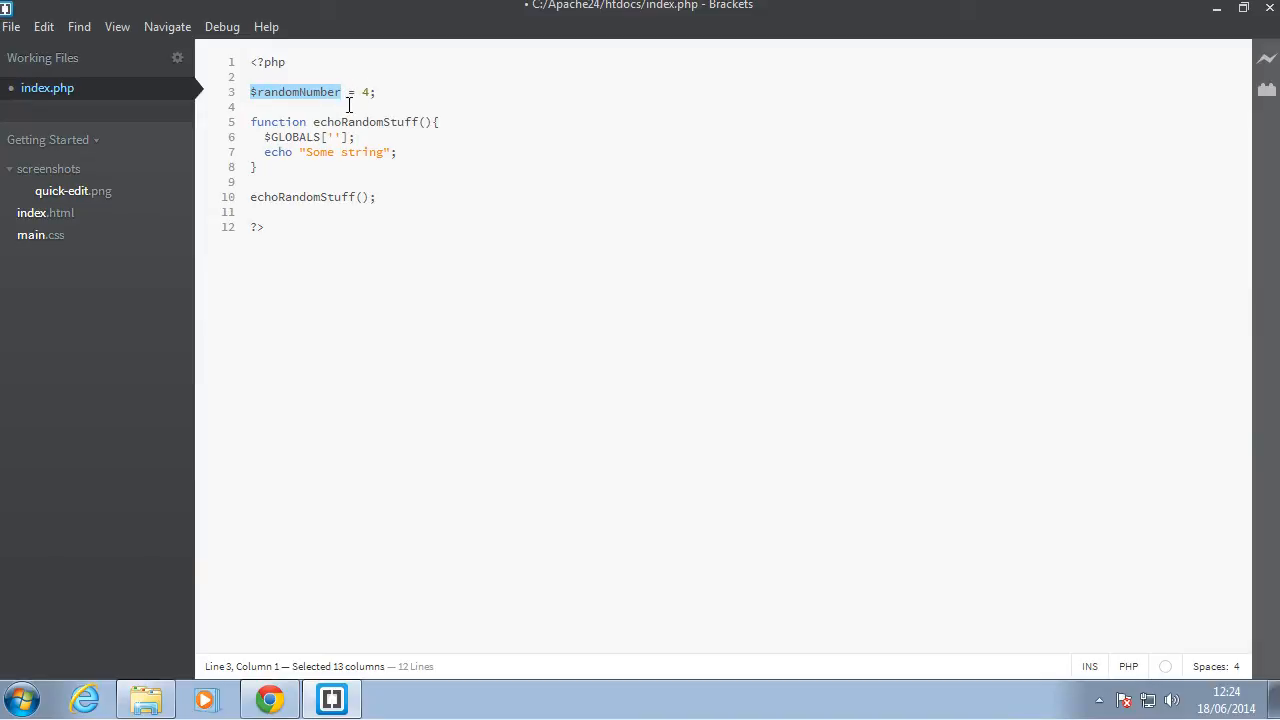
Complete echo $GLOBALS['randomNumber'] and confirm Chrome shows '4Some string'.
{"action": "left_click", "coordinate": [335, 137]}
{"action": "type", "text": "random"}
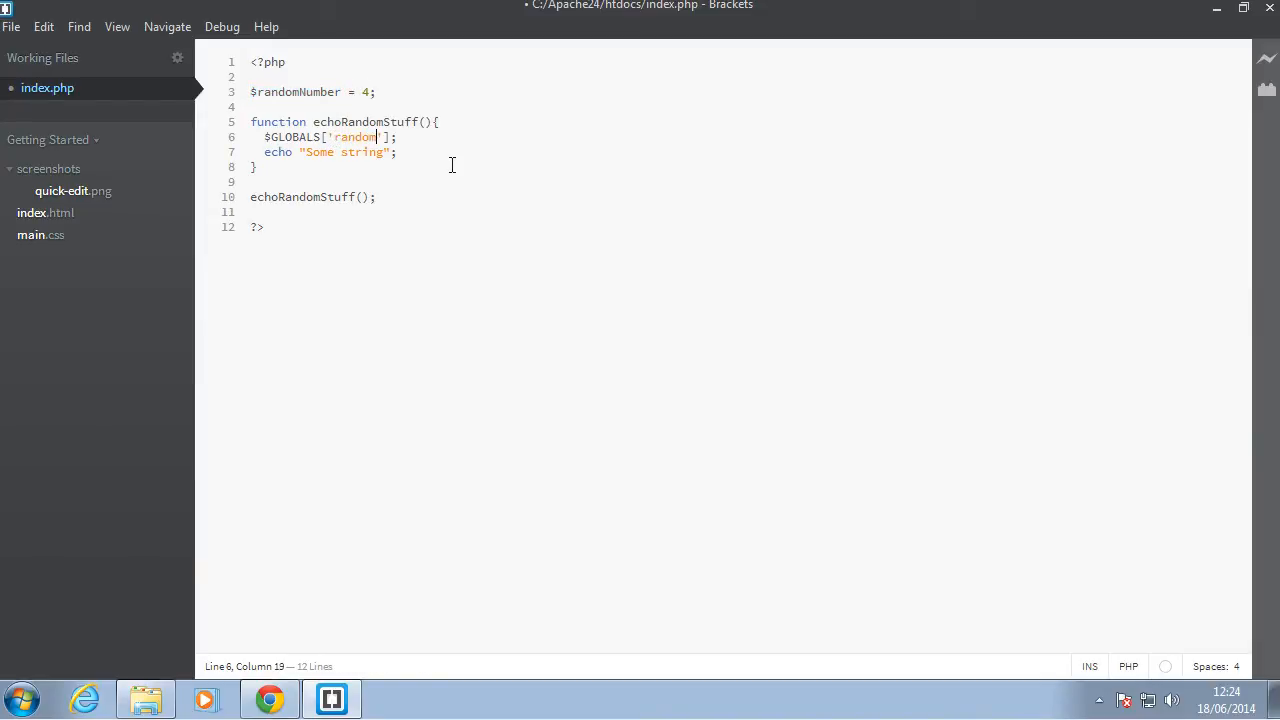
{"action": "type", "text": "Number"}
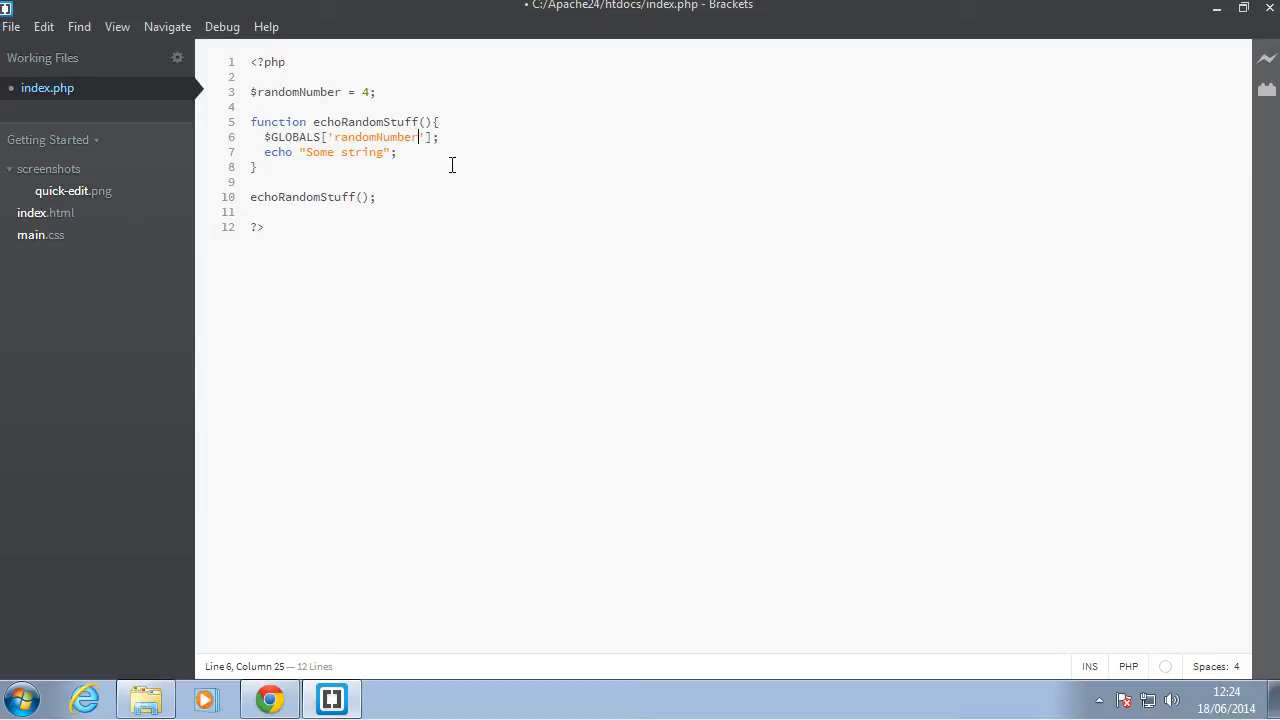
{"action": "type", "text": "echo"}
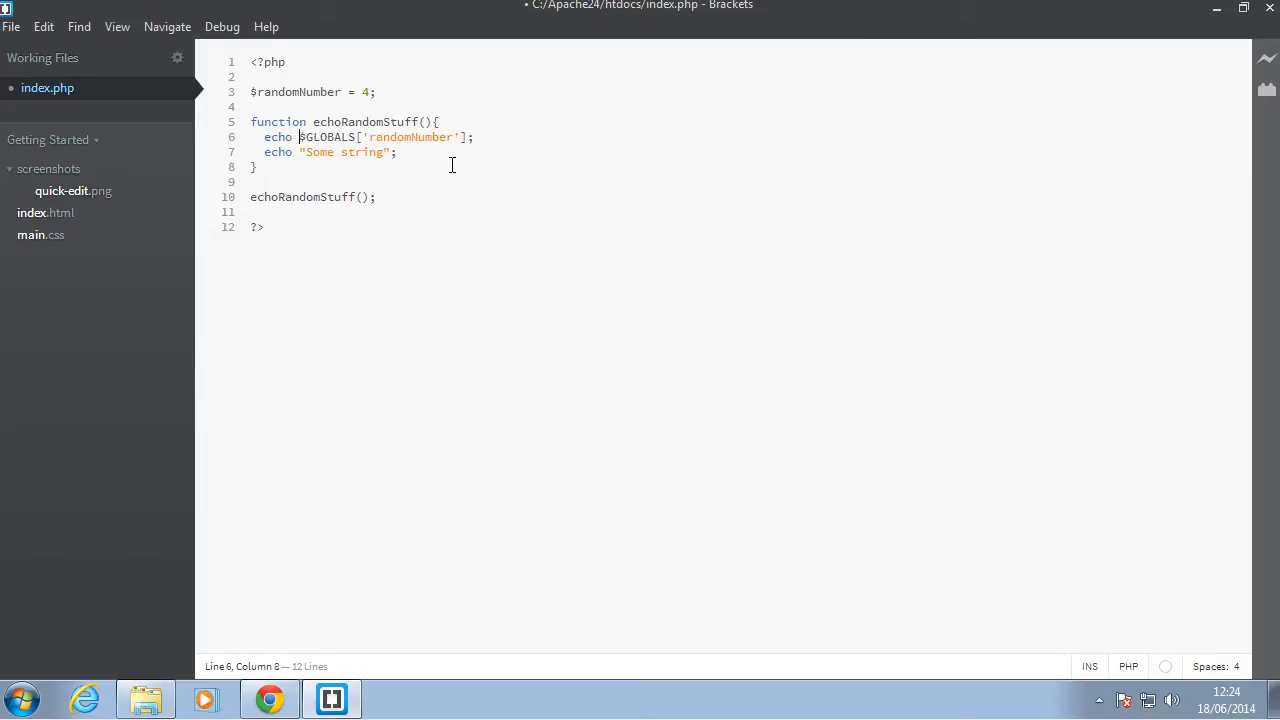
{"action": "left_click", "coordinate": [269, 698]}
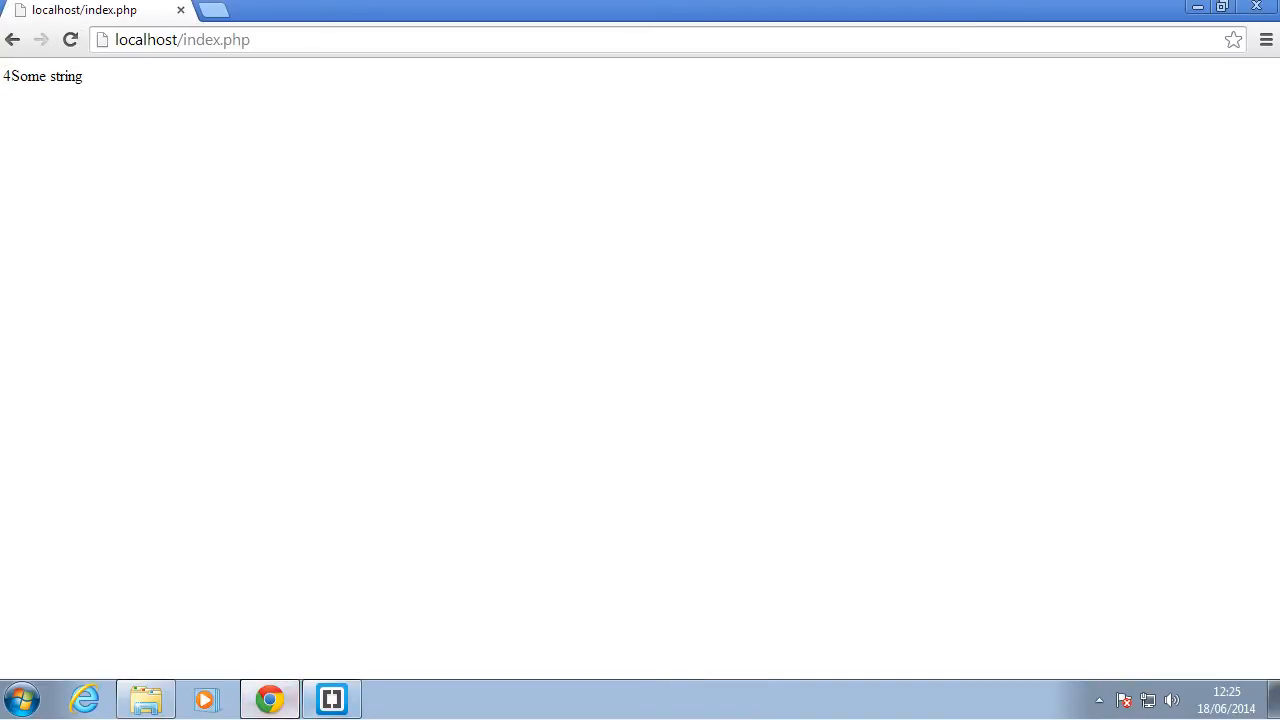
{"action": "left_click", "coordinate": [331, 698]}
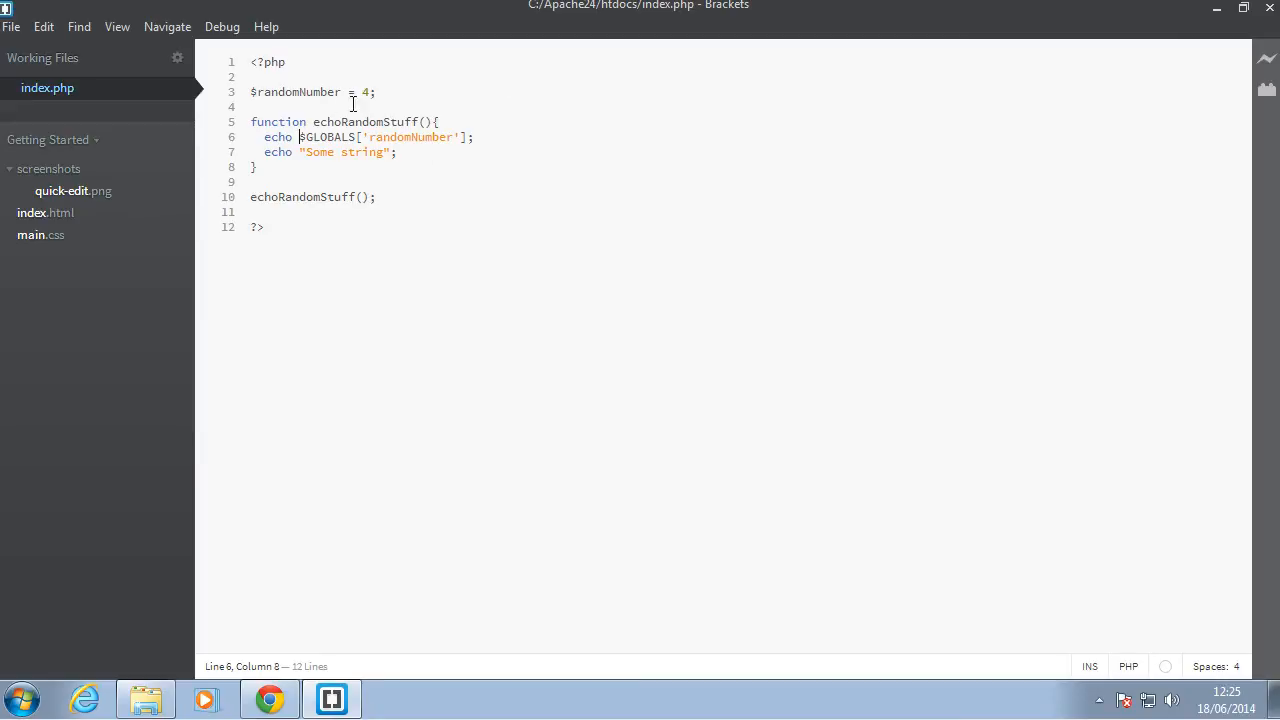
{"action": "mouse_move", "coordinate": [288, 167]}
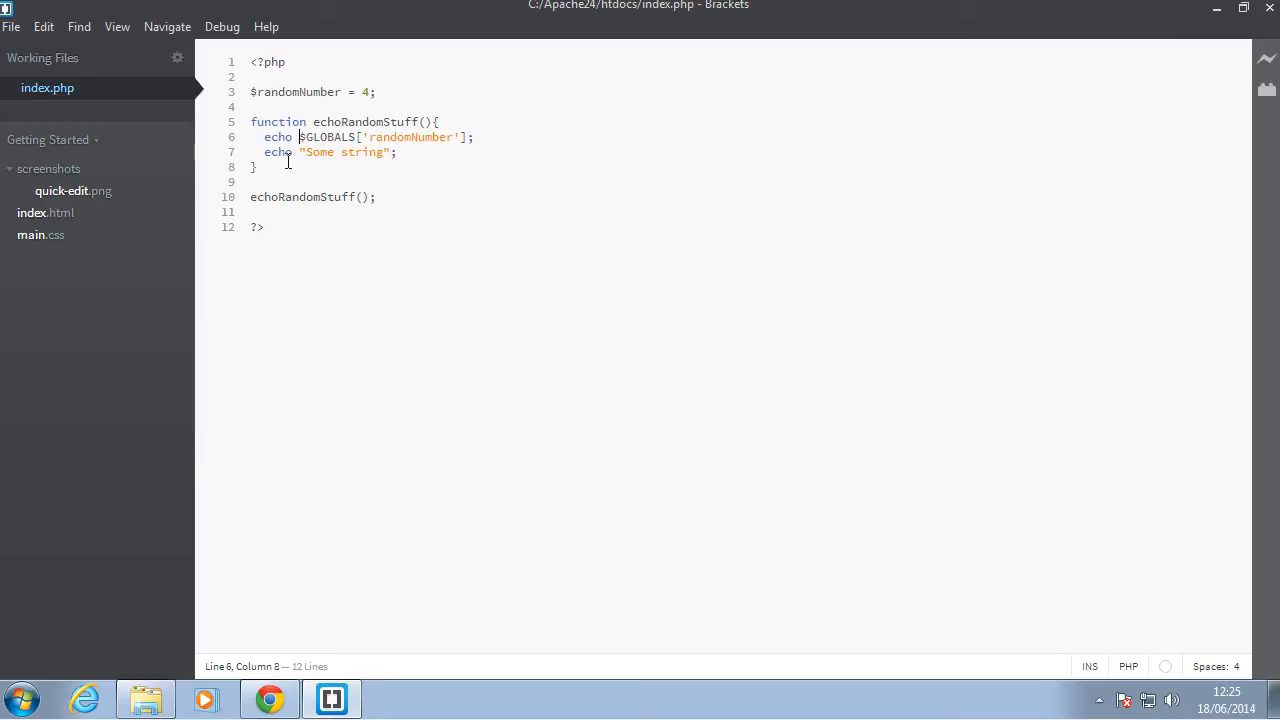
Review $randomNumber and the $GLOBALS key, then place the cursor below the echoRandomStuff() call.
{"action": "double_click", "coordinate": [294, 91]}
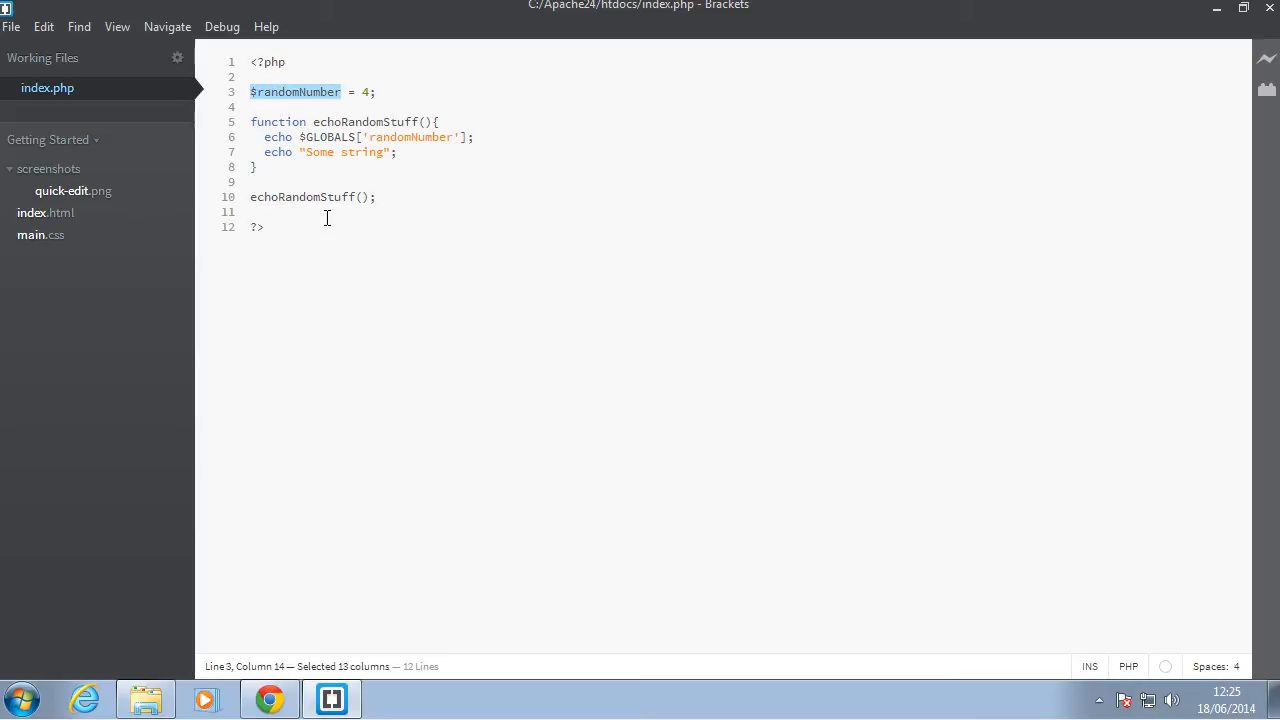
{"action": "left_click", "coordinate": [376, 197]}
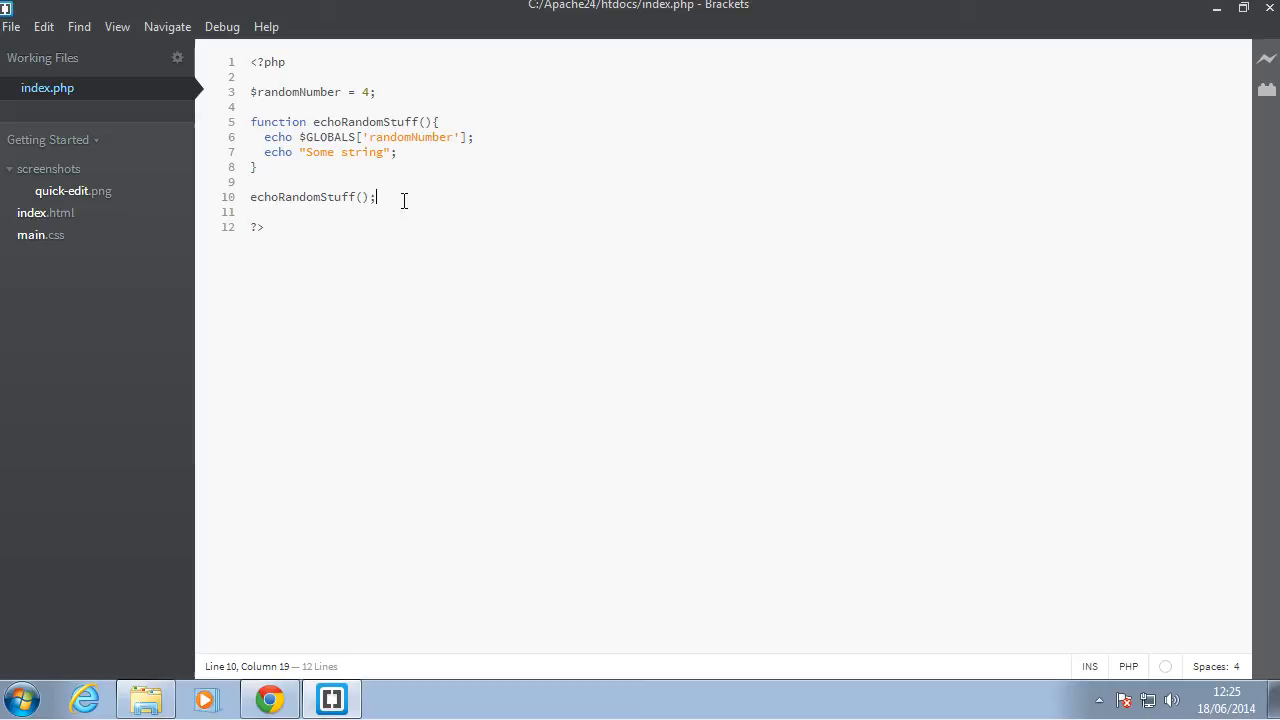
{"action": "left_click", "coordinate": [373, 137]}
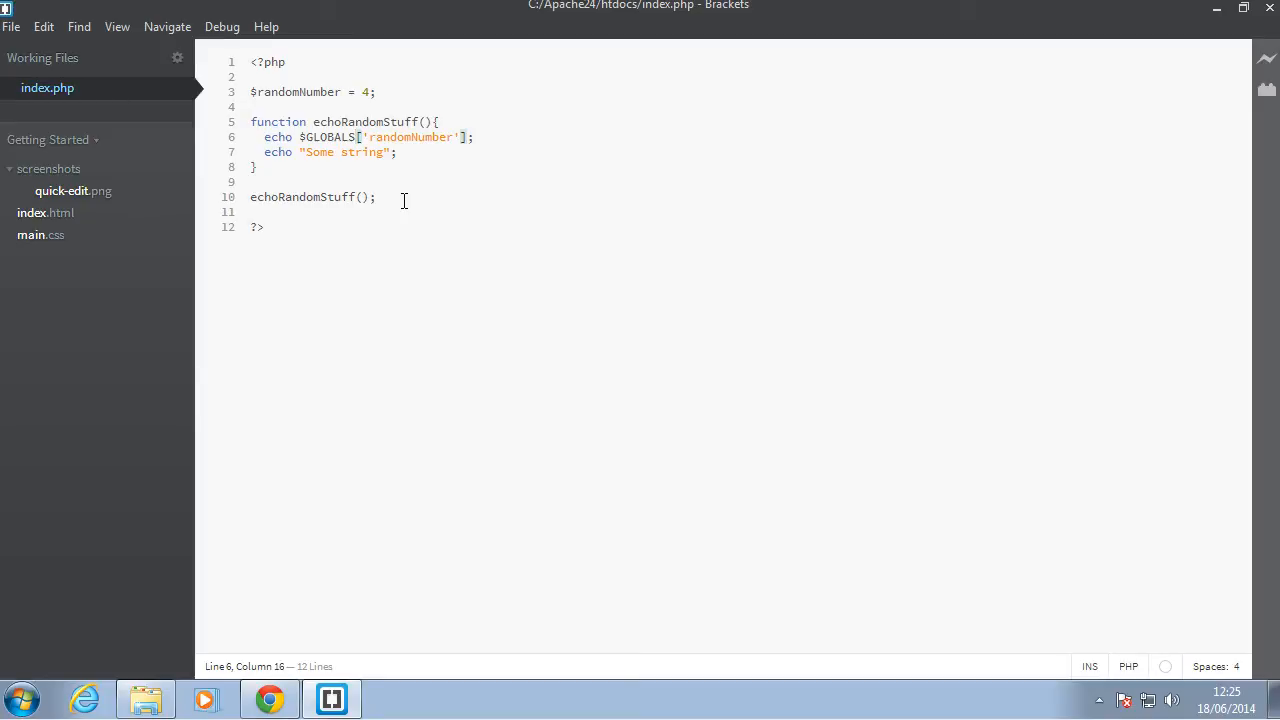
{"action": "double_click", "coordinate": [327, 137]}
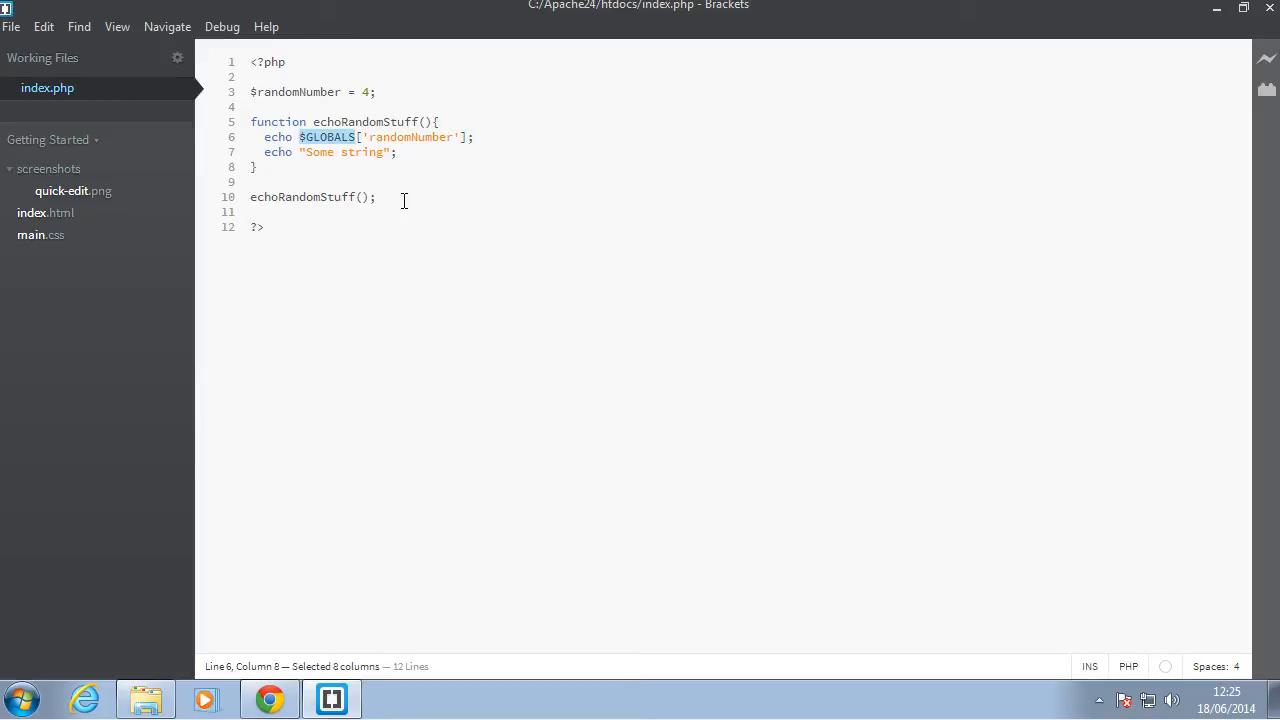
{"action": "double_click", "coordinate": [410, 137]}
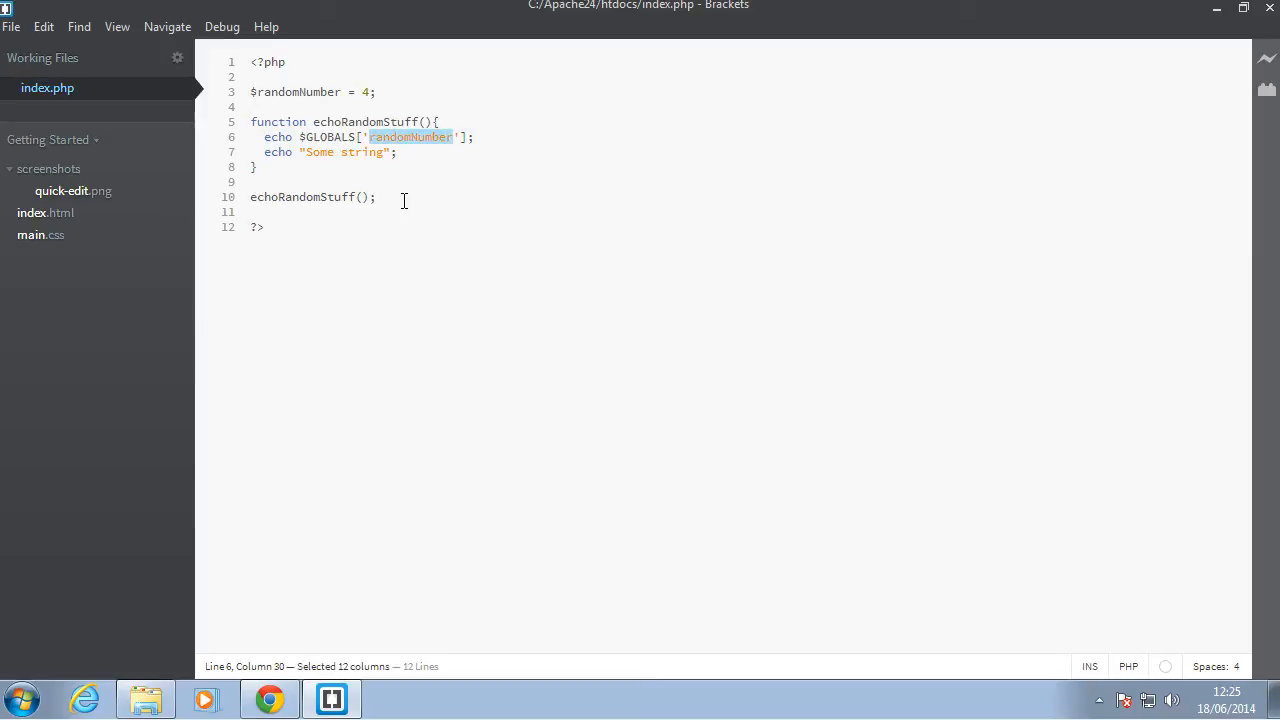
{"action": "left_click", "coordinate": [250, 107]}
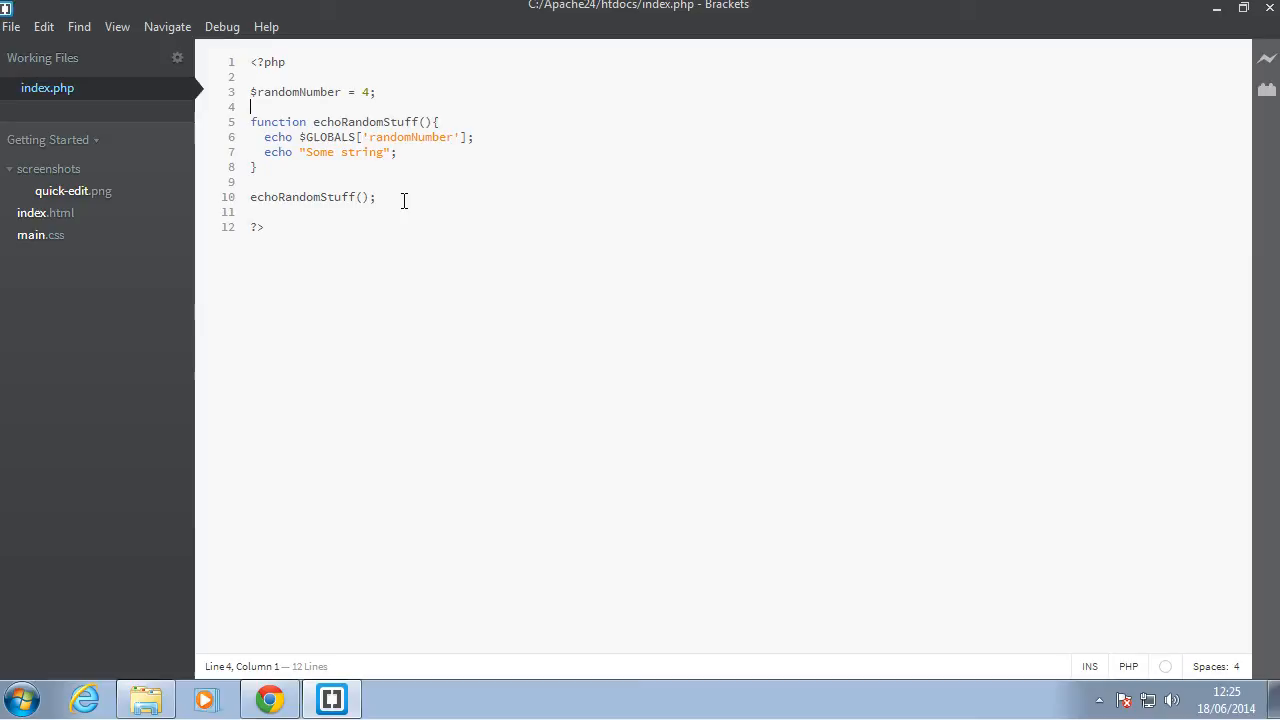
{"action": "left_click", "coordinate": [255, 212]}
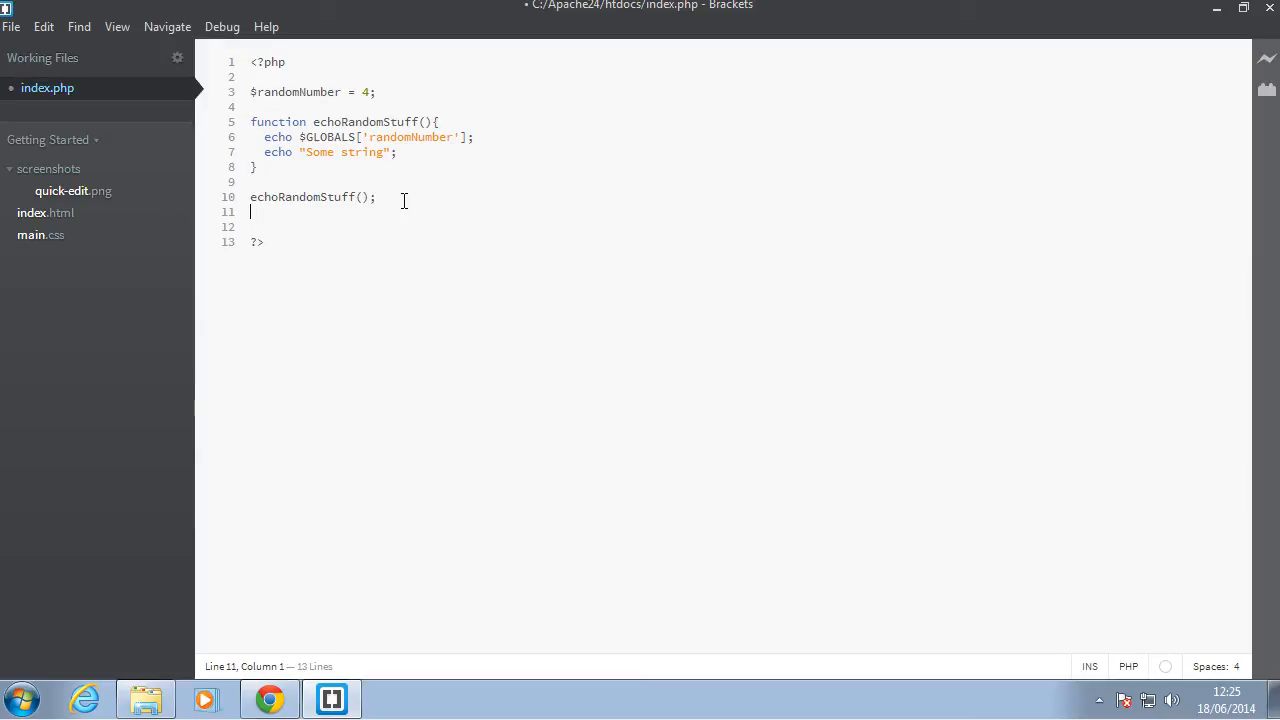
Add print_r($_SERVER); and comment out the variable and function code with Ctrl+/.
{"action": "type", "text": "$"}
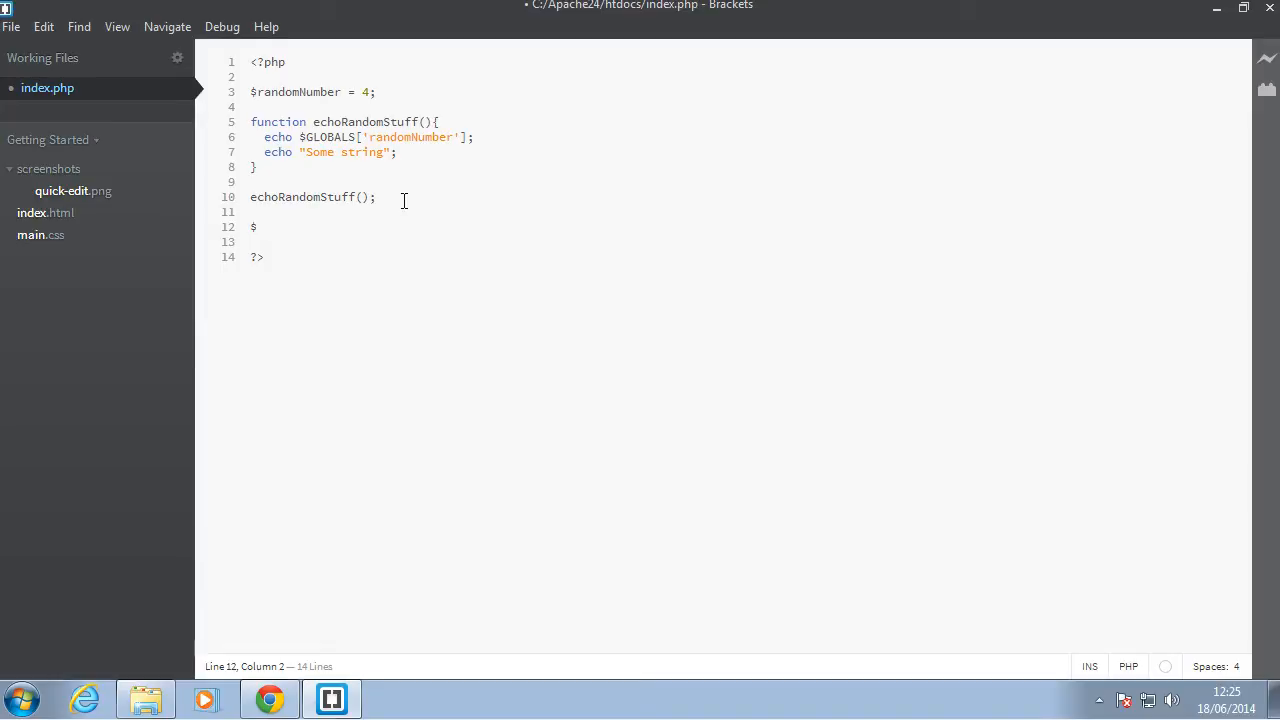
{"action": "type", "text": "_SER"}
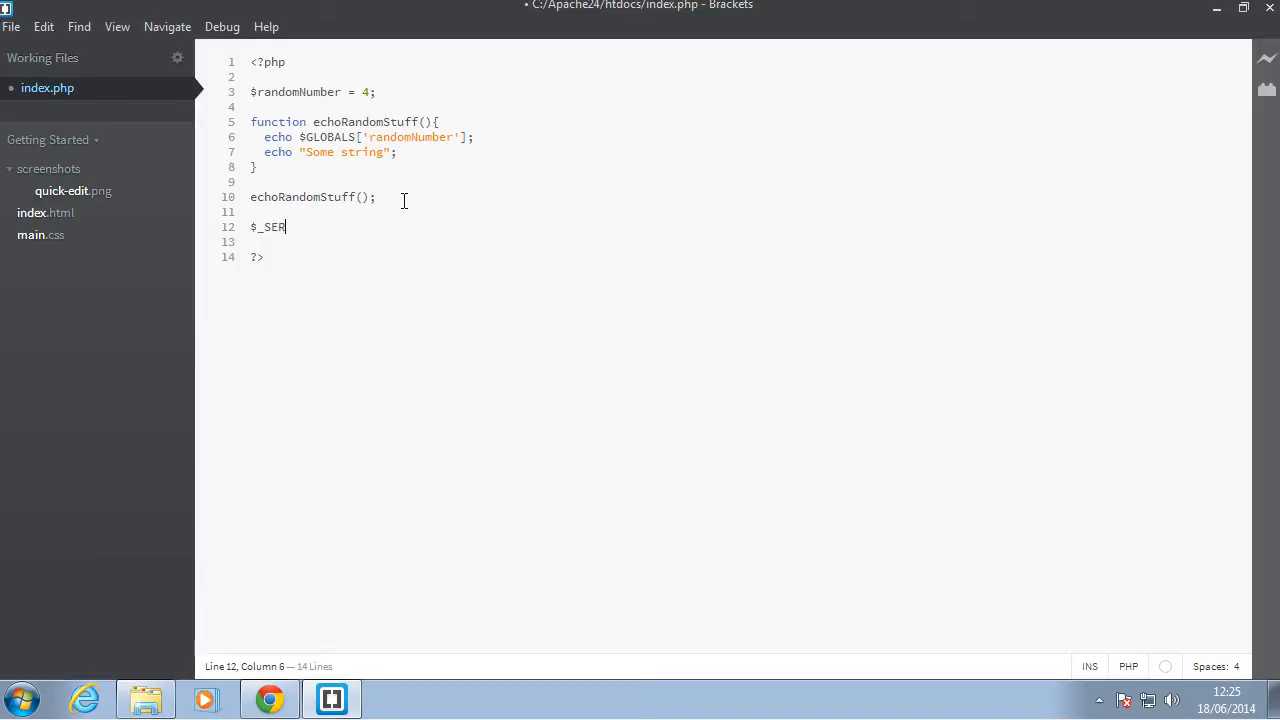
{"action": "type", "text": "VER"}
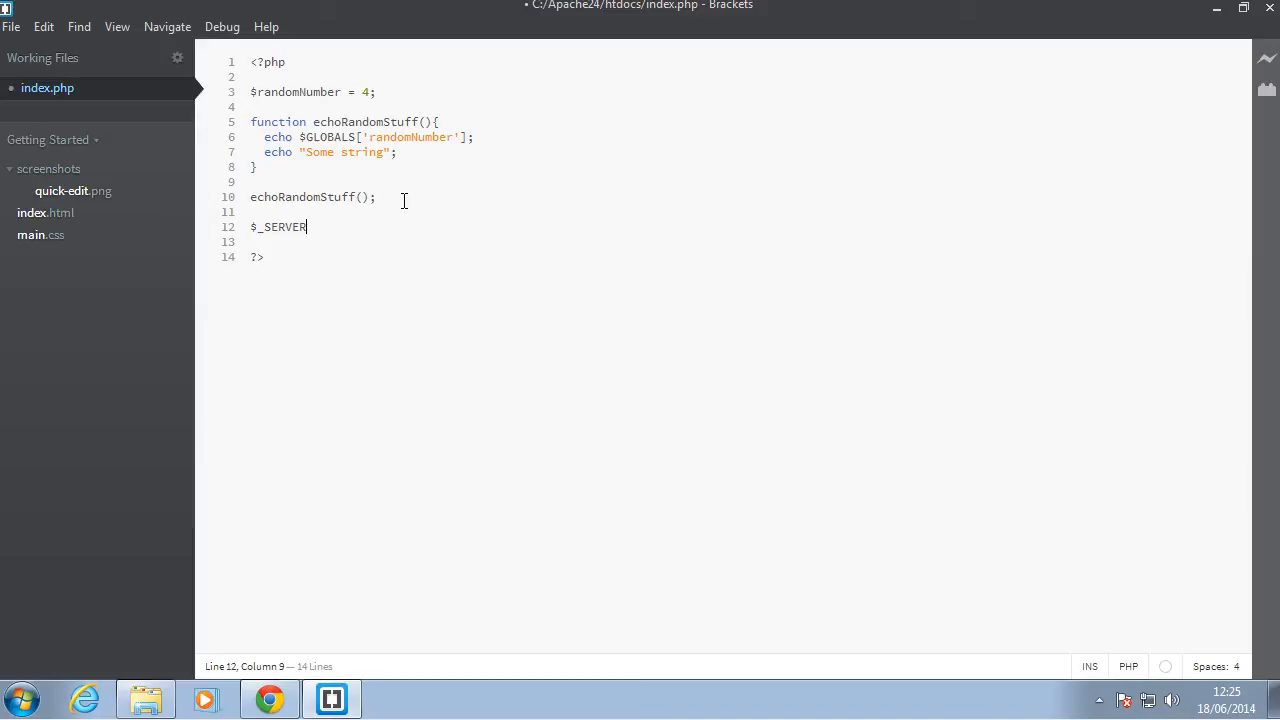
{"action": "key", "text": "Home"}
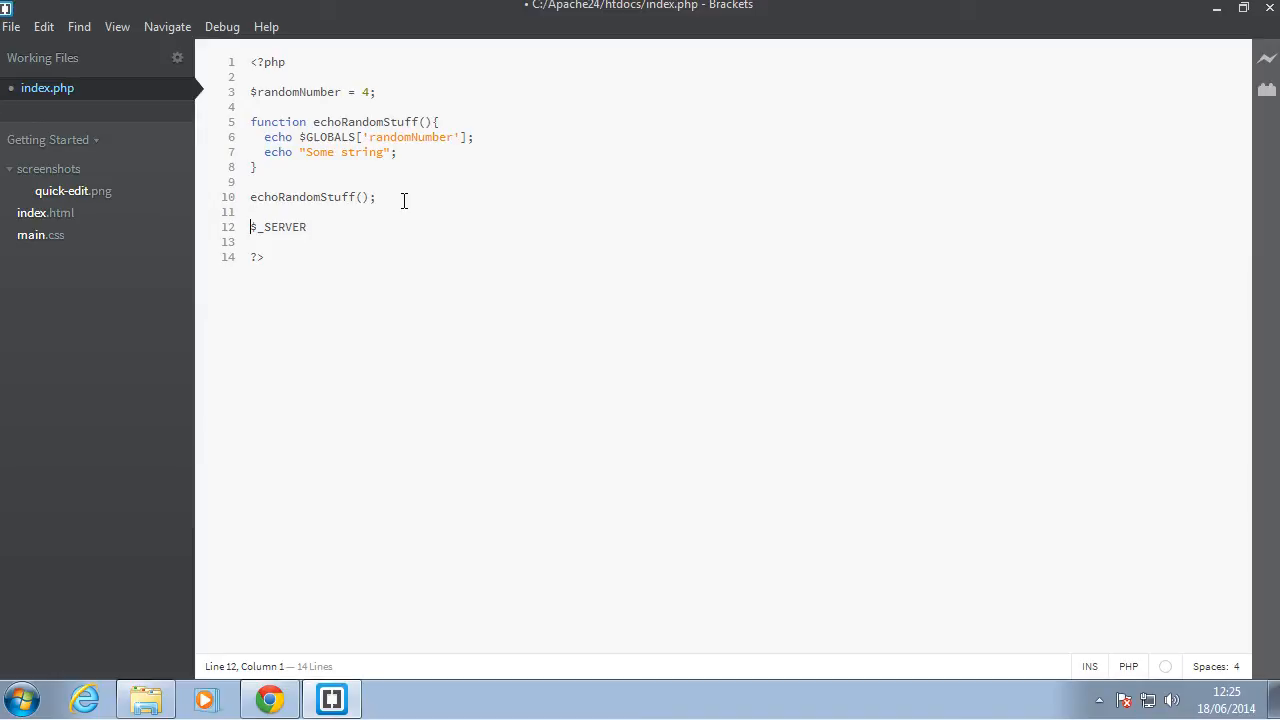
{"action": "type", "text": "print_r("}
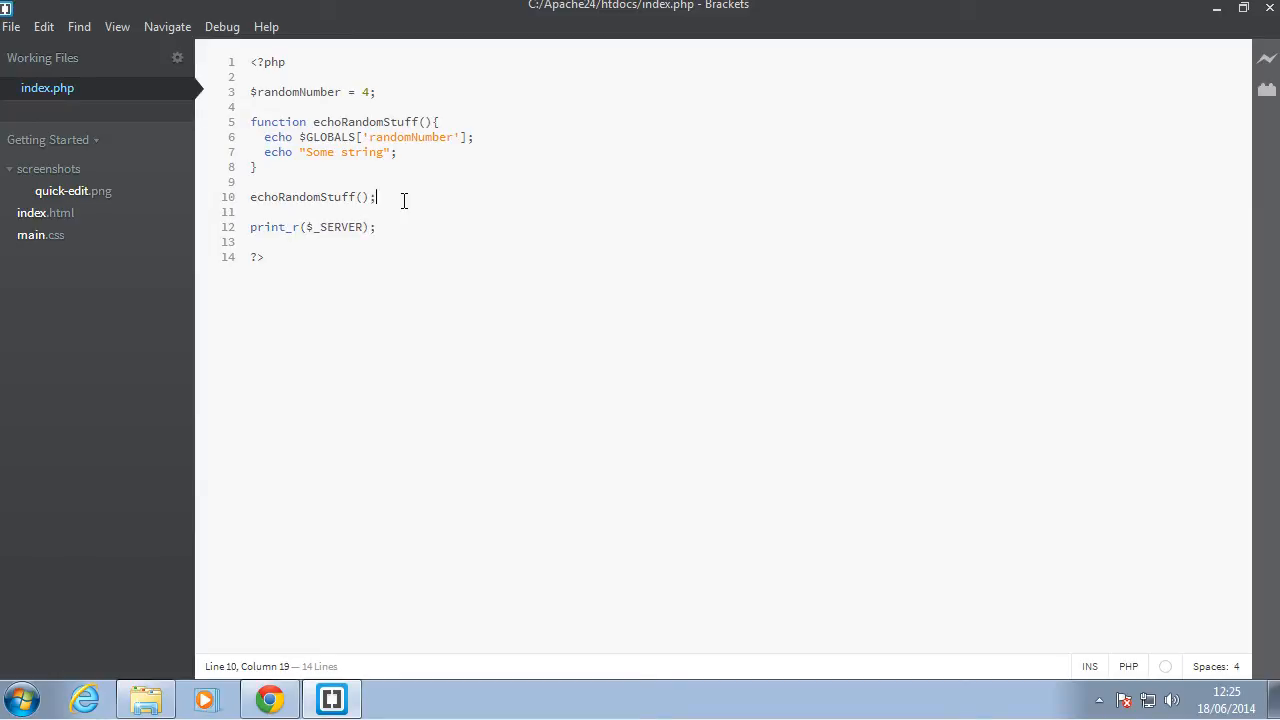
{"action": "key", "text": "ctrl+/"}
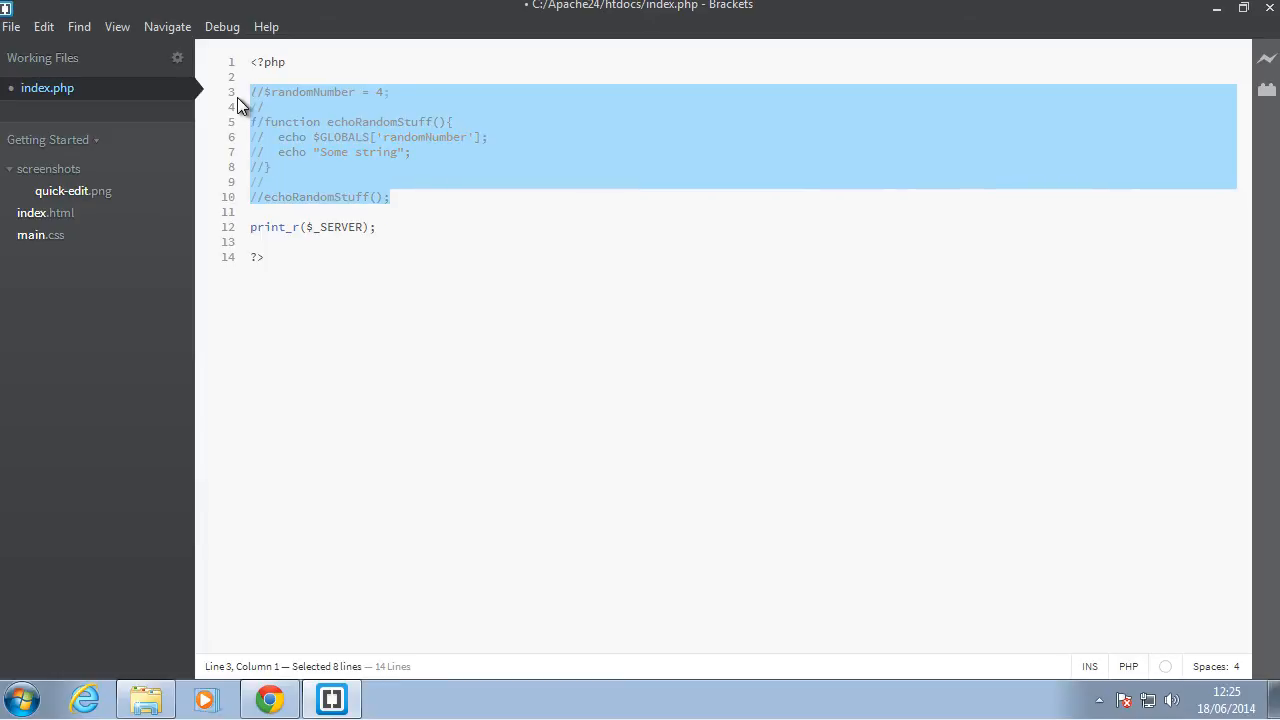
{"action": "left_click", "coordinate": [268, 698]}
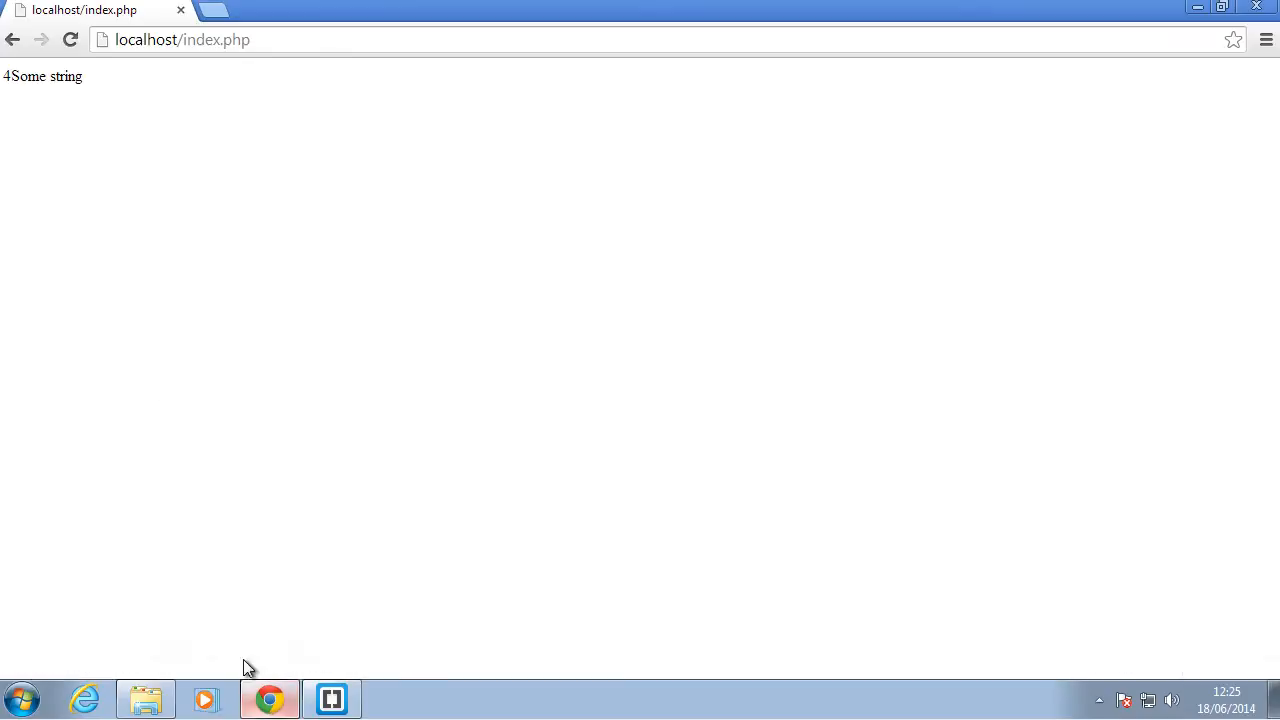
Reload Chrome to view the full $_SERVER array dump, then return to Brackets.
{"action": "left_click", "coordinate": [70, 40]}
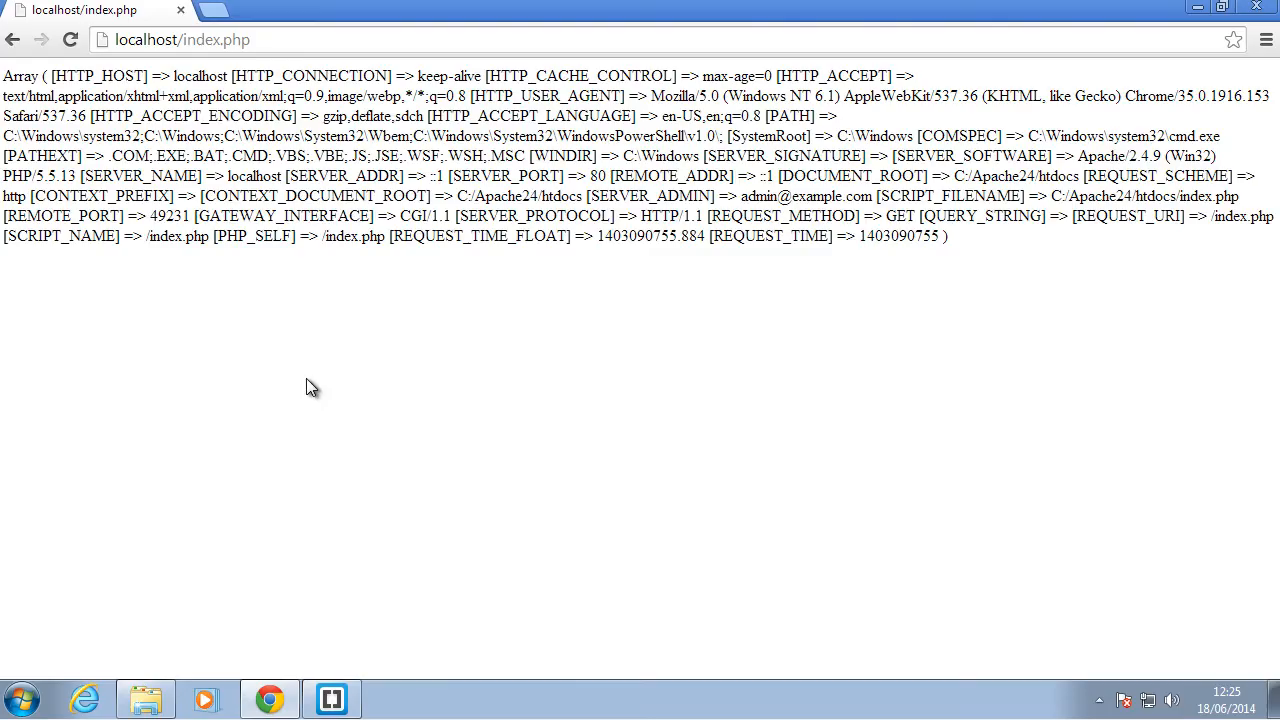
{"action": "mouse_move", "coordinate": [322, 207]}
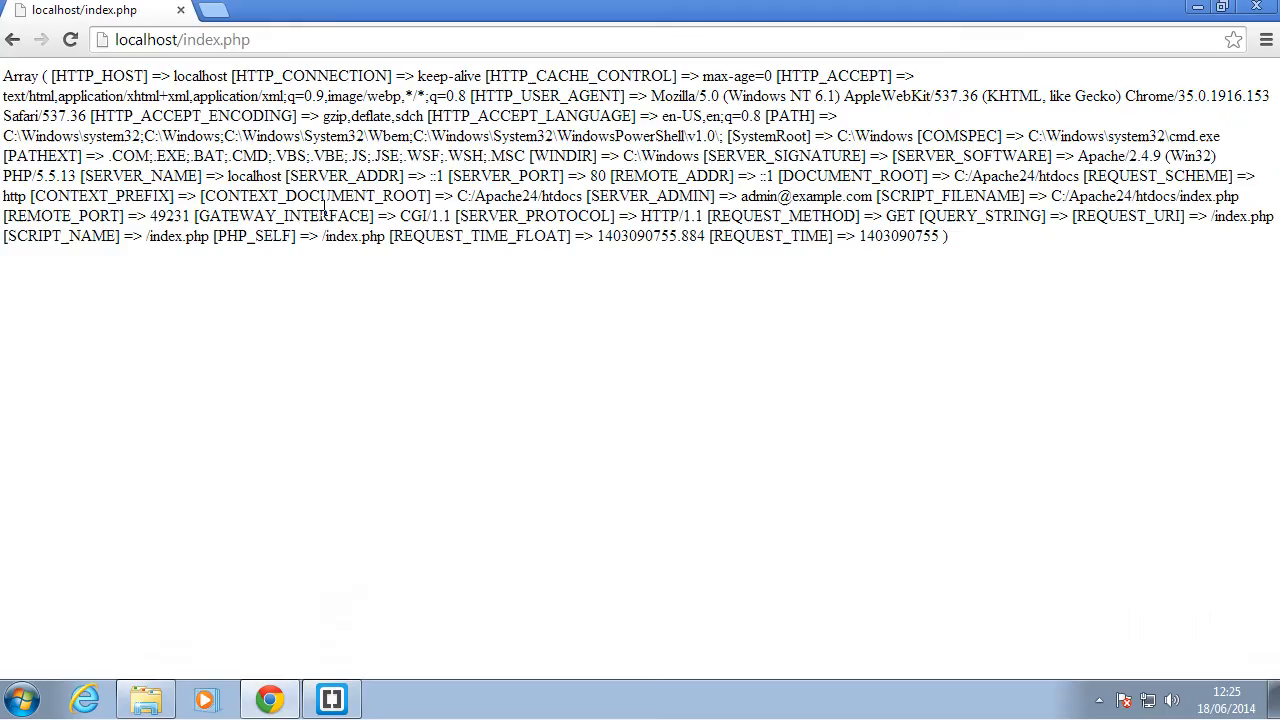
{"action": "double_click", "coordinate": [200, 76]}
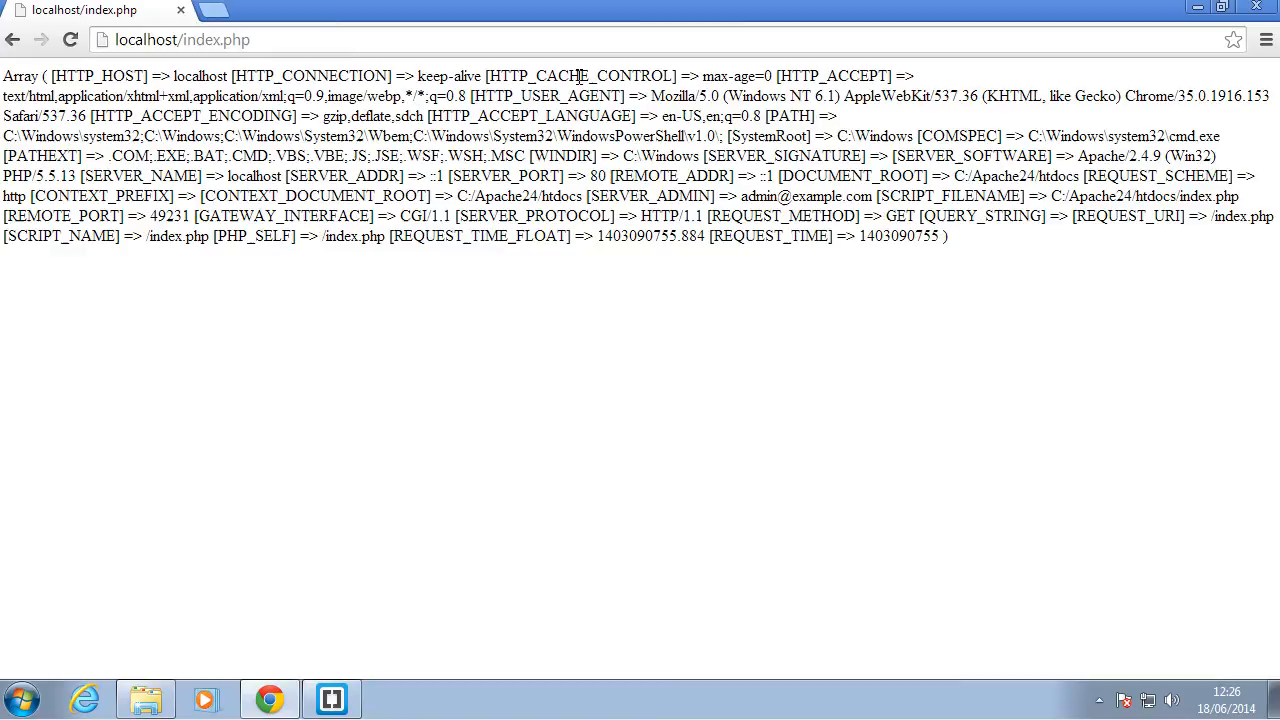
{"action": "left_click", "coordinate": [331, 698]}
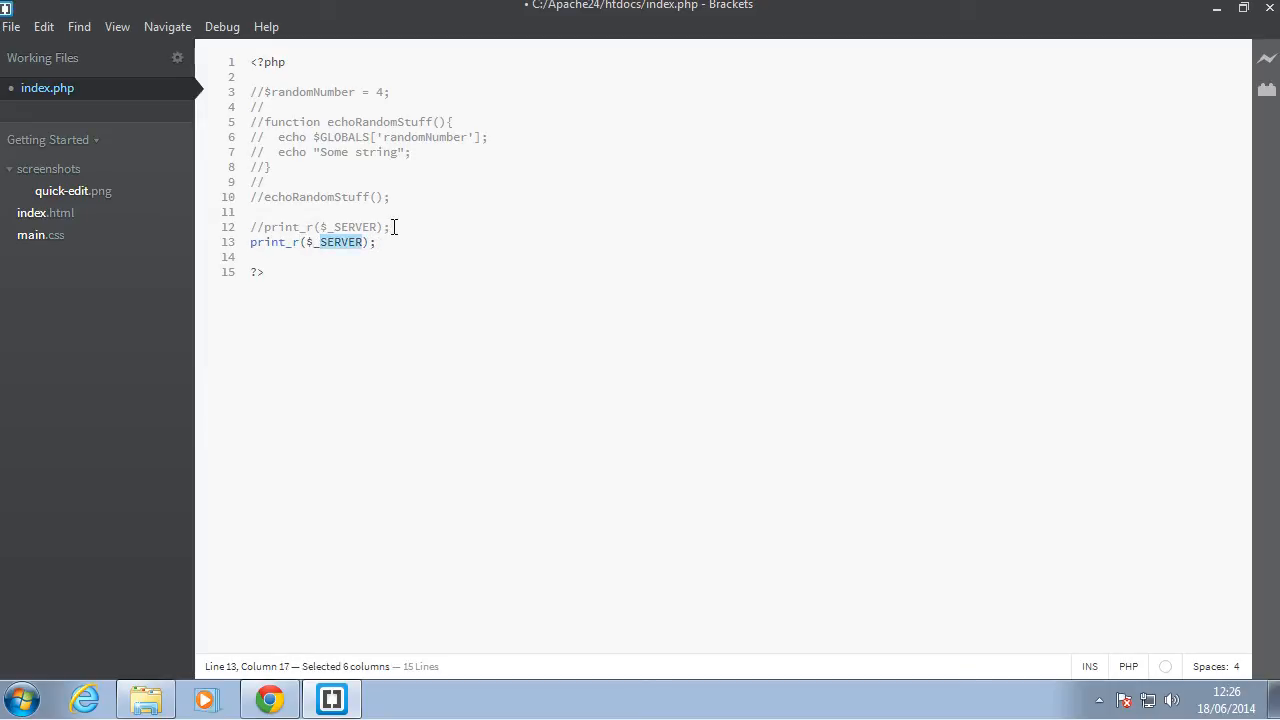
Switch the dump to $_GET, reload, and append ?someParam=3 to the URL.
{"action": "type", "text": "_GET"}
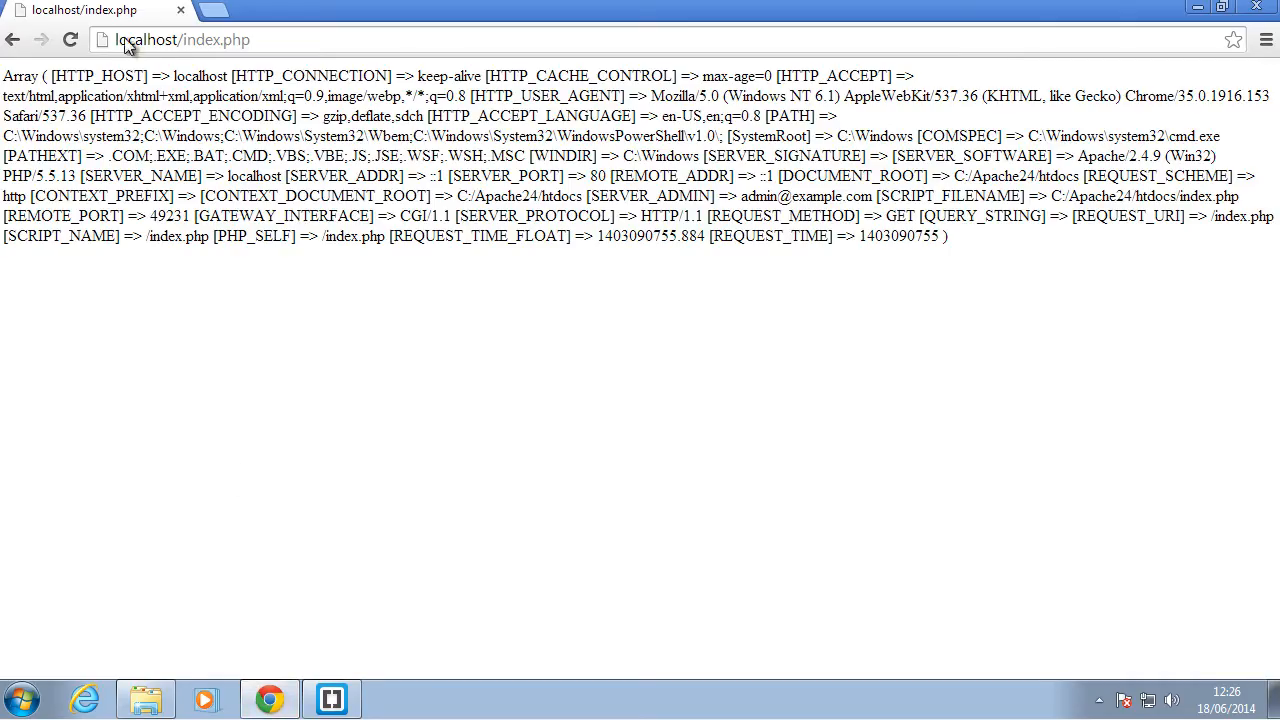
{"action": "left_click", "coordinate": [69, 40]}
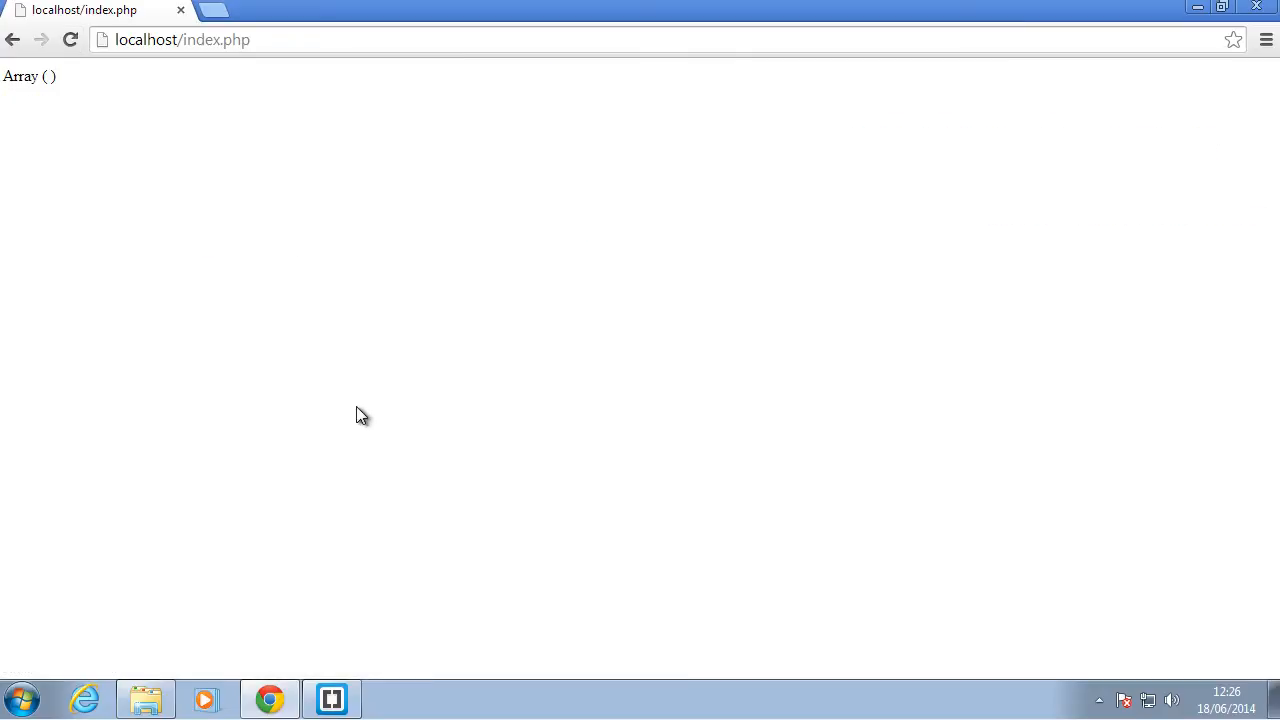
{"action": "double_click", "coordinate": [22, 76]}
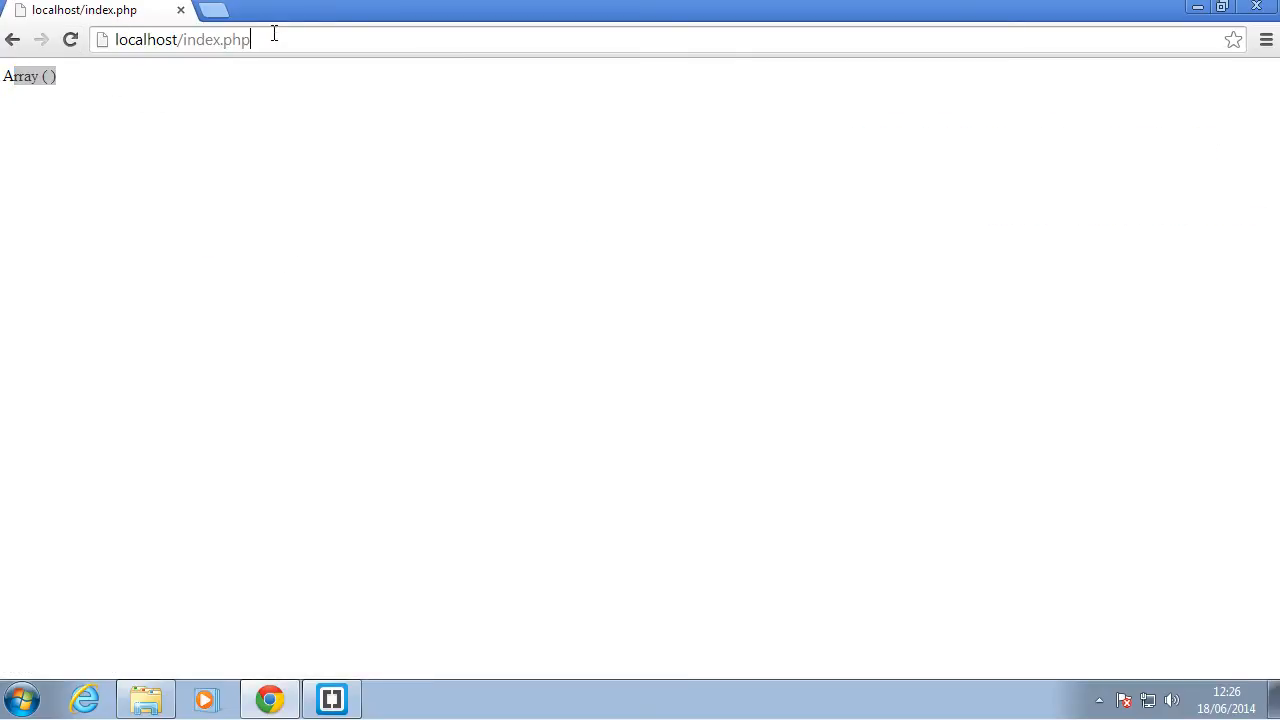
{"action": "type", "text": "?"}
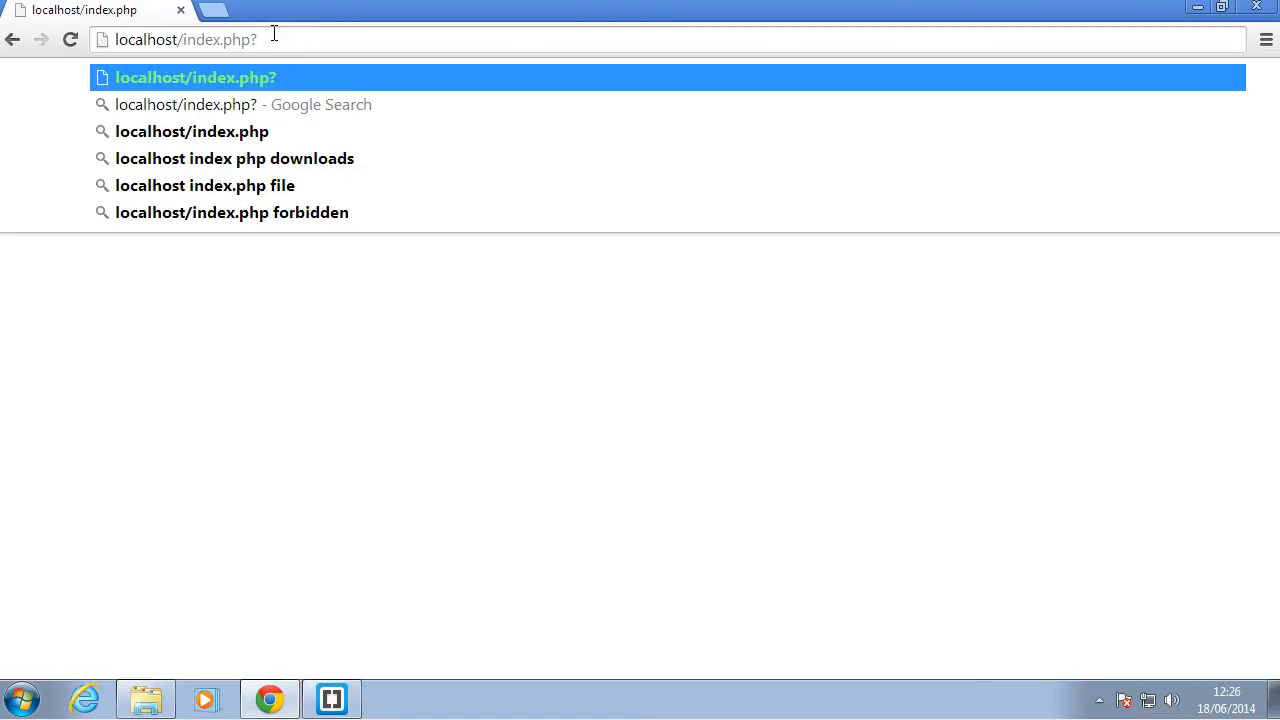
{"action": "type", "text": "somePar"}
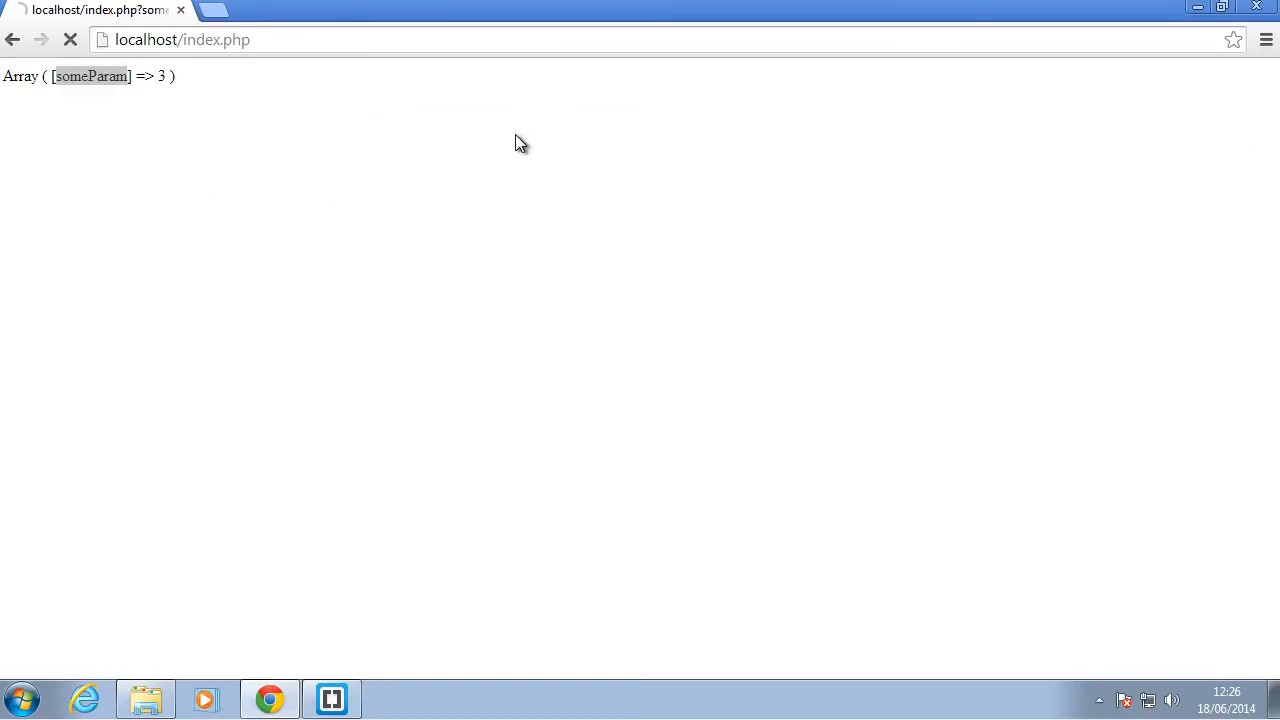
Comment out the $_GET line, print $_POST, and confirm Chrome shows an empty Array ( ).
{"action": "left_click", "coordinate": [331, 698]}
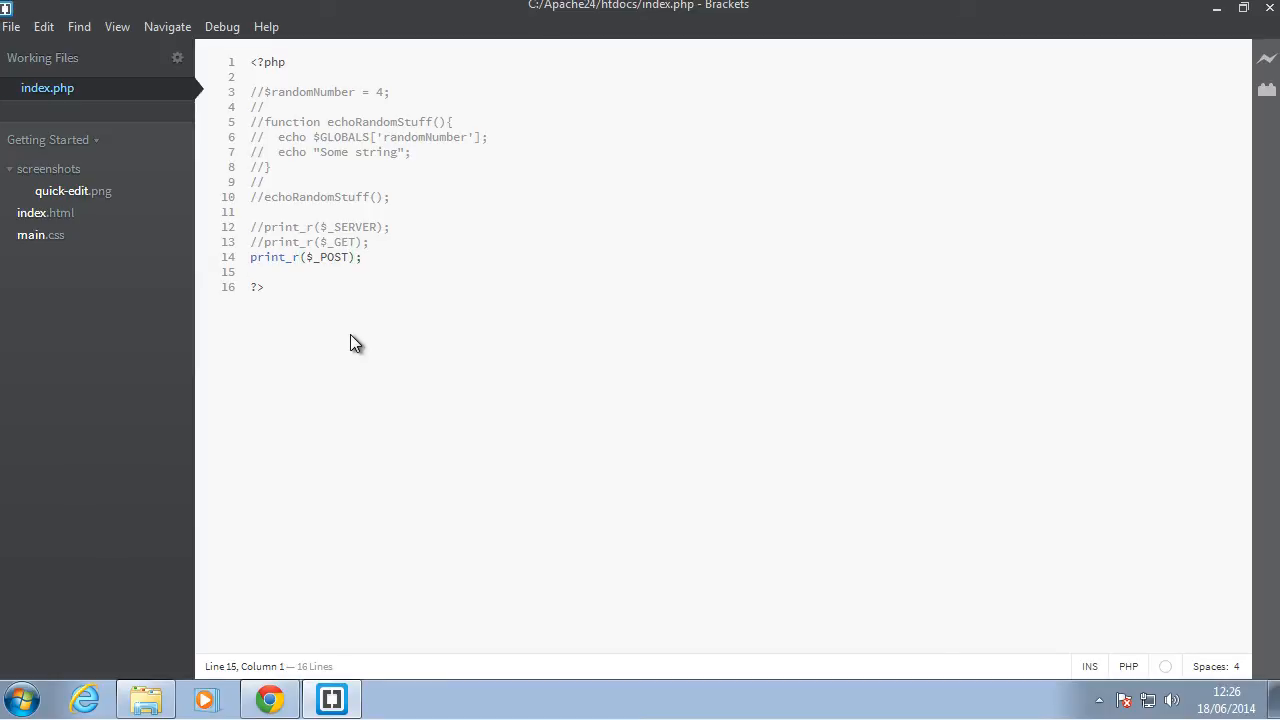
{"action": "mouse_move", "coordinate": [331, 551]}
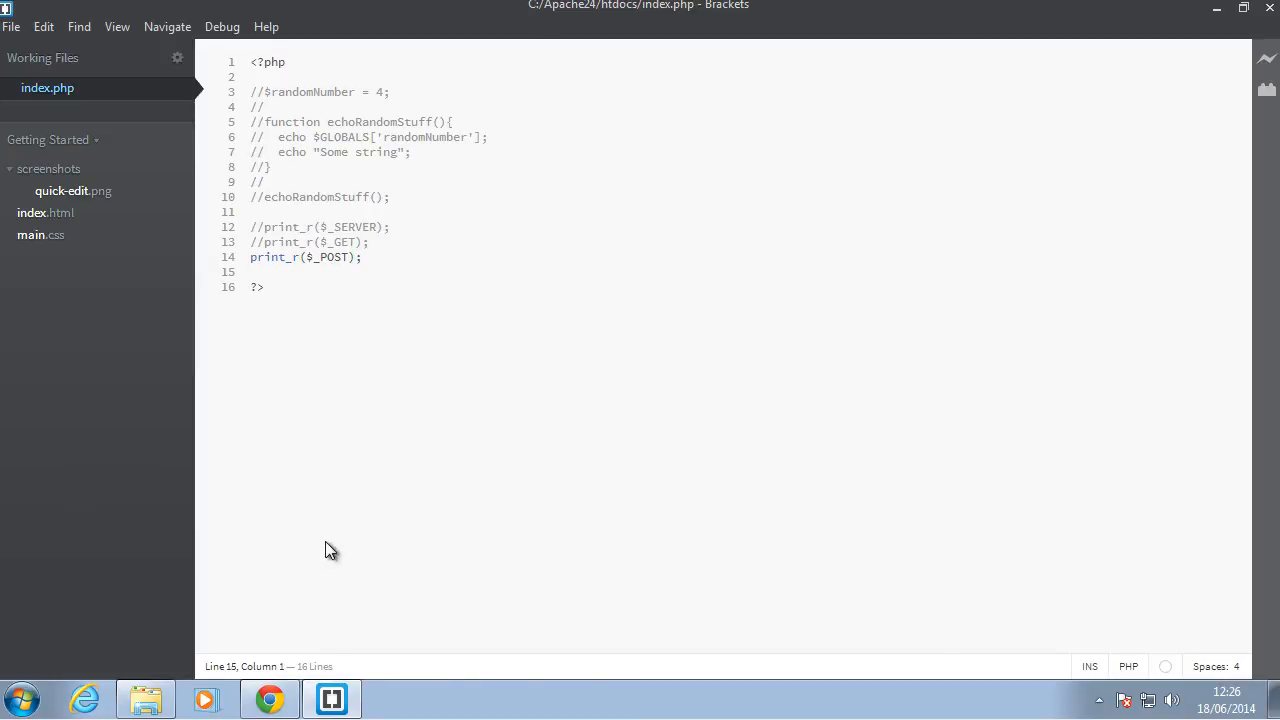
{"action": "left_click", "coordinate": [268, 698]}
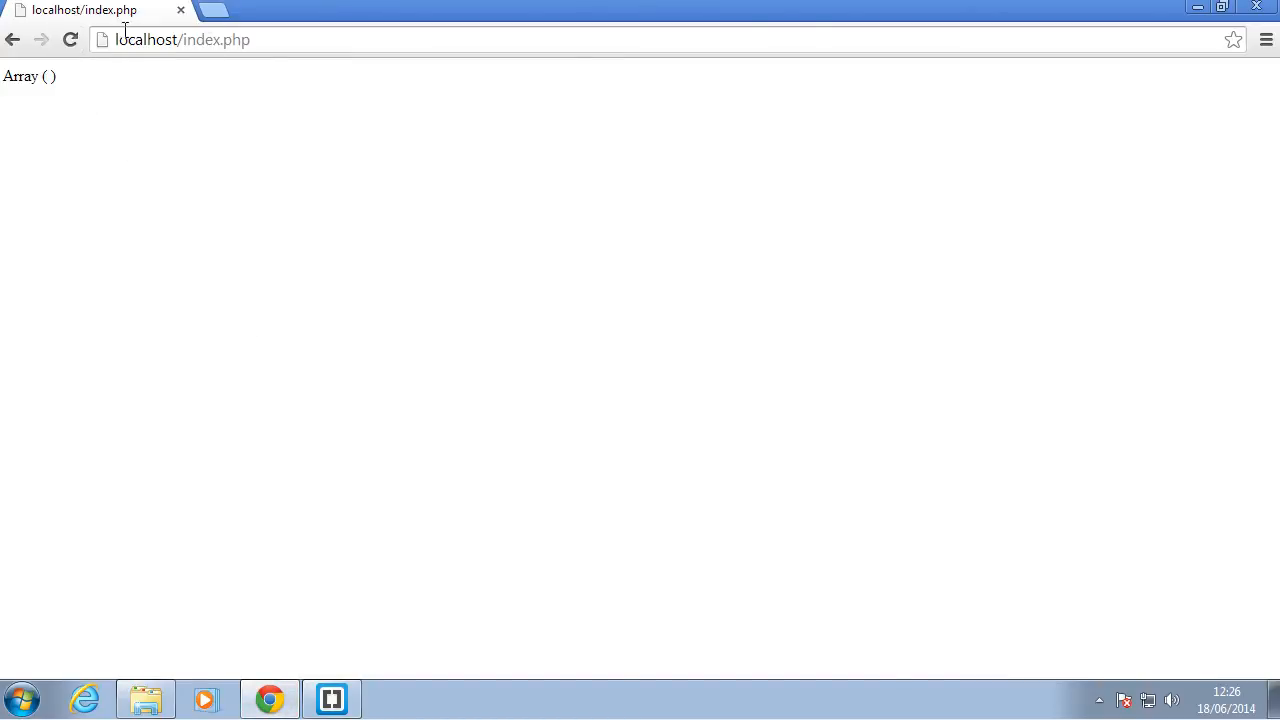
{"action": "mouse_move", "coordinate": [323, 171]}
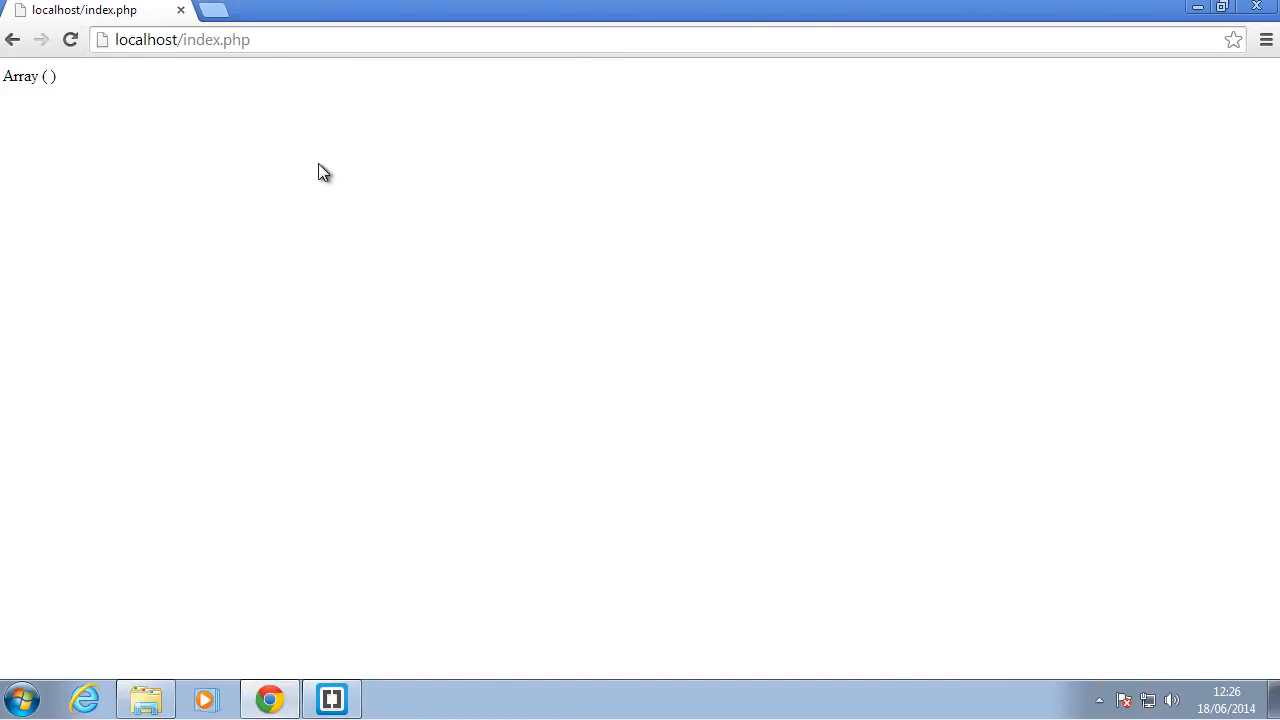
{"action": "mouse_move", "coordinate": [137, 95]}
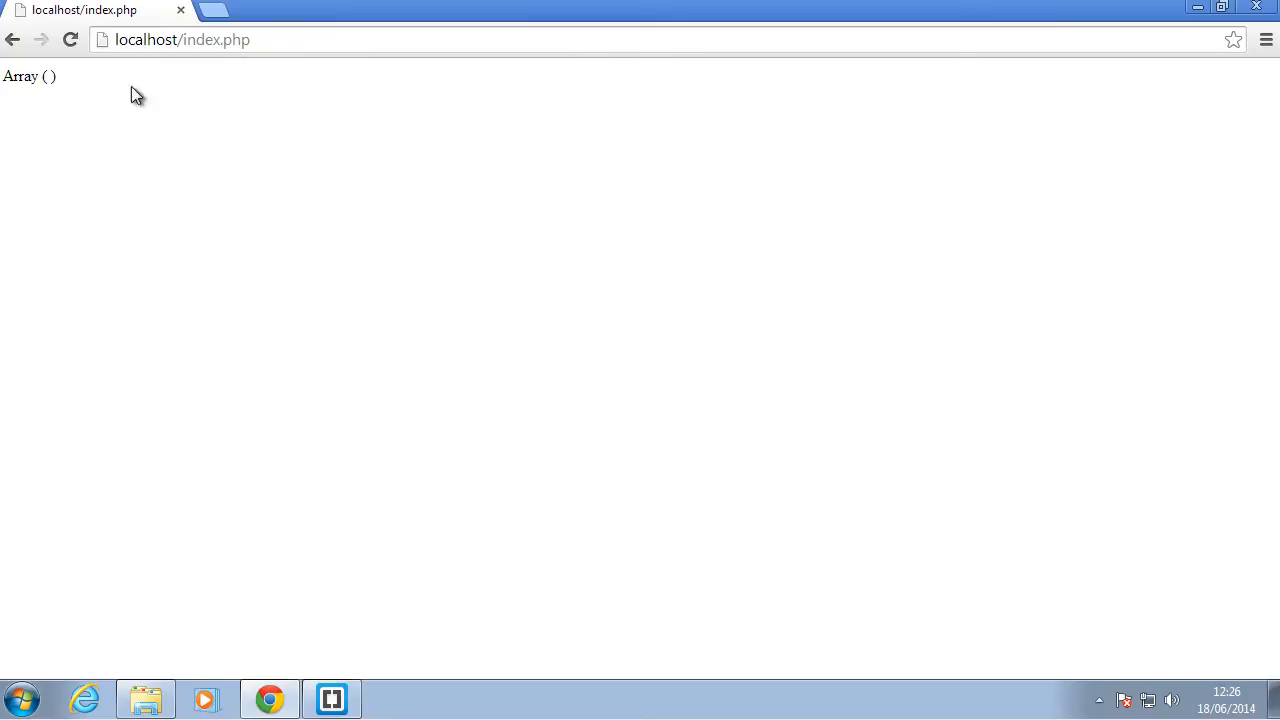
{"action": "mouse_move", "coordinate": [370, 220]}
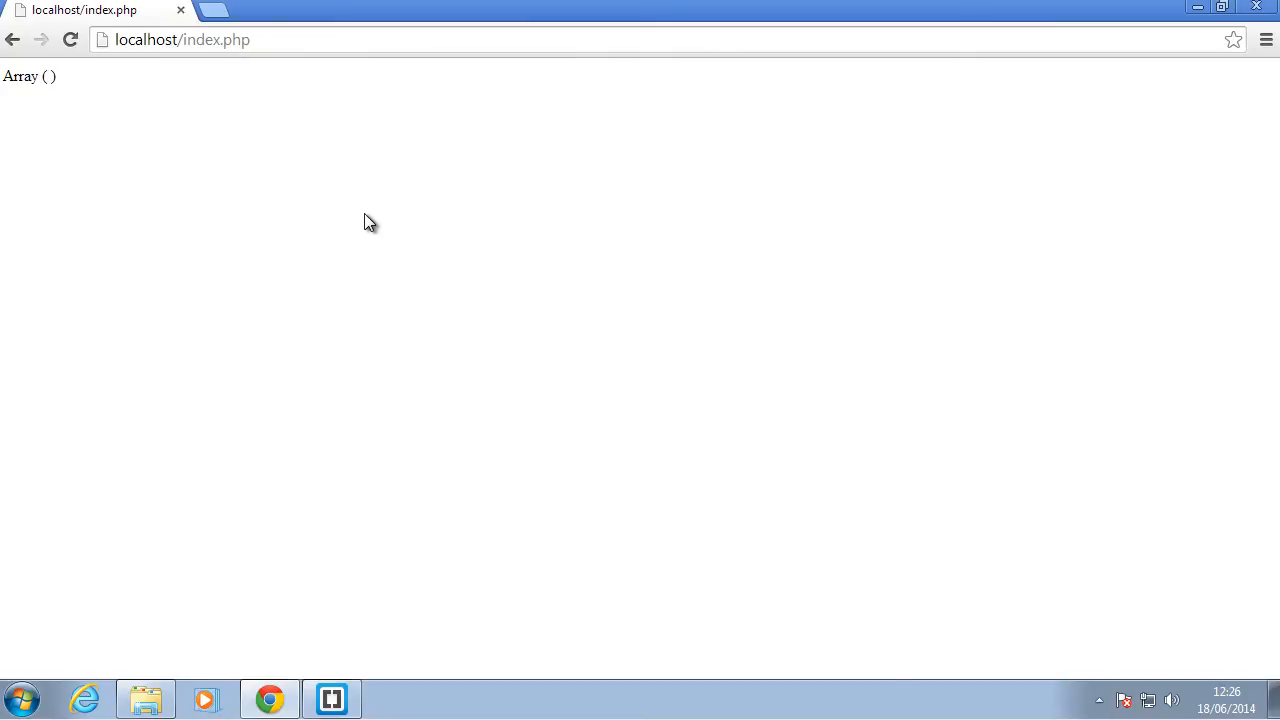
Comment out print_r($_POST); and add print_r($_FILES); to view its empty output.
{"action": "left_click", "coordinate": [331, 698]}
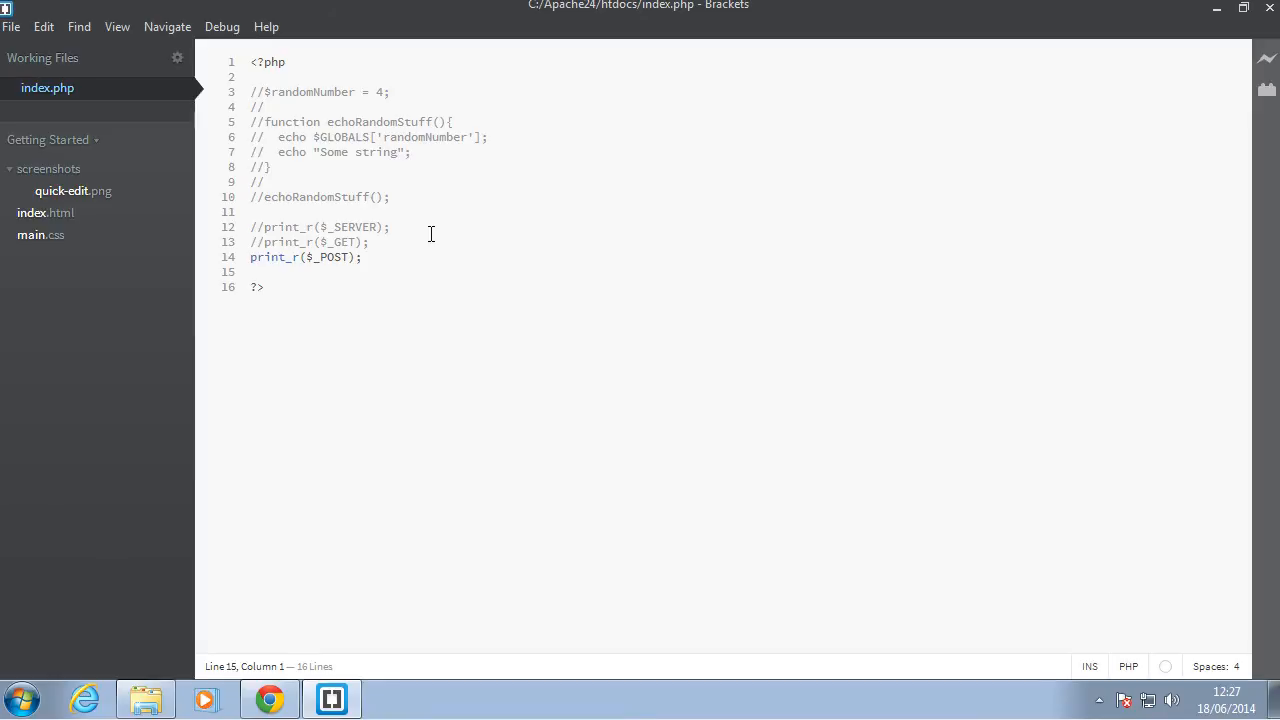
{"action": "type", "text": "//"}
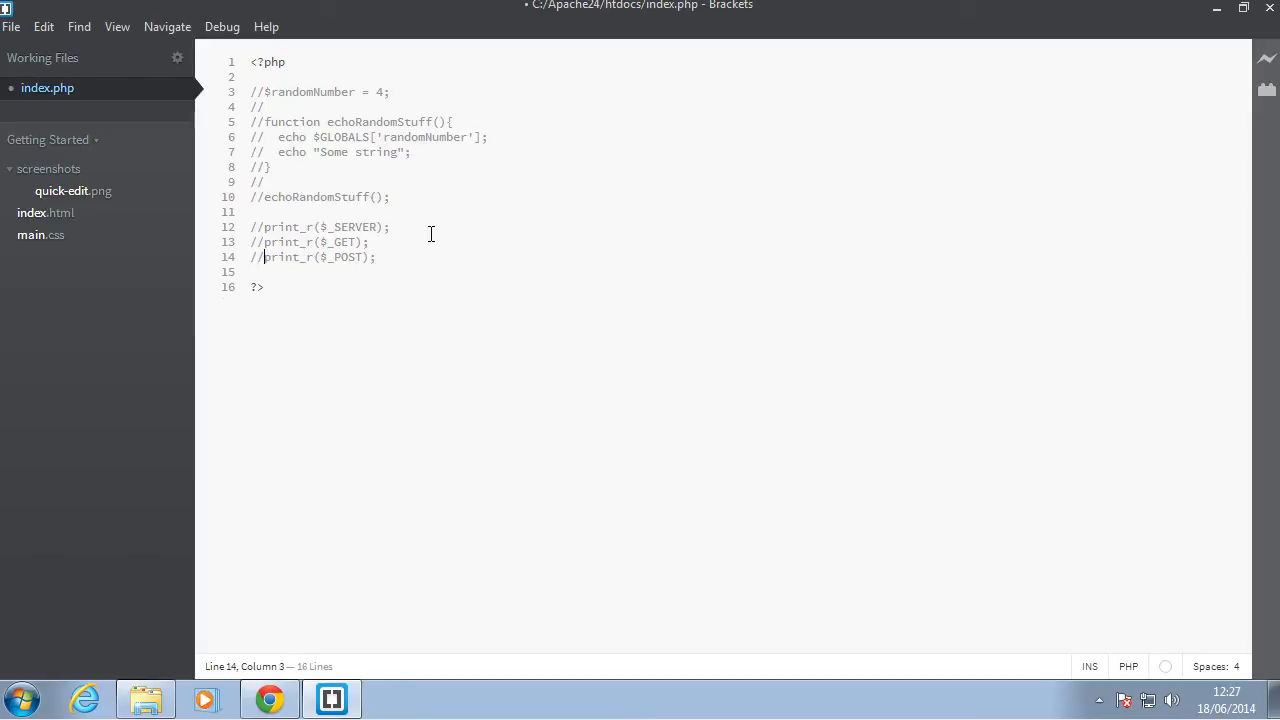
{"action": "type", "text": "print_r($_POST);"}
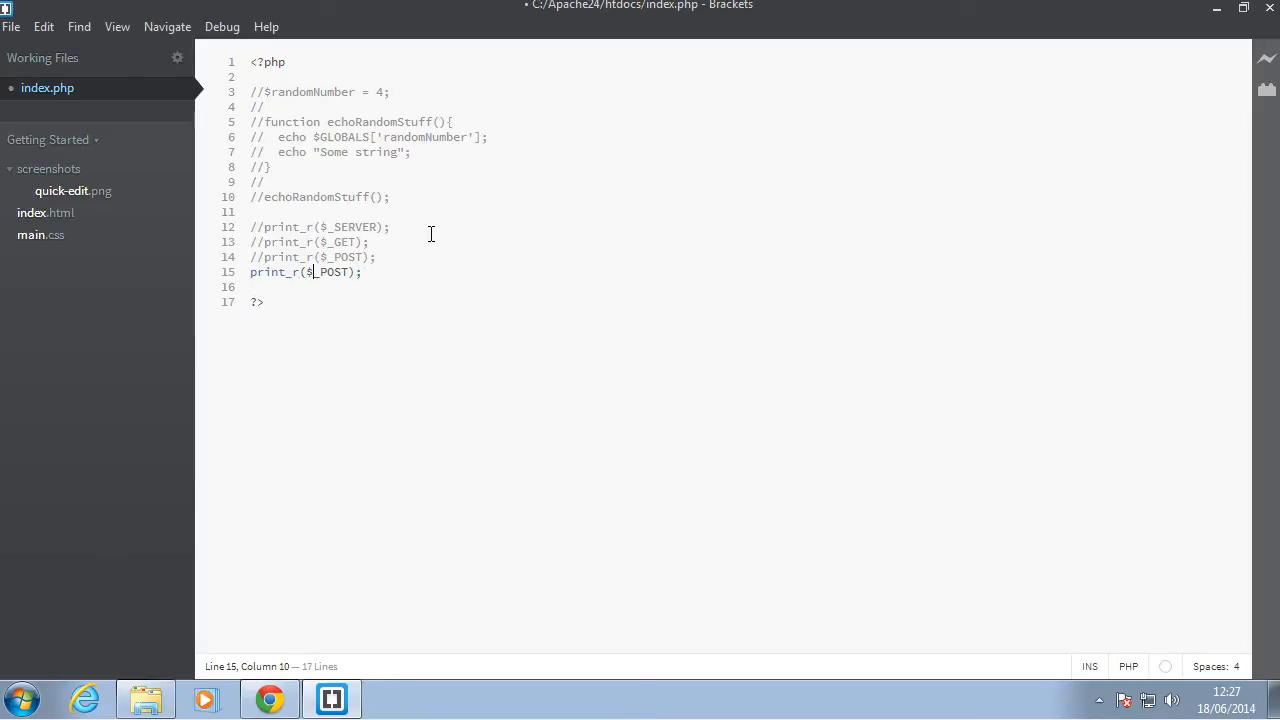
{"action": "type", "text": "P"}
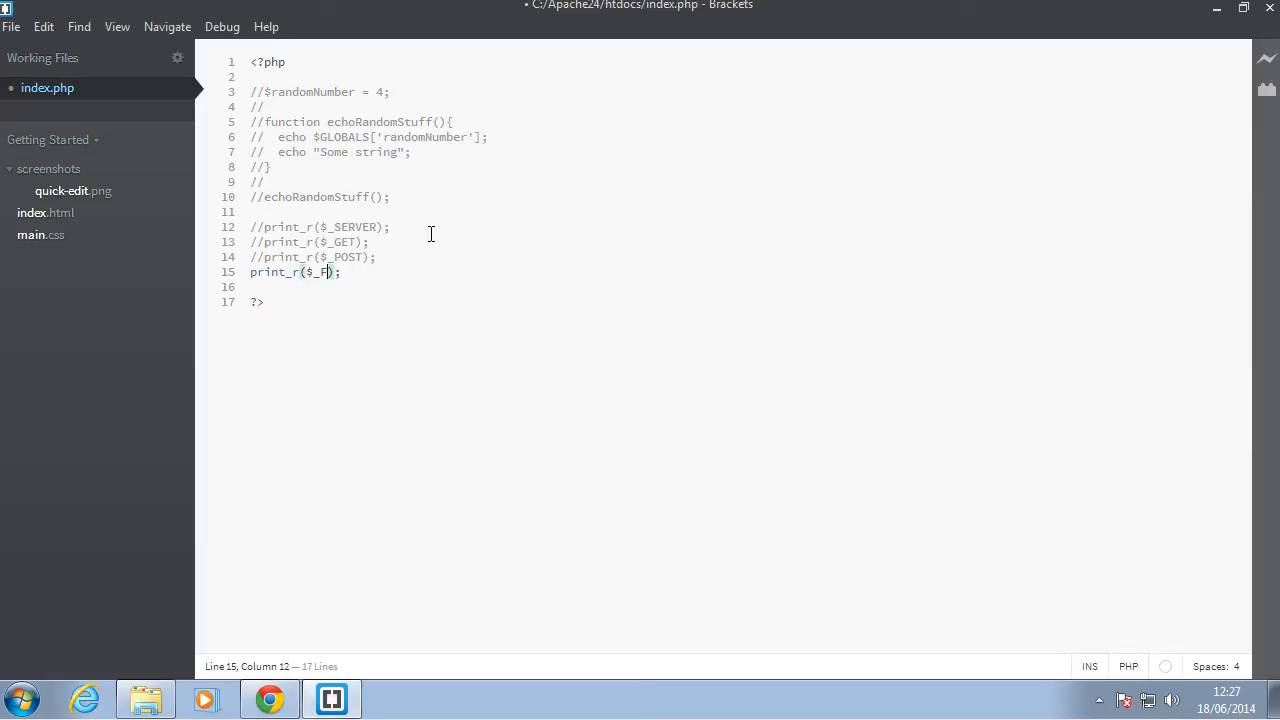
{"action": "type", "text": "ILES"}
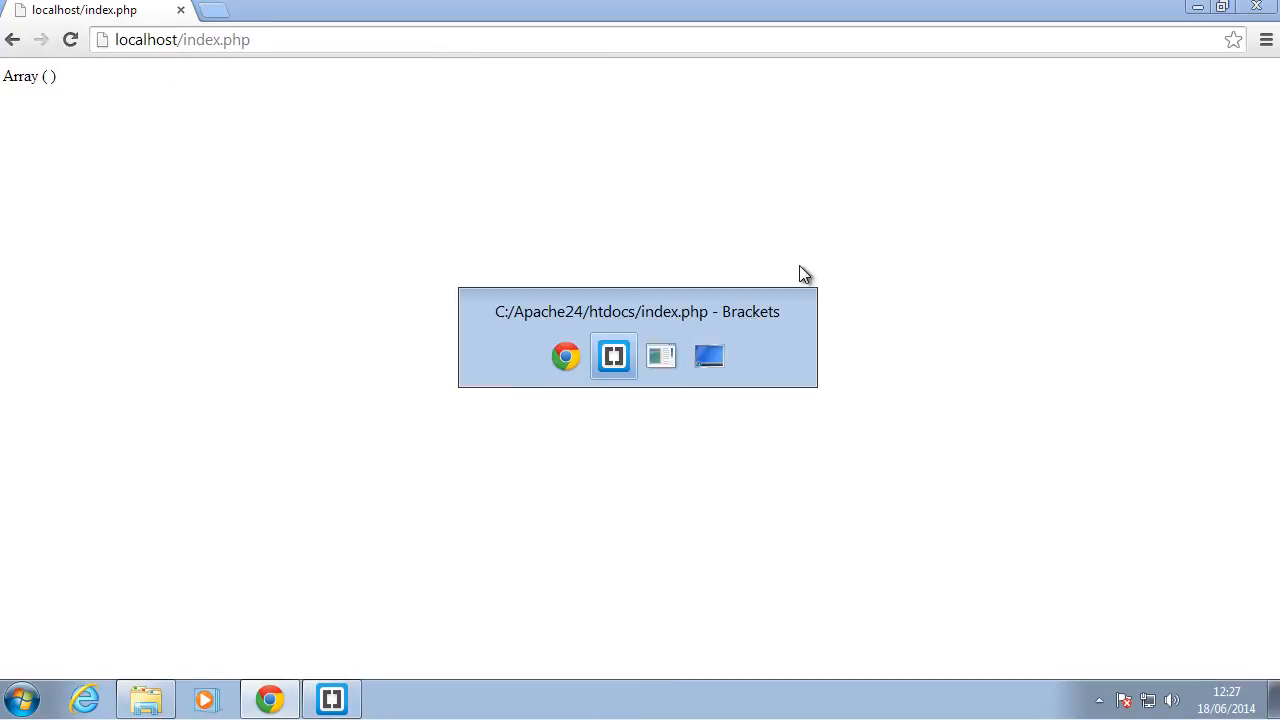
{"action": "left_click", "coordinate": [613, 356]}
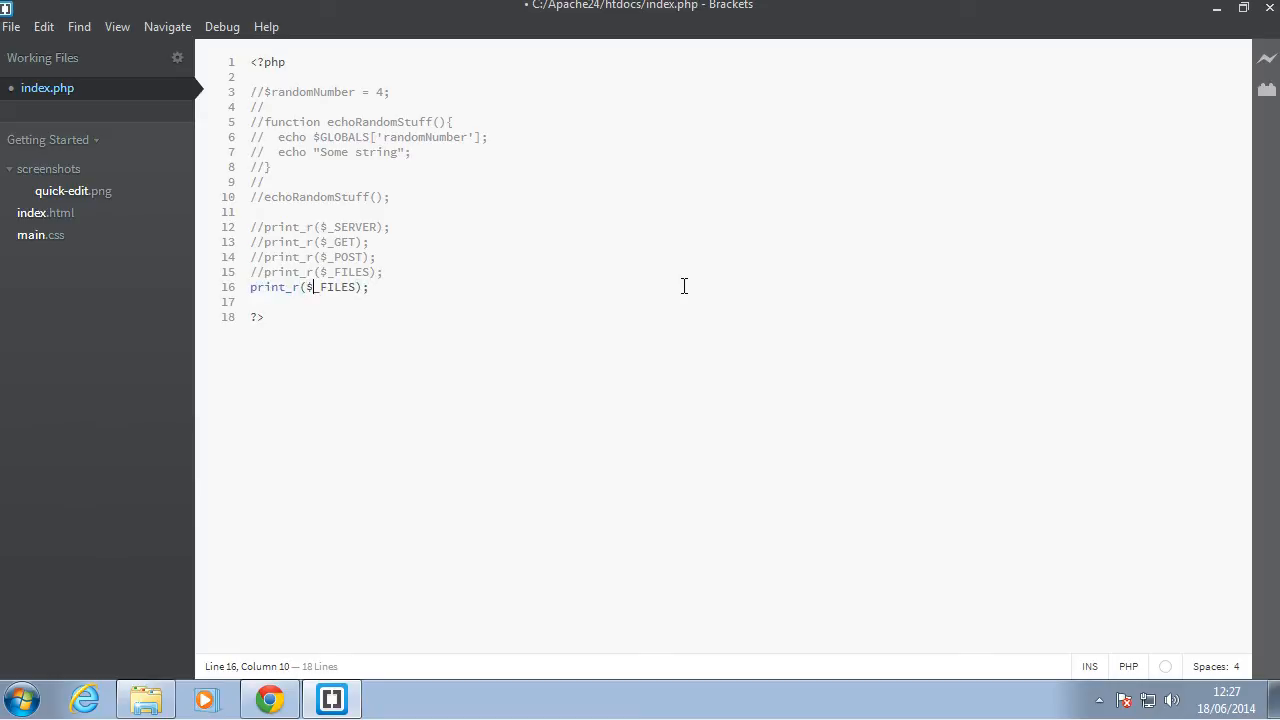
Change the last print line to $_SESSION and reload Chrome to see the line 16 undefined-variable notice.
{"action": "type", "text": "_SES"}
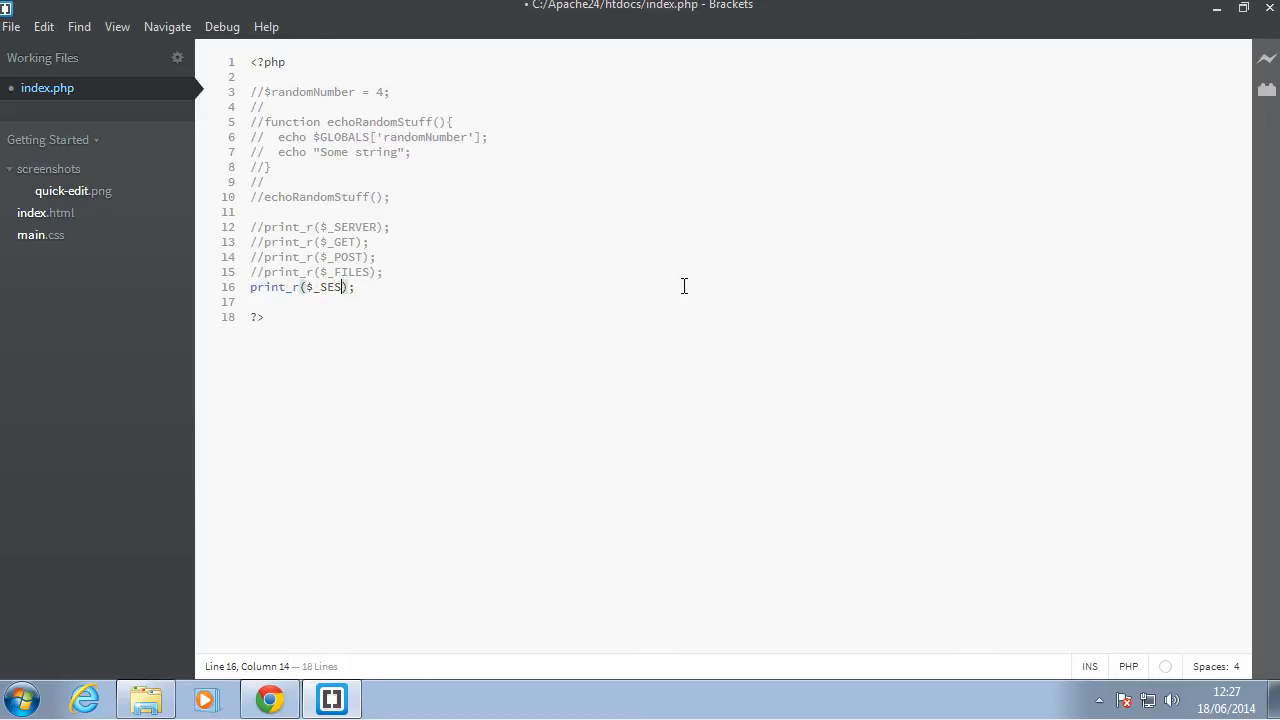
{"action": "left_click", "coordinate": [269, 698]}
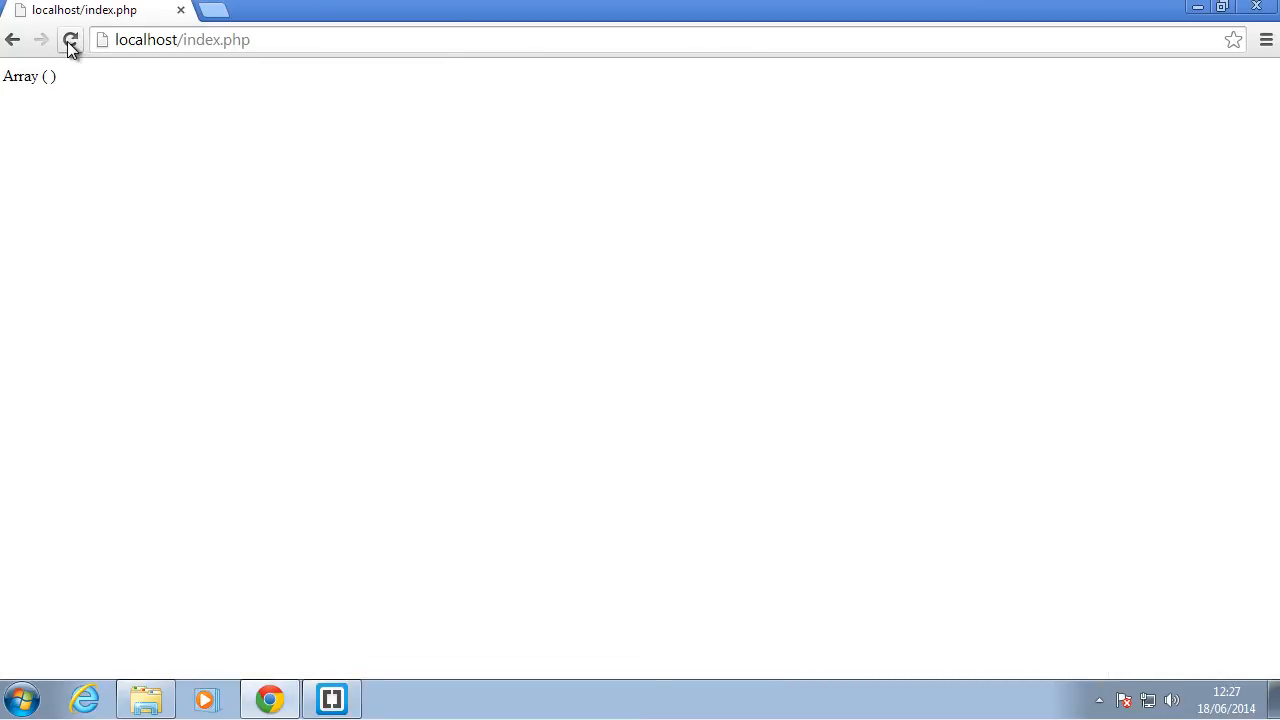
{"action": "mouse_move", "coordinate": [71, 40]}
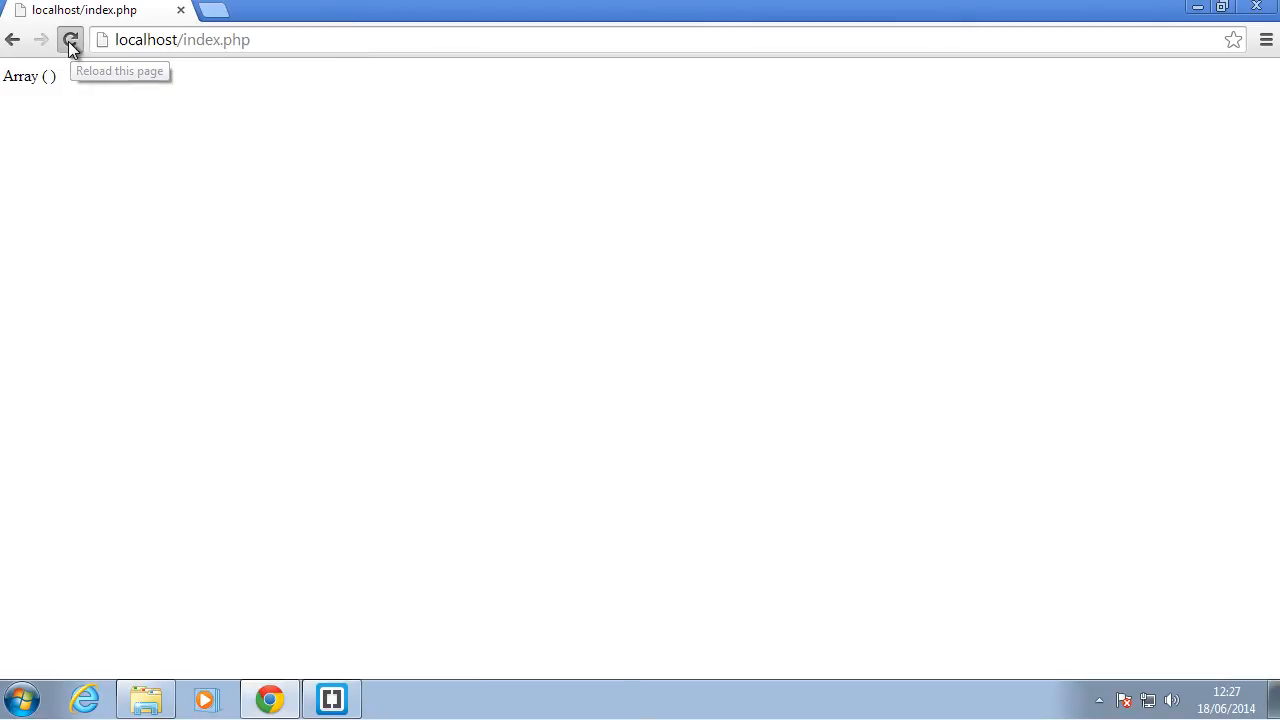
{"action": "left_click", "coordinate": [70, 40]}
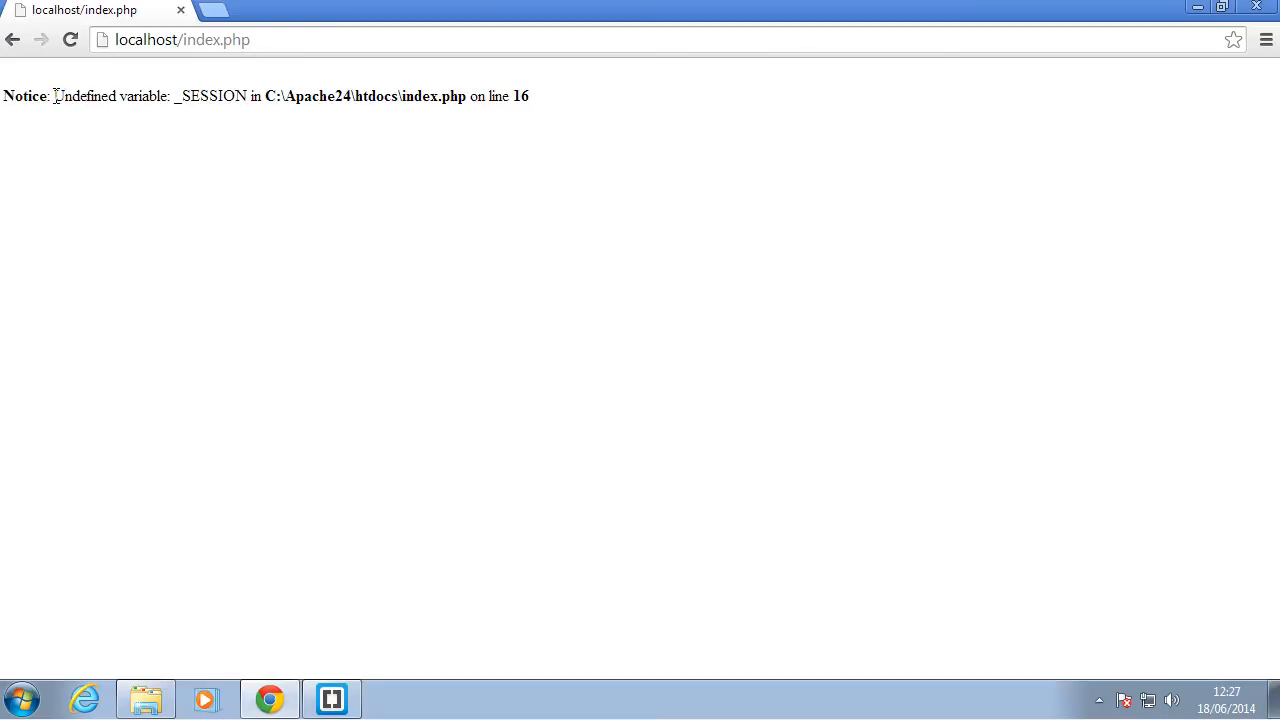
{"action": "mouse_move", "coordinate": [593, 130]}
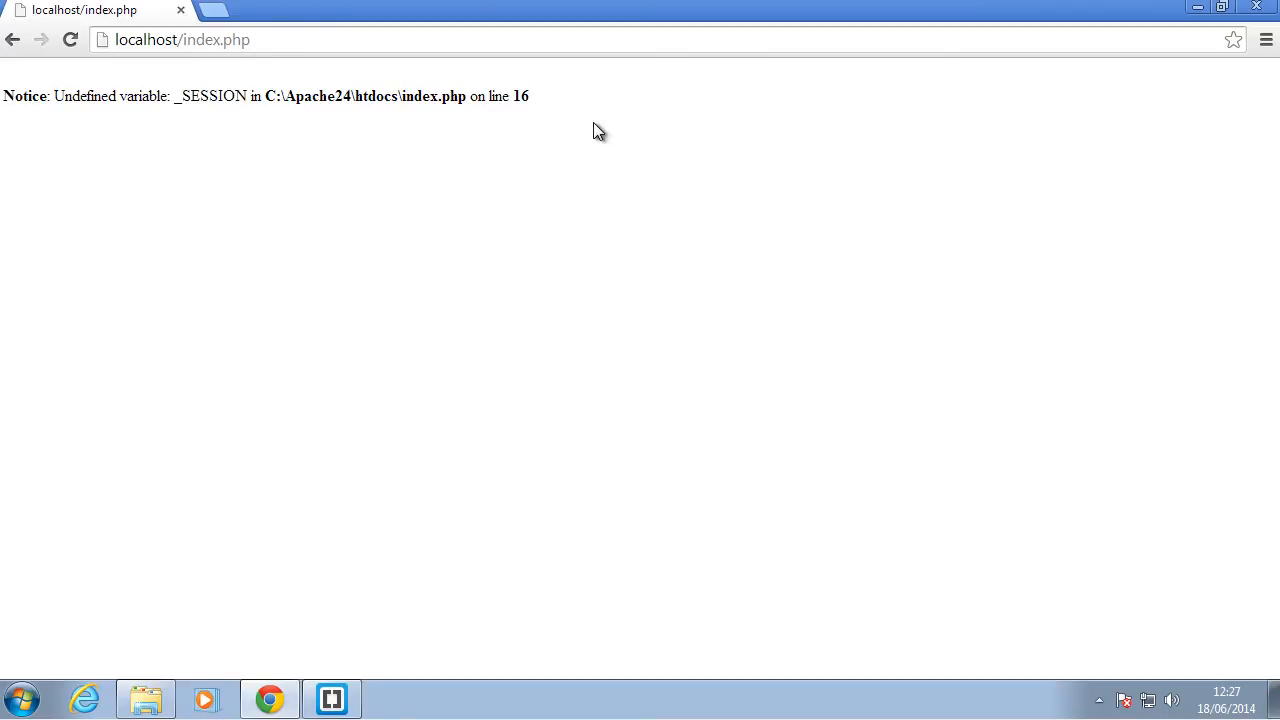
{"action": "left_click", "coordinate": [331, 698]}
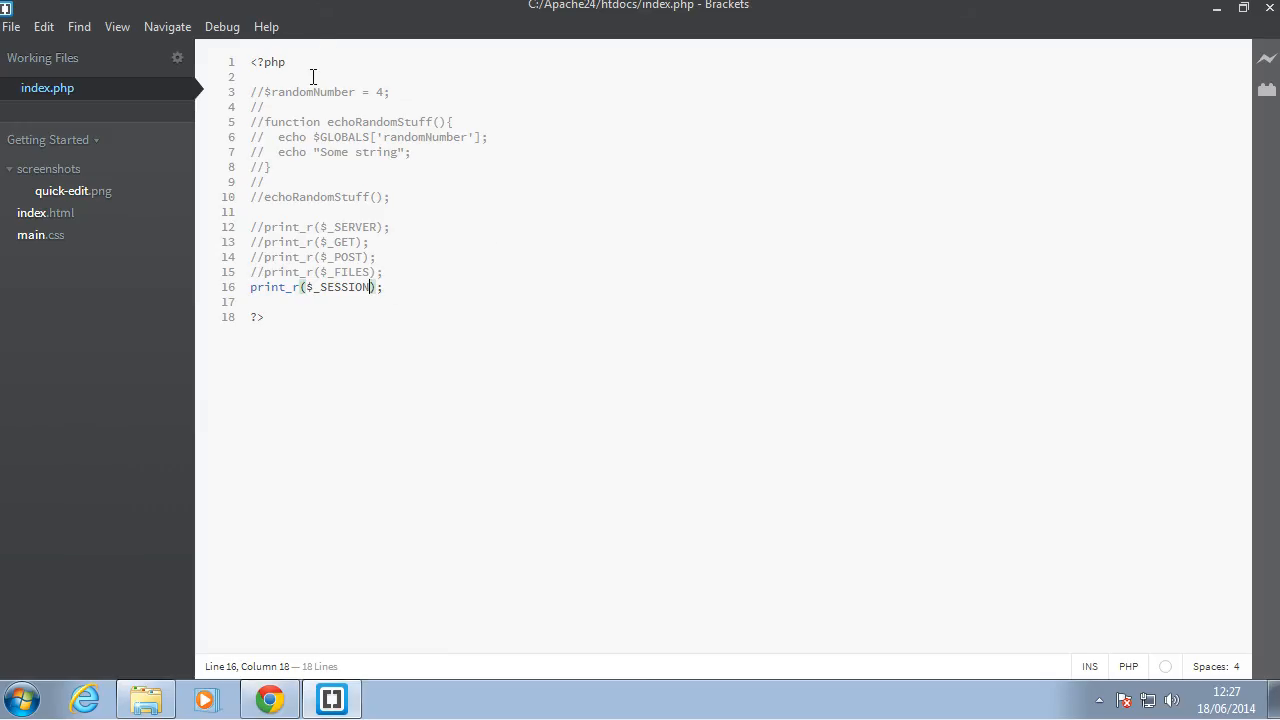
Add session_start(), reload Chrome to see an empty Array ( ), then delete that call.
{"action": "type", "text": "sess"}
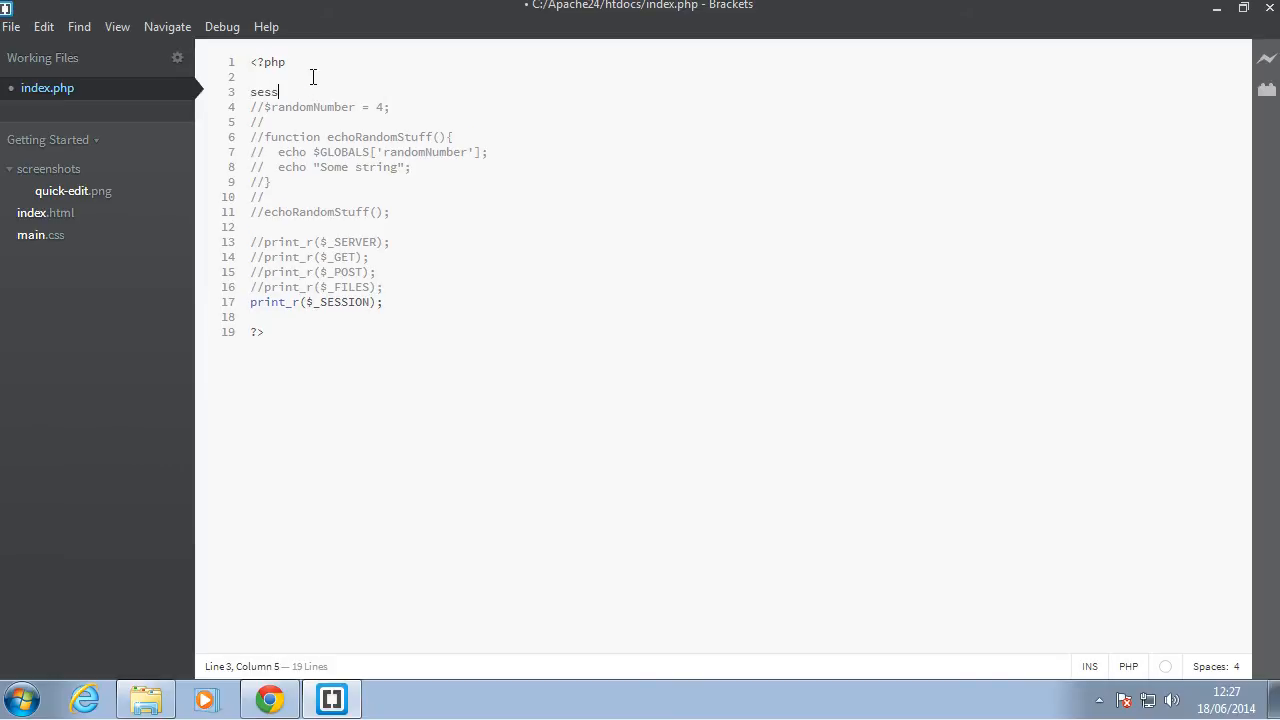
{"action": "type", "text": "ion_start"}
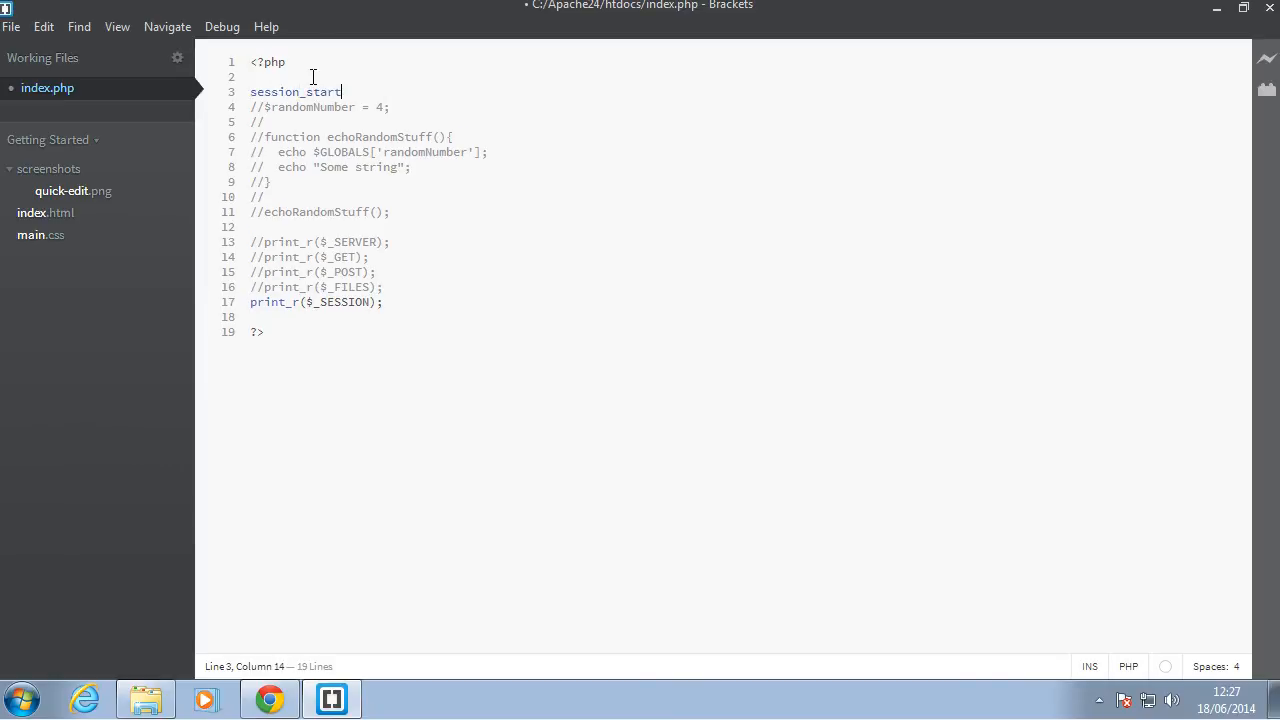
{"action": "type", "text": "()"}
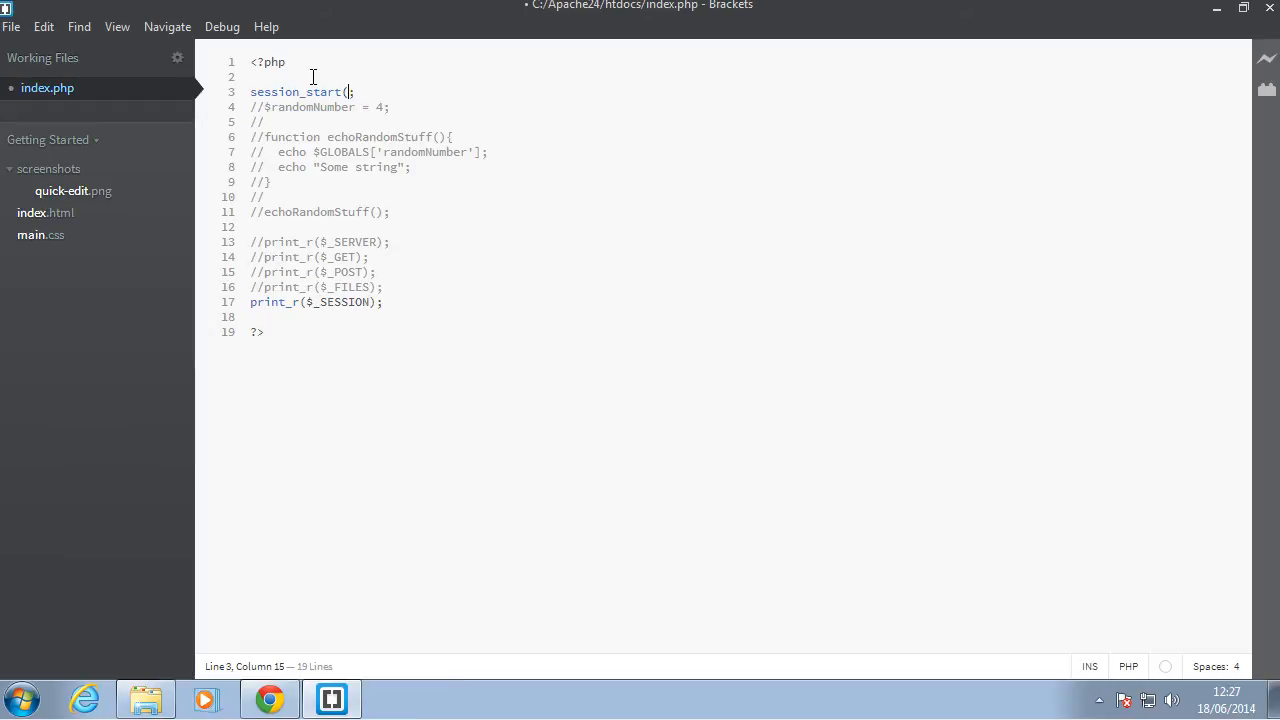
{"action": "left_click", "coordinate": [269, 698]}
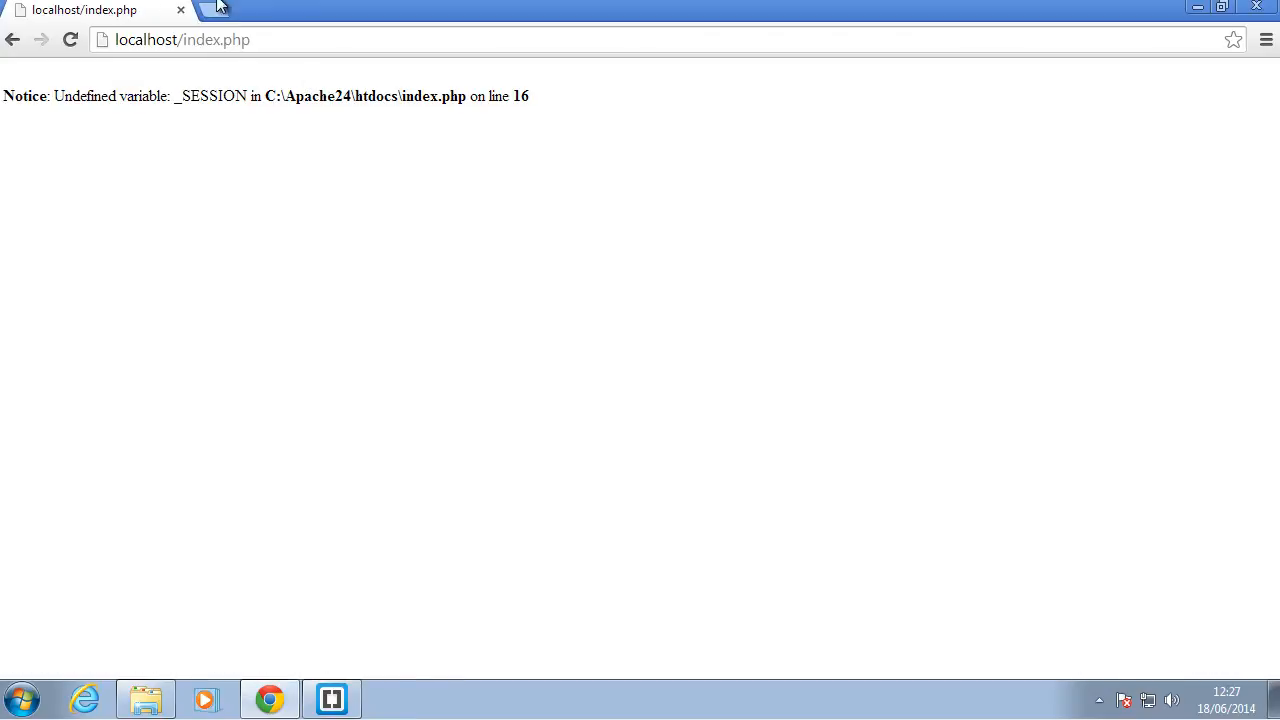
{"action": "left_click", "coordinate": [70, 40]}
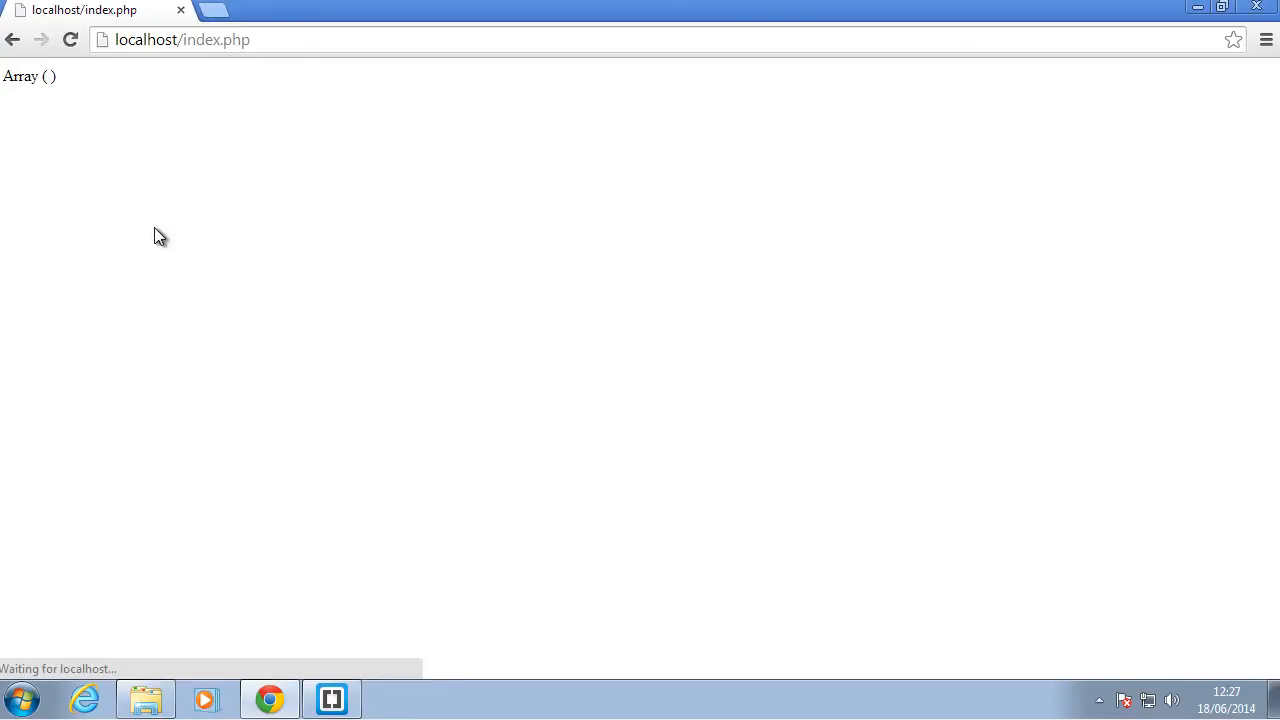
{"action": "left_click", "coordinate": [331, 698]}
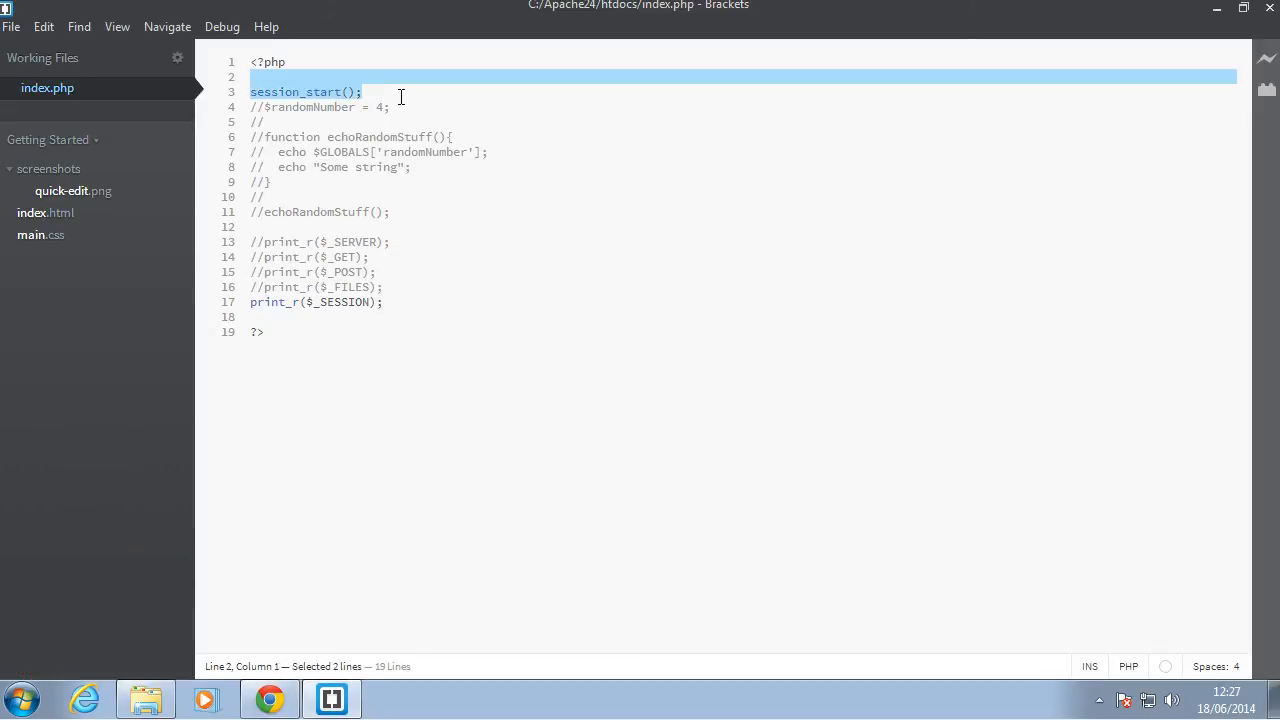
{"action": "key", "text": "Delete"}
{"action": "type", "text": "//print_r($_SESSION);"}
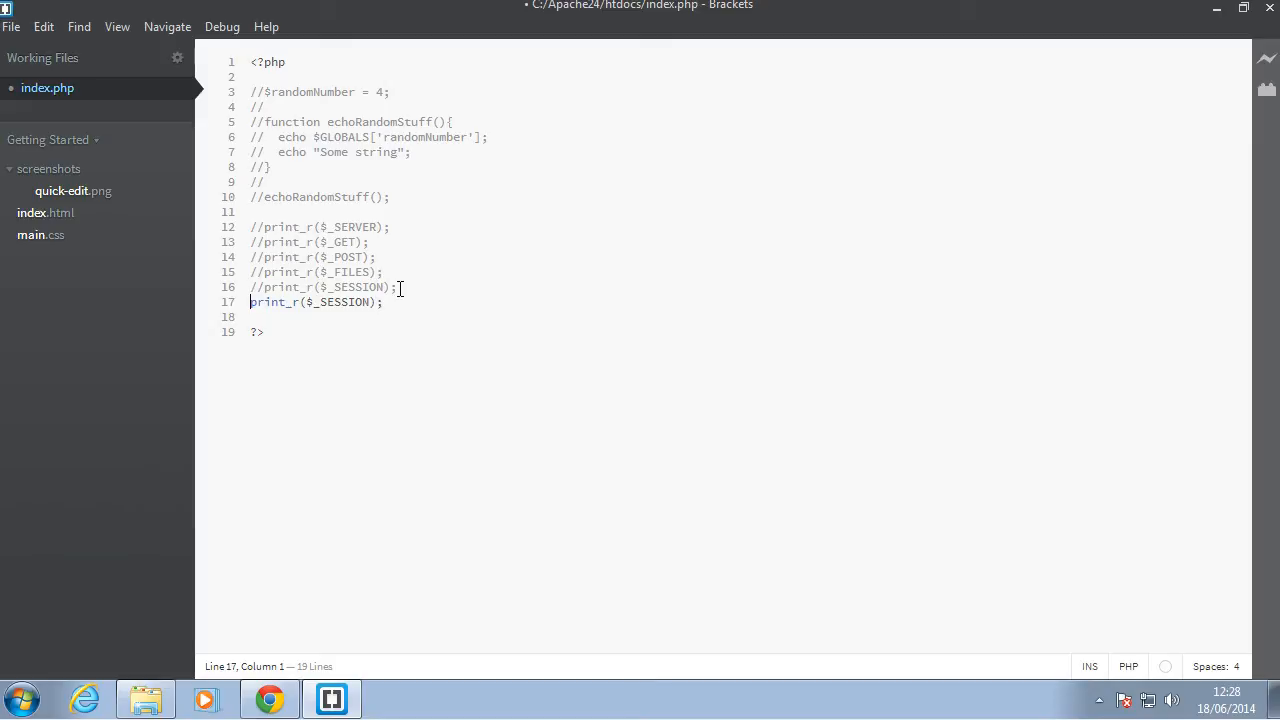
Rename _SESSION to _REQUEST on line 17 and reload Chrome to view its empty Array output.
{"action": "double_click", "coordinate": [344, 302]}
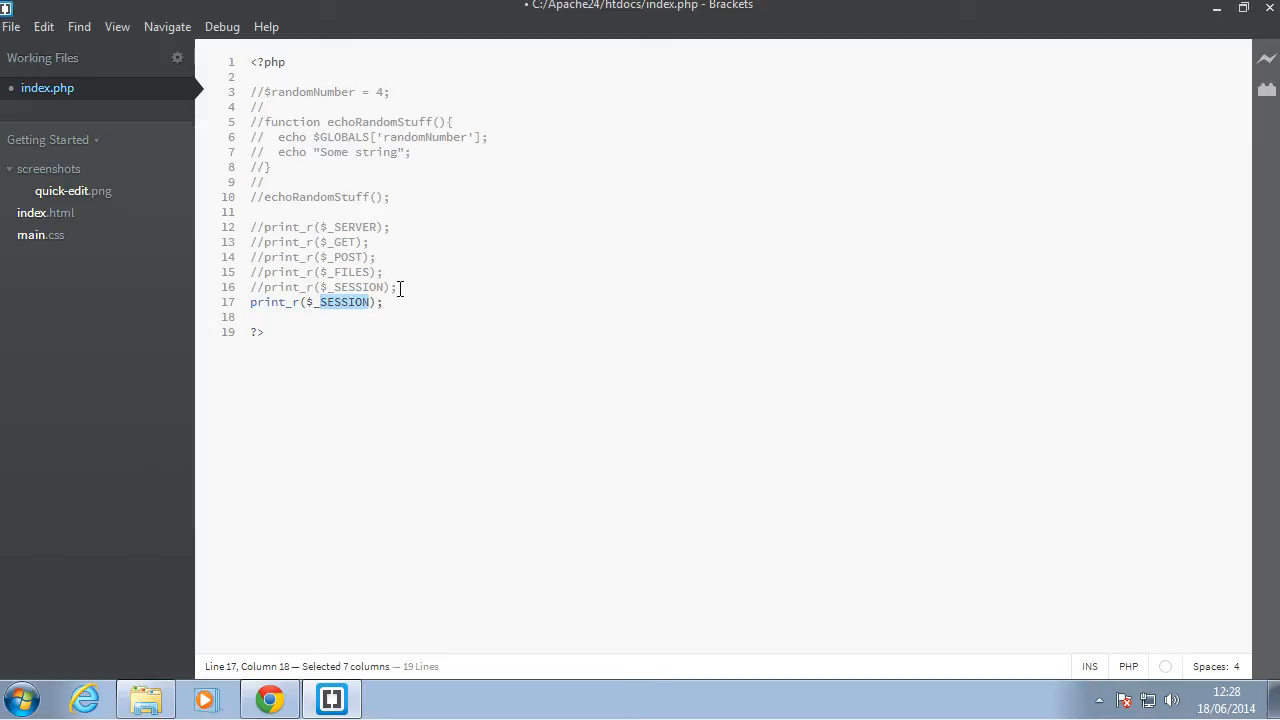
{"action": "type", "text": "_REQUEST"}
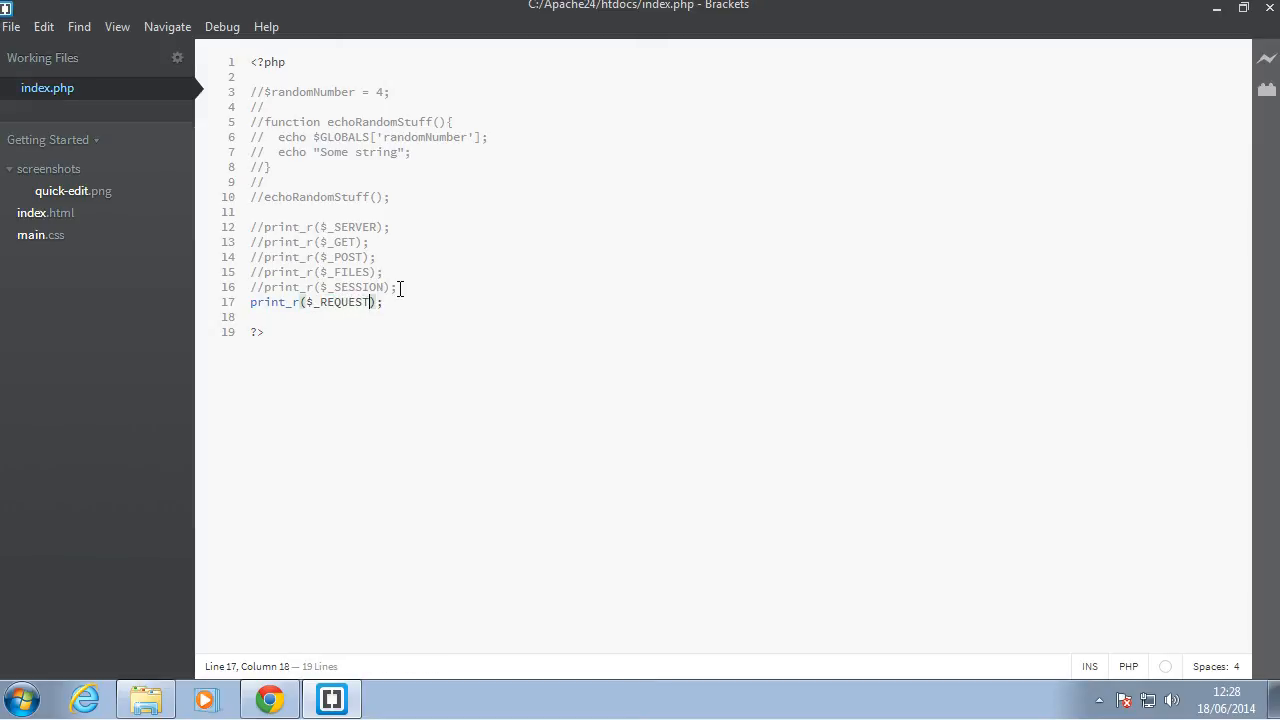
{"action": "left_click", "coordinate": [269, 698]}
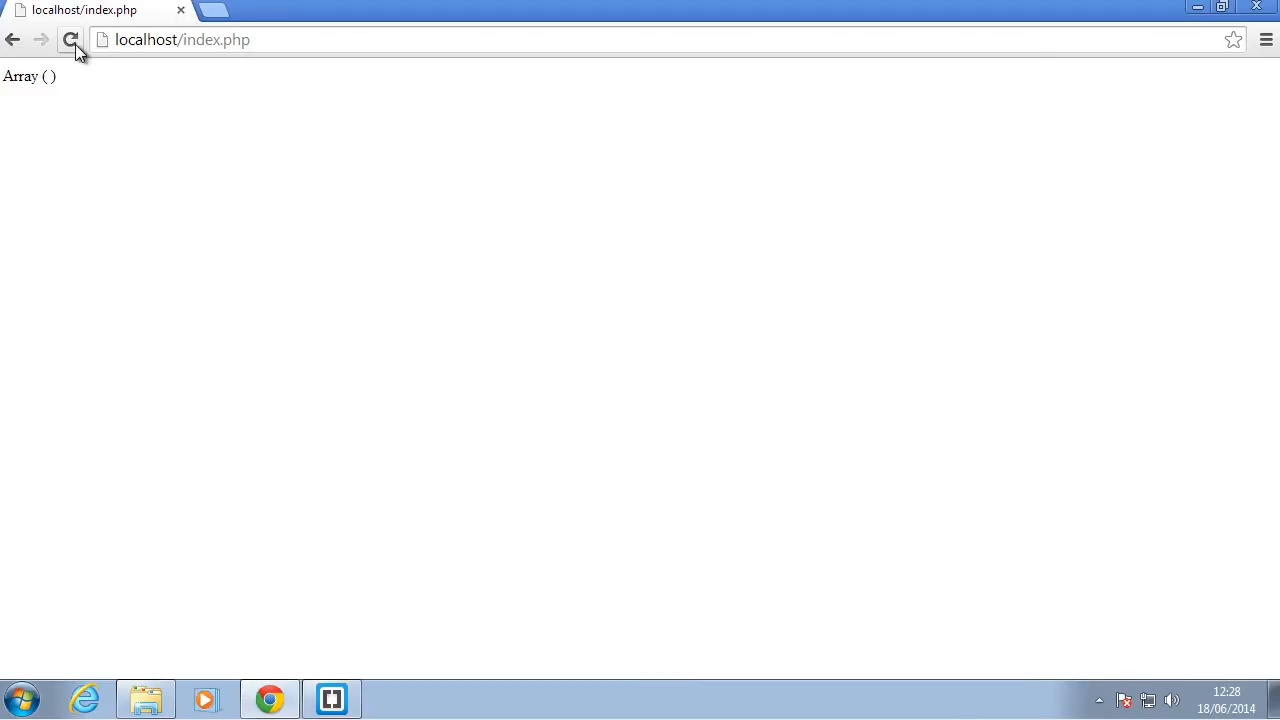
{"action": "left_click", "coordinate": [70, 40]}
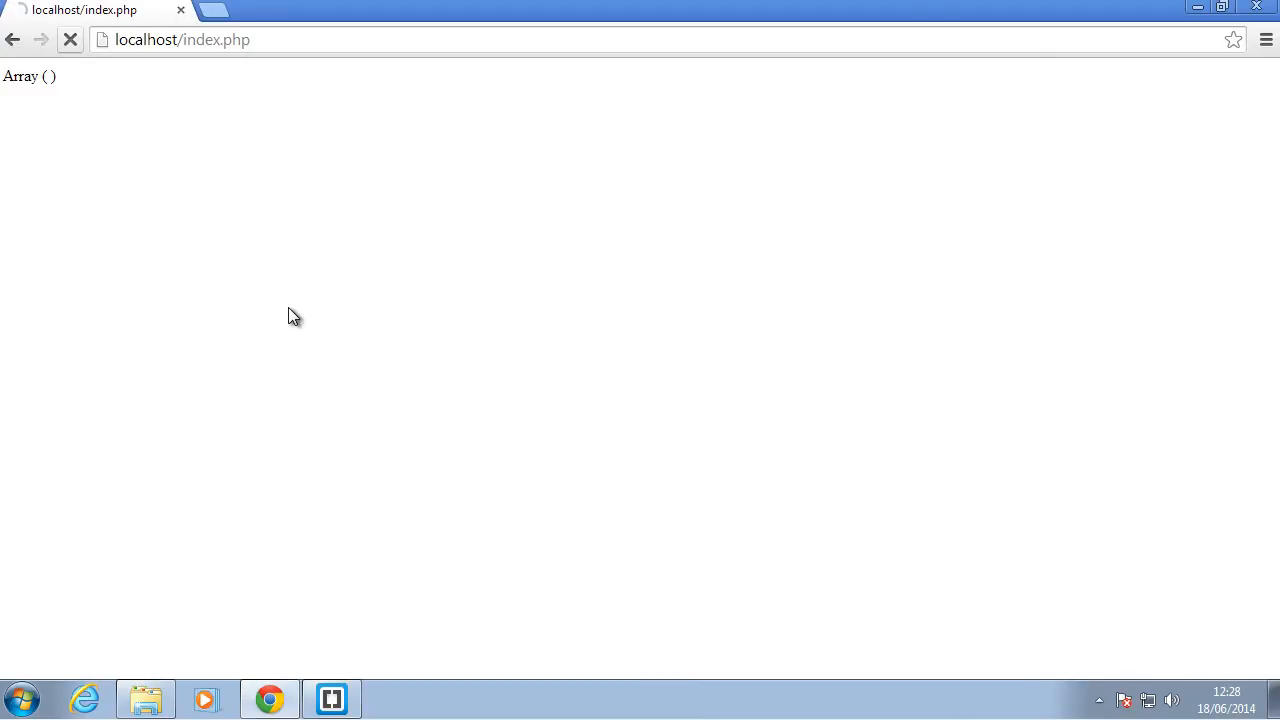
{"action": "left_click", "coordinate": [331, 698]}
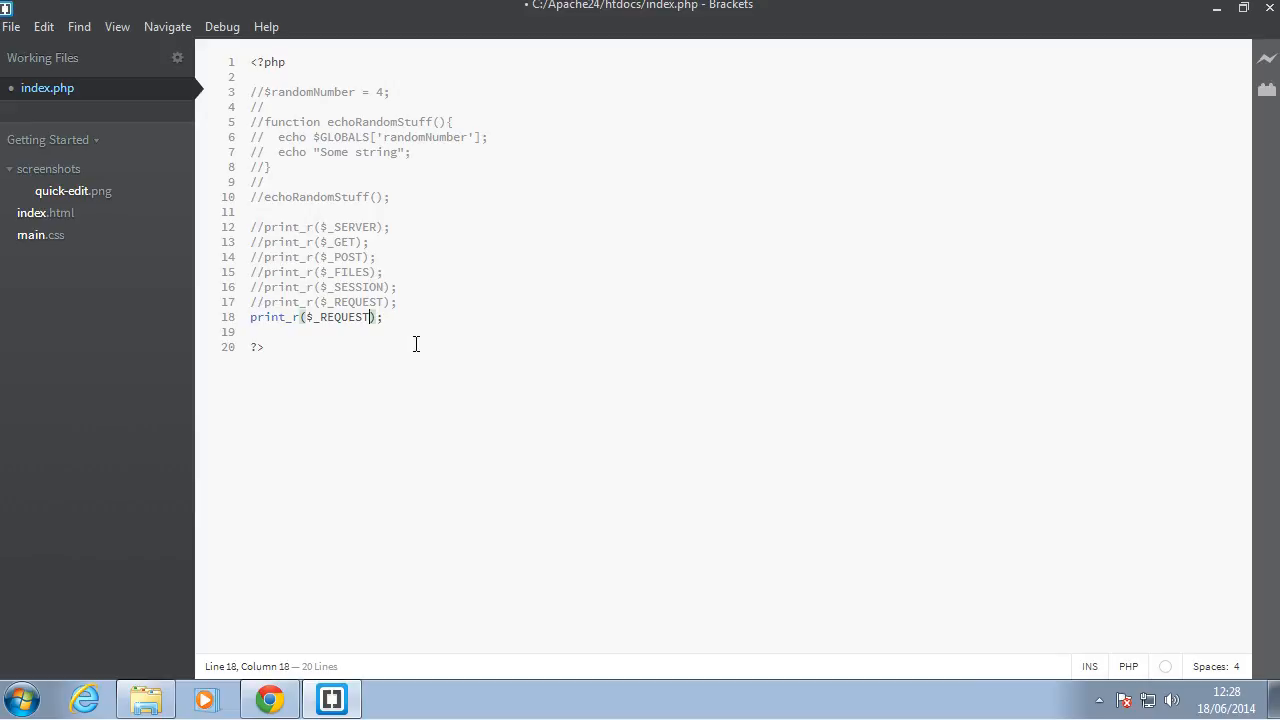
Print $_COOKIE on line 18, reload Chrome and select the PHPSESSID entry.
{"action": "double_click", "coordinate": [345, 317]}
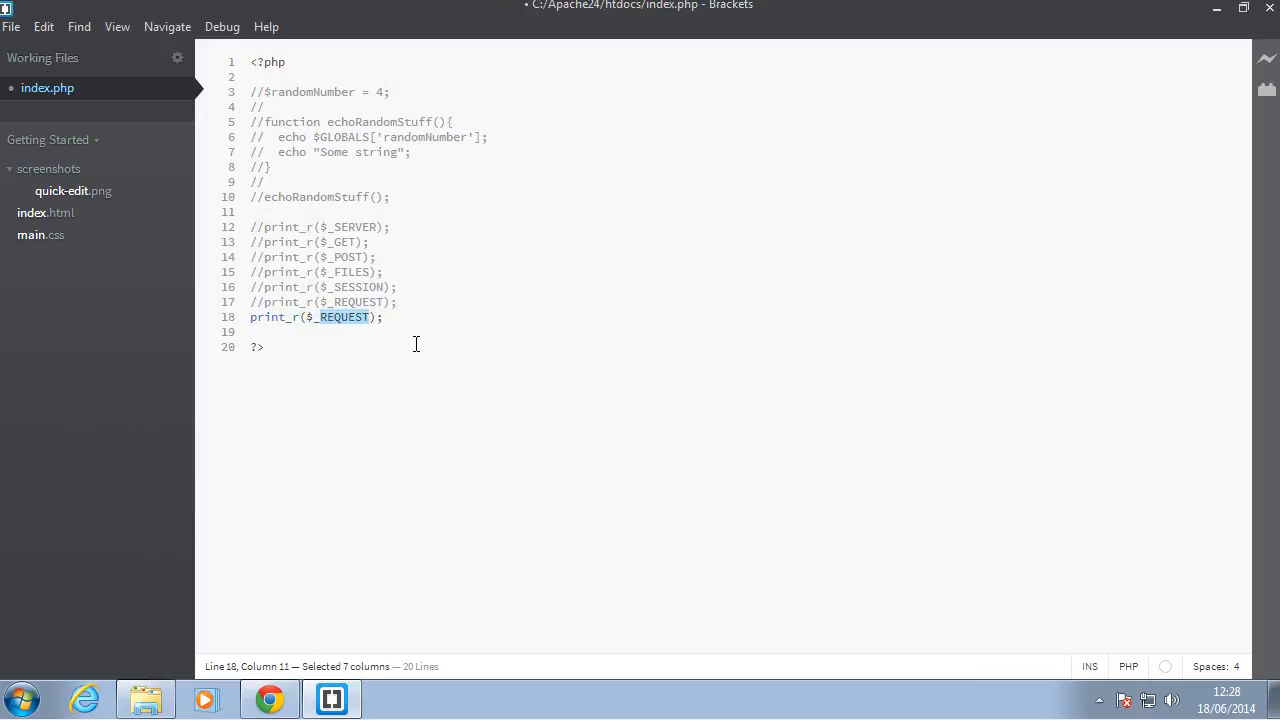
{"action": "type", "text": "_COOKIE"}
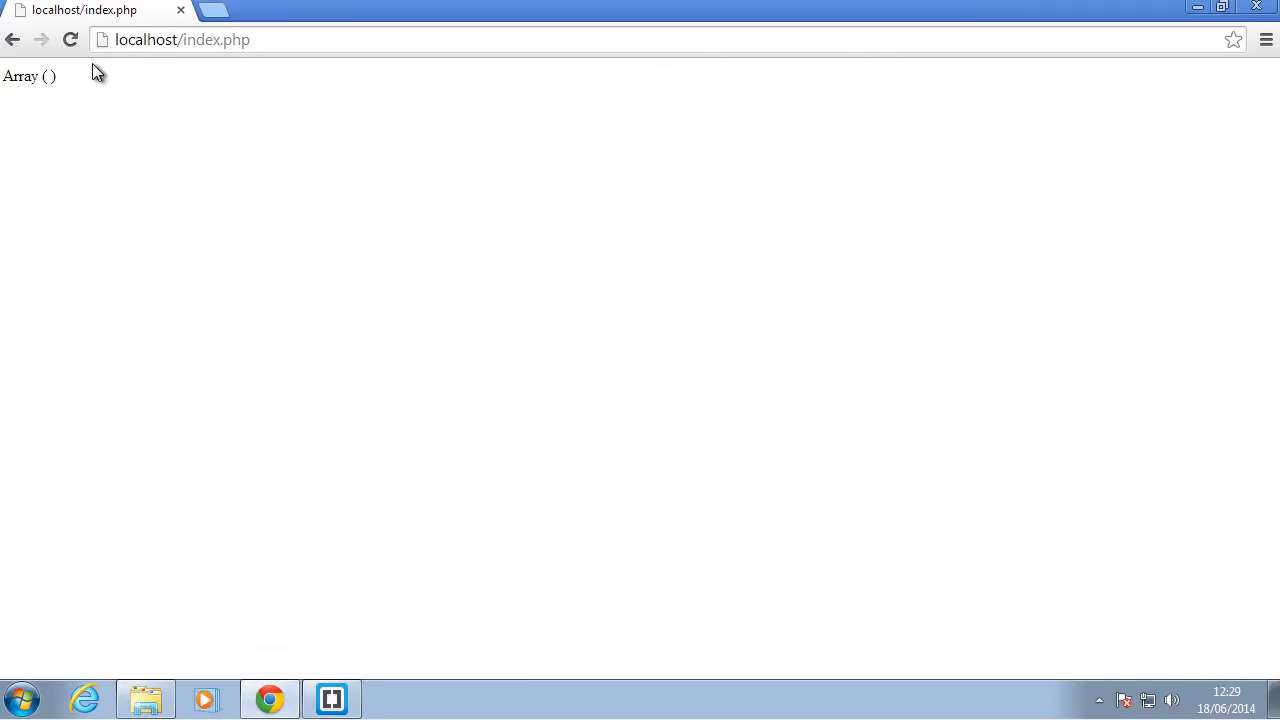
{"action": "left_click", "coordinate": [70, 40]}
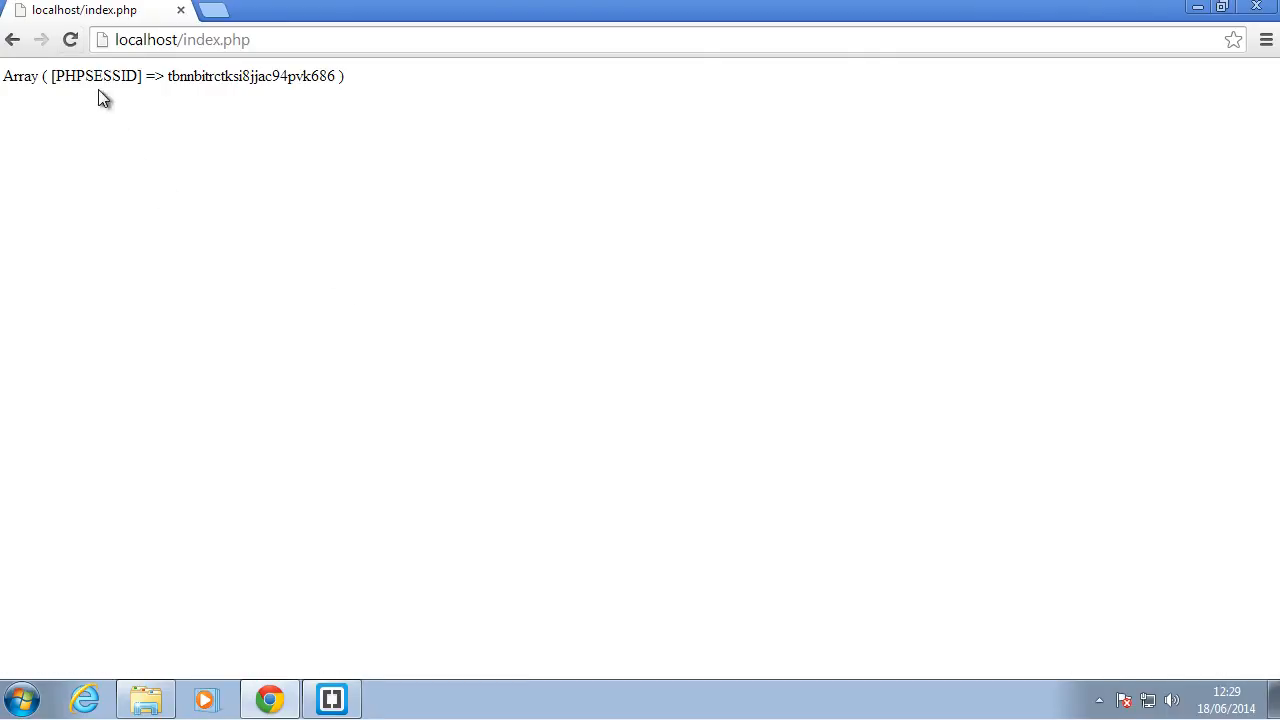
{"action": "double_click", "coordinate": [95, 76]}
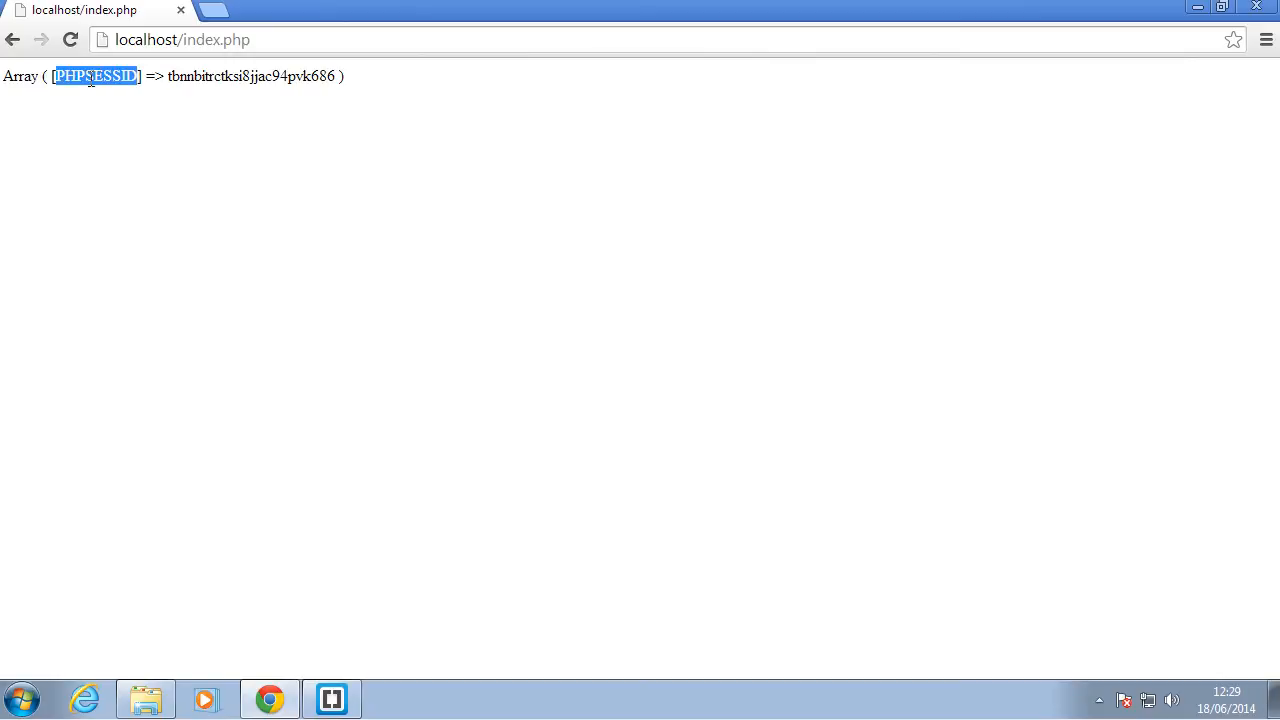
{"action": "mouse_move", "coordinate": [243, 83]}
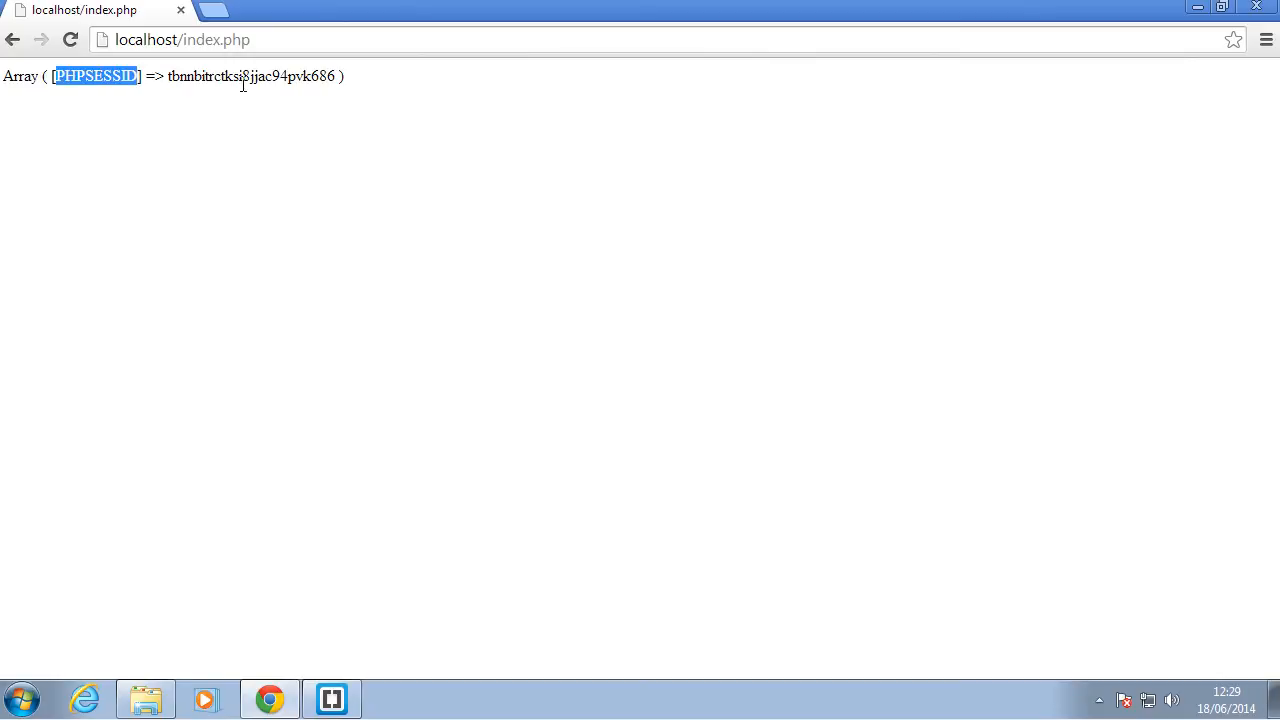
{"action": "left_click", "coordinate": [331, 698]}
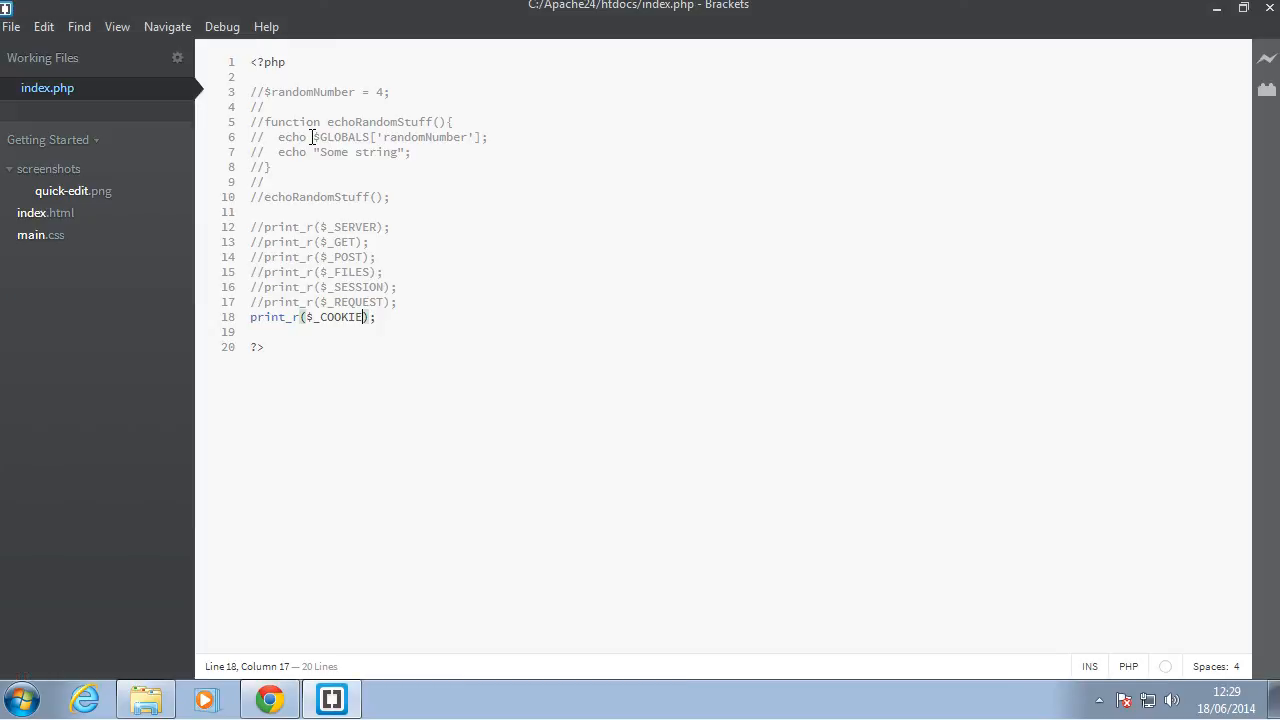
{"action": "mouse_move", "coordinate": [207, 293]}
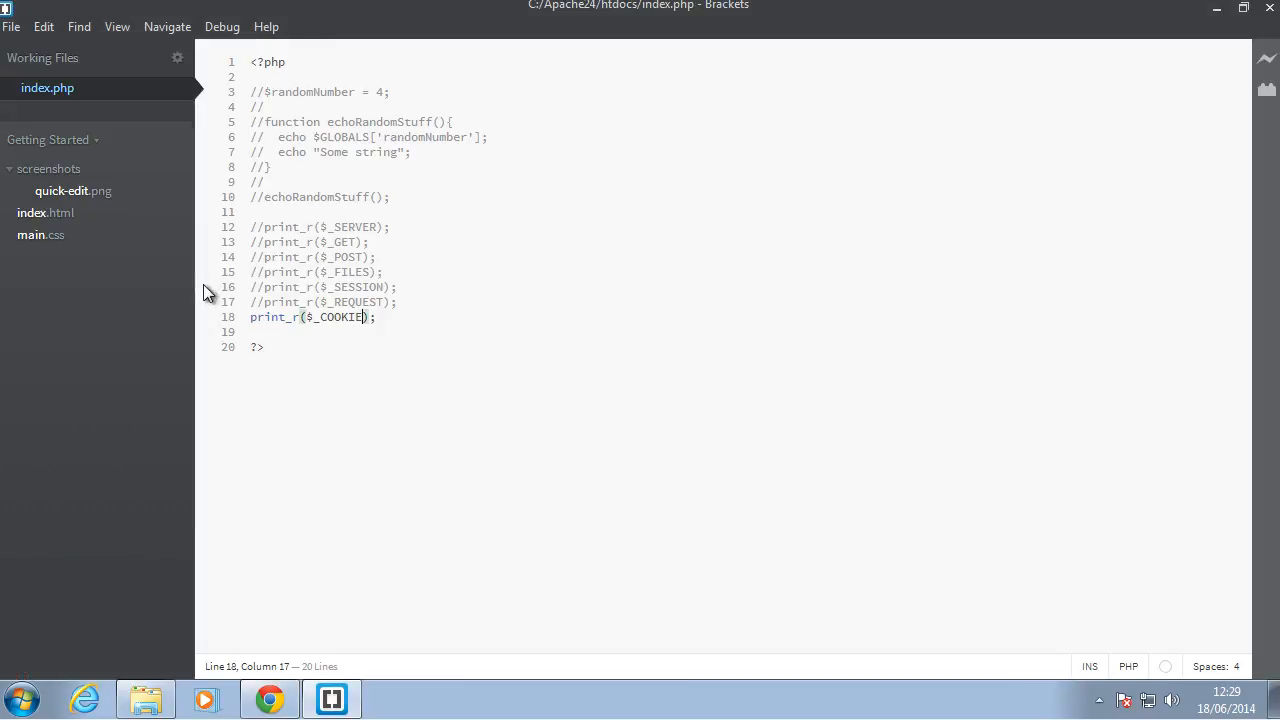
{"action": "left_click", "coordinate": [340, 317]}
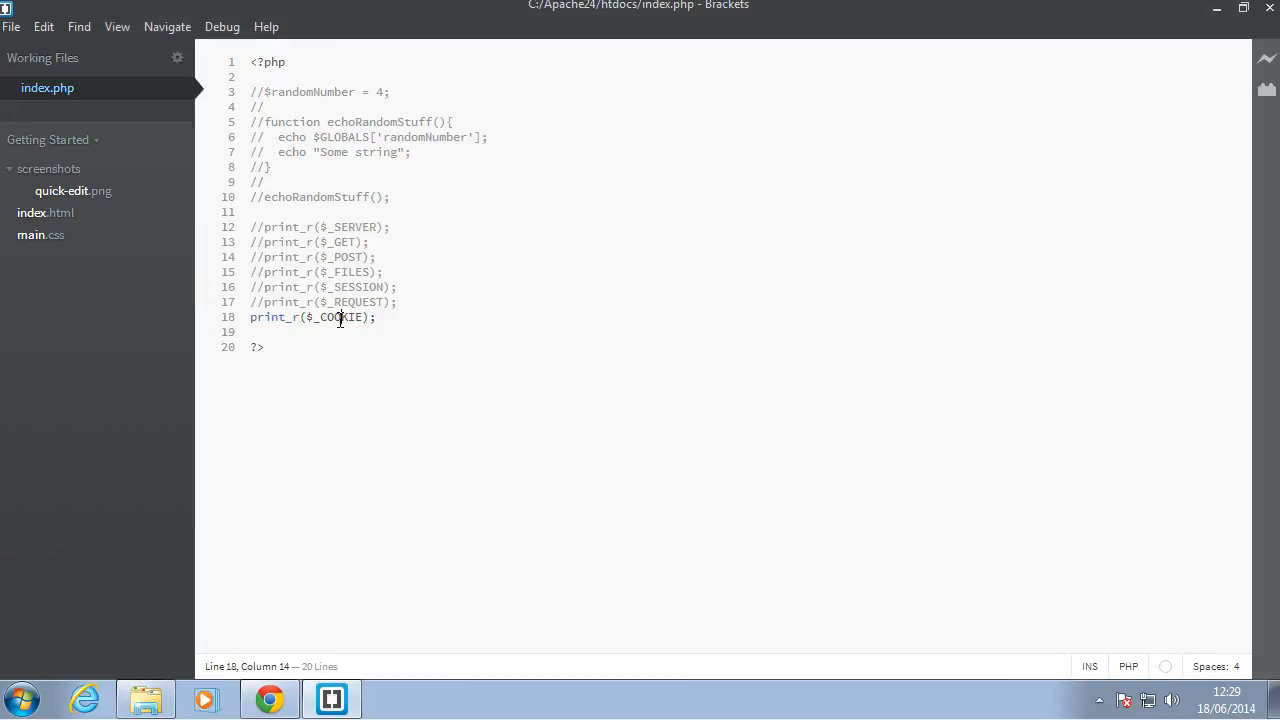
{"action": "double_click", "coordinate": [341, 317]}
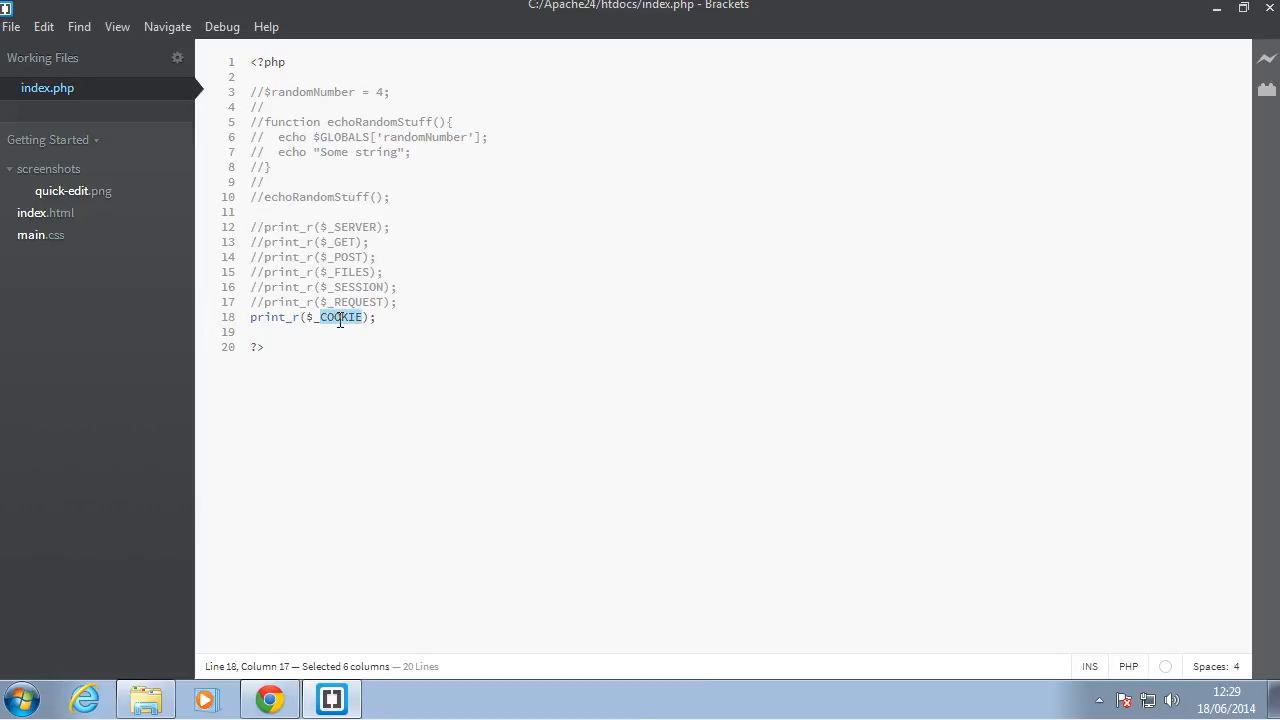
Print $_ENV on line 18 and reload Chrome, which shows an empty Array ( ).
{"action": "type", "text": "_ENV"}
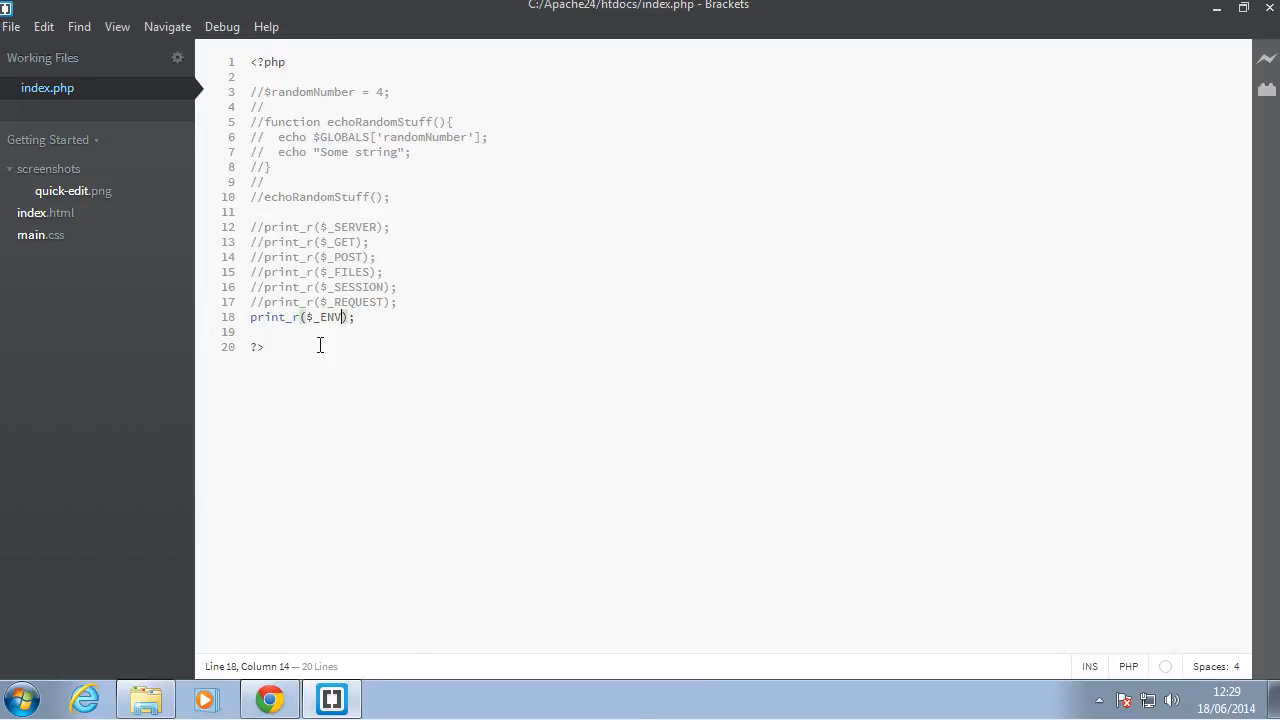
{"action": "left_click", "coordinate": [268, 698]}
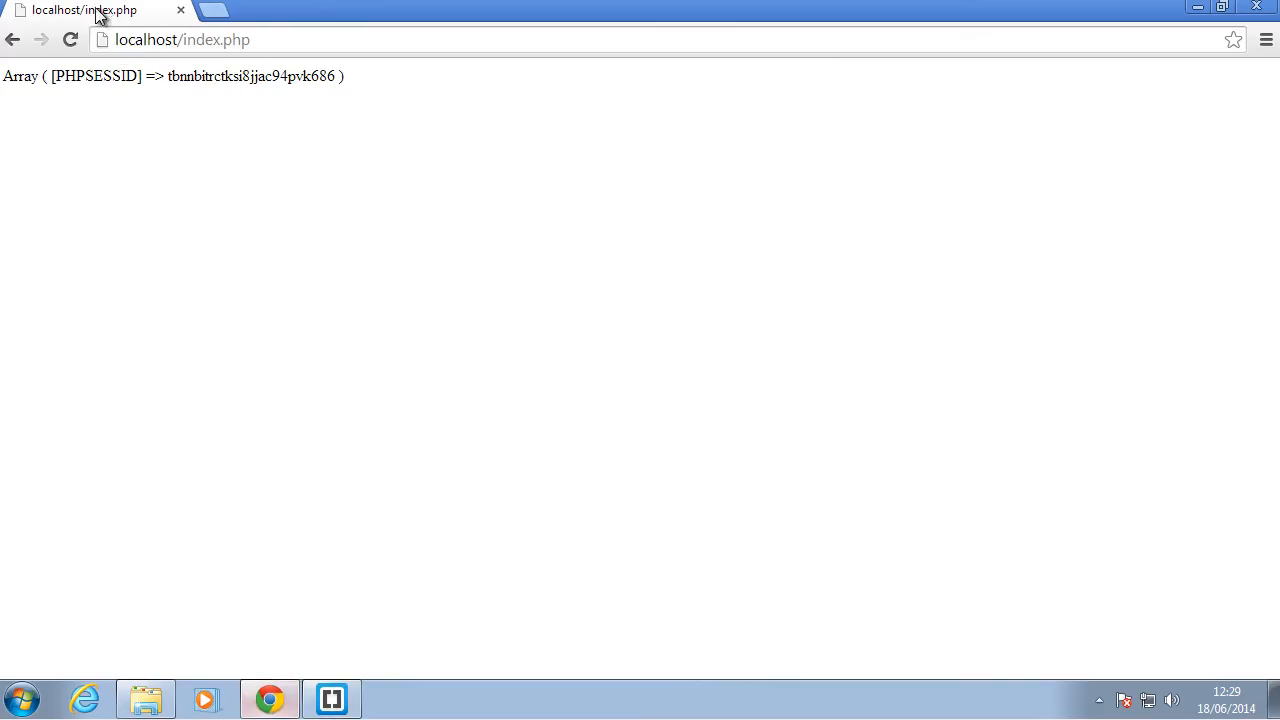
{"action": "left_click", "coordinate": [70, 40]}
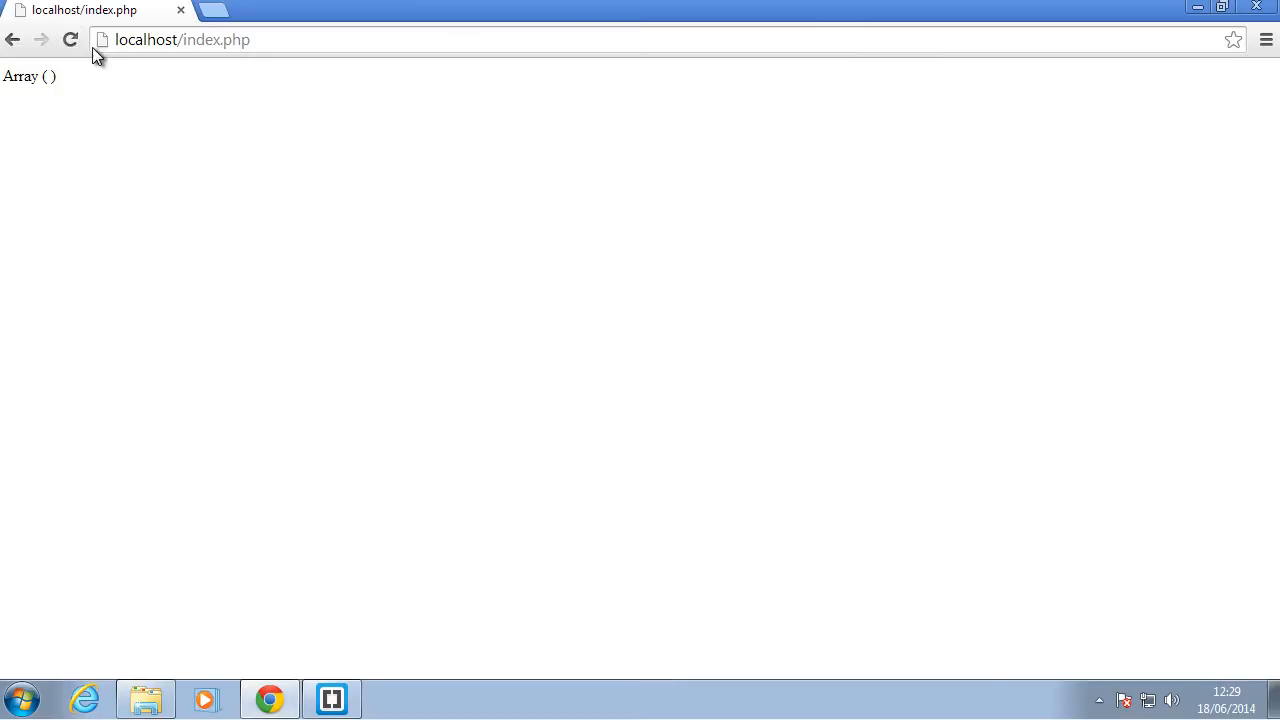
{"action": "mouse_move", "coordinate": [330, 625]}
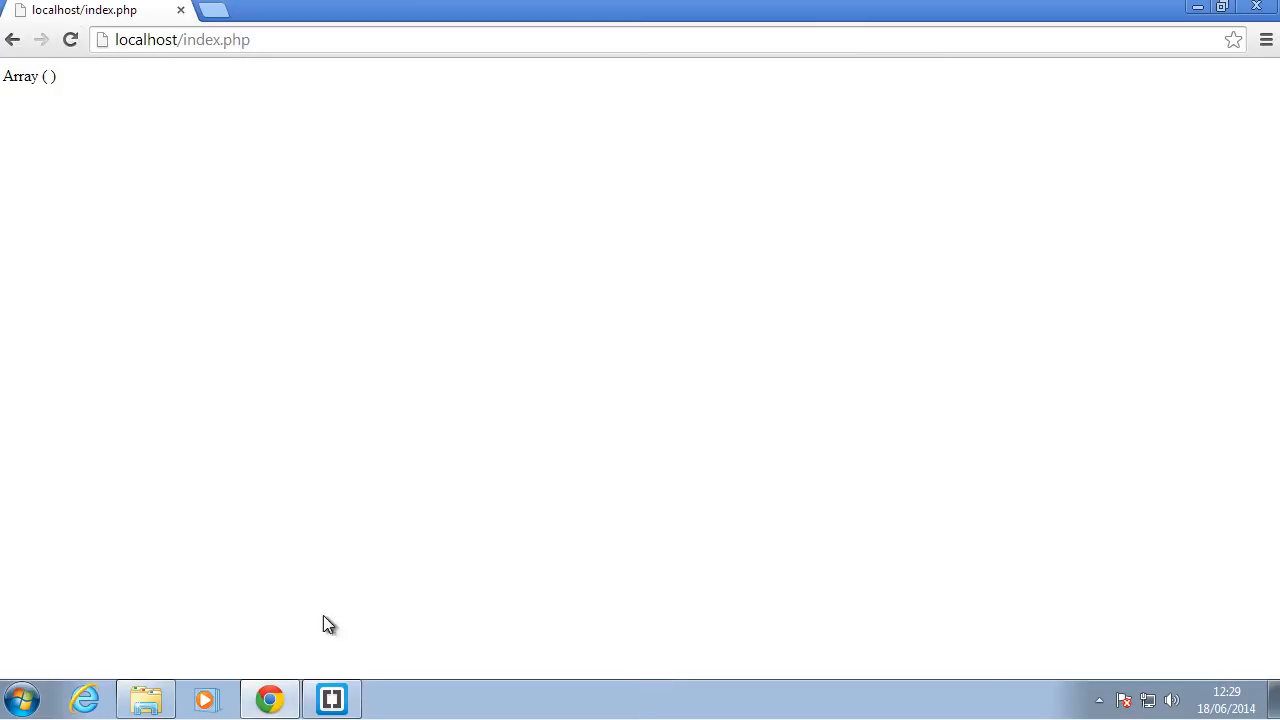
{"action": "left_click", "coordinate": [331, 698]}
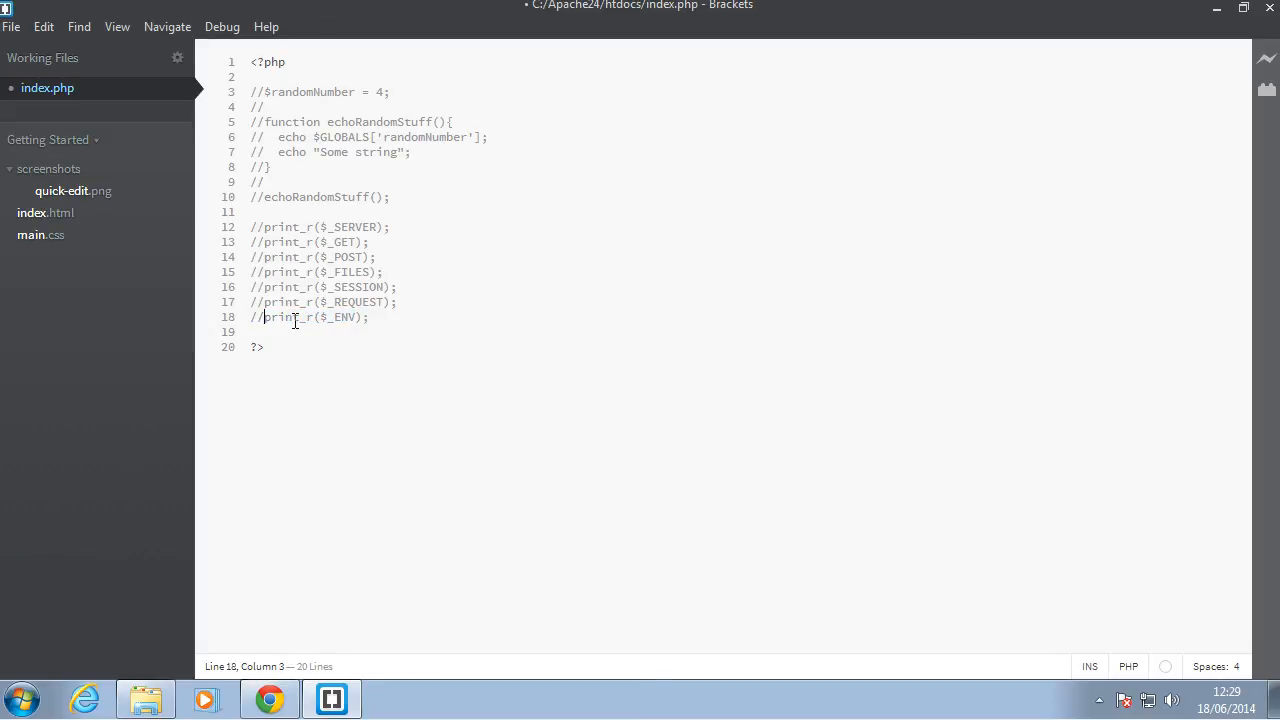
Select and review the commented print_r block from $_SERVER to $_FILES, then deselect it.
{"action": "left_click", "coordinate": [263, 271]}
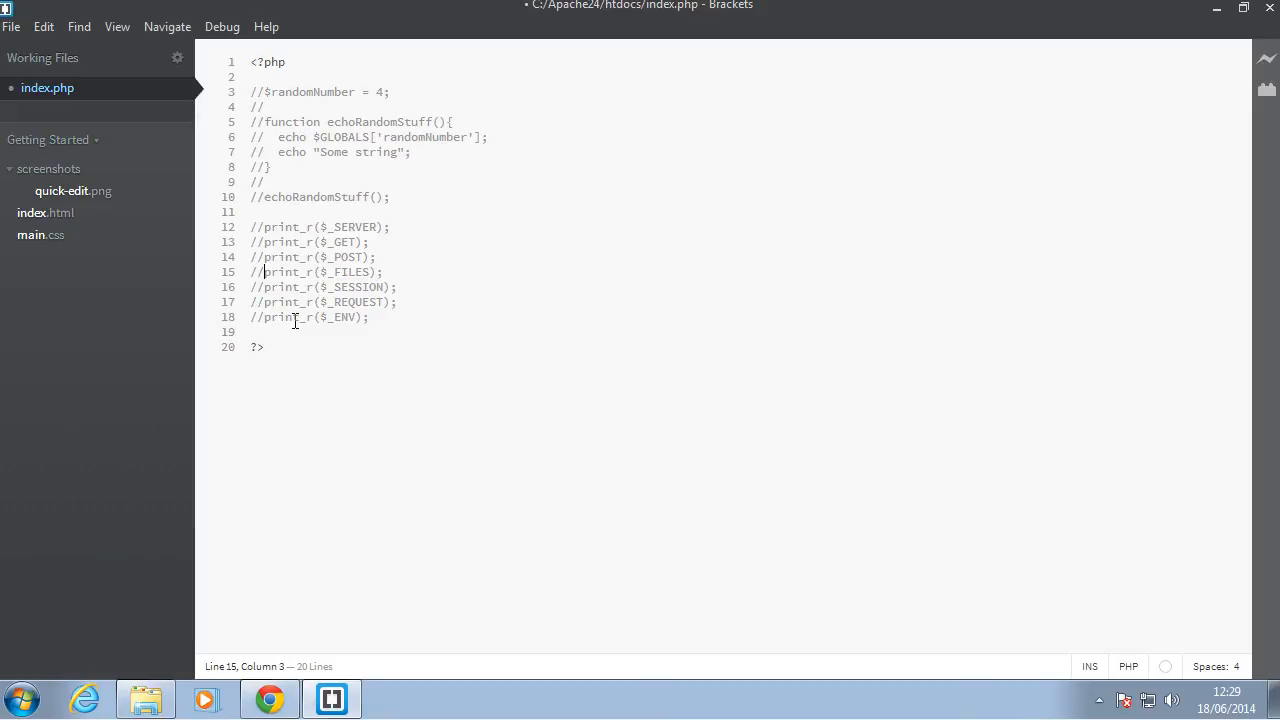
{"action": "left_click", "coordinate": [320, 226]}
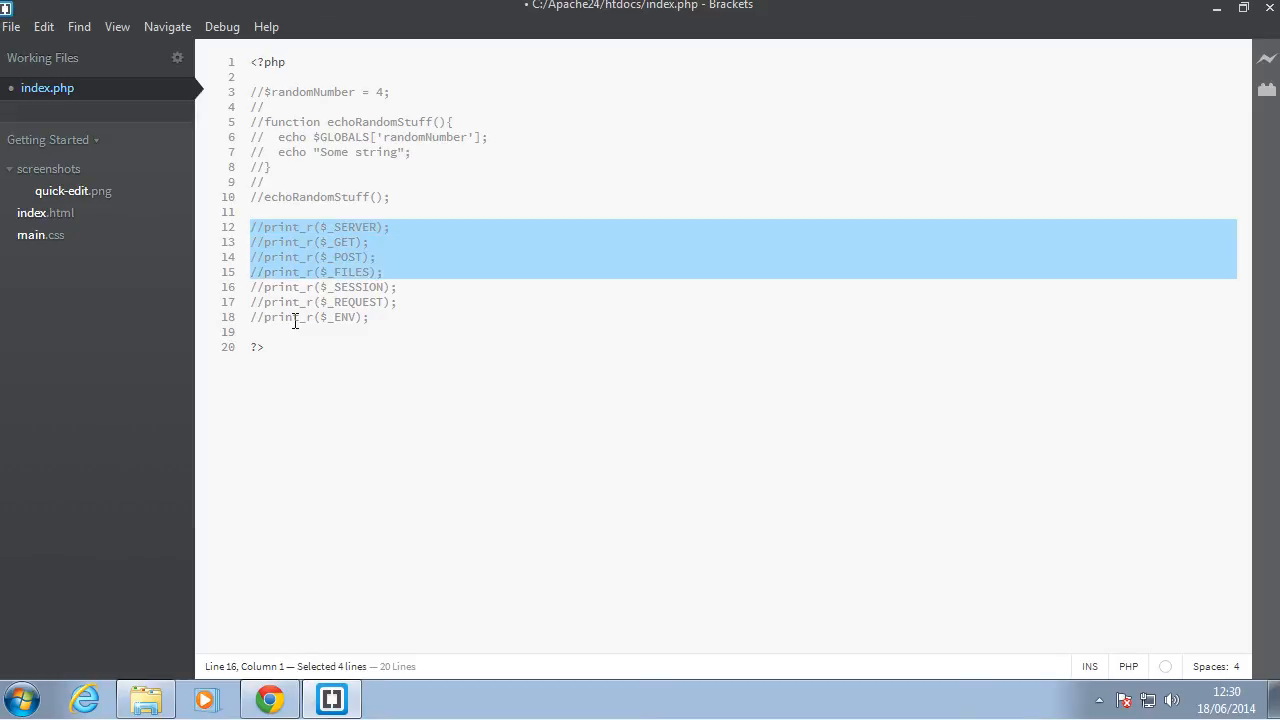
{"action": "left_click", "coordinate": [251, 227]}
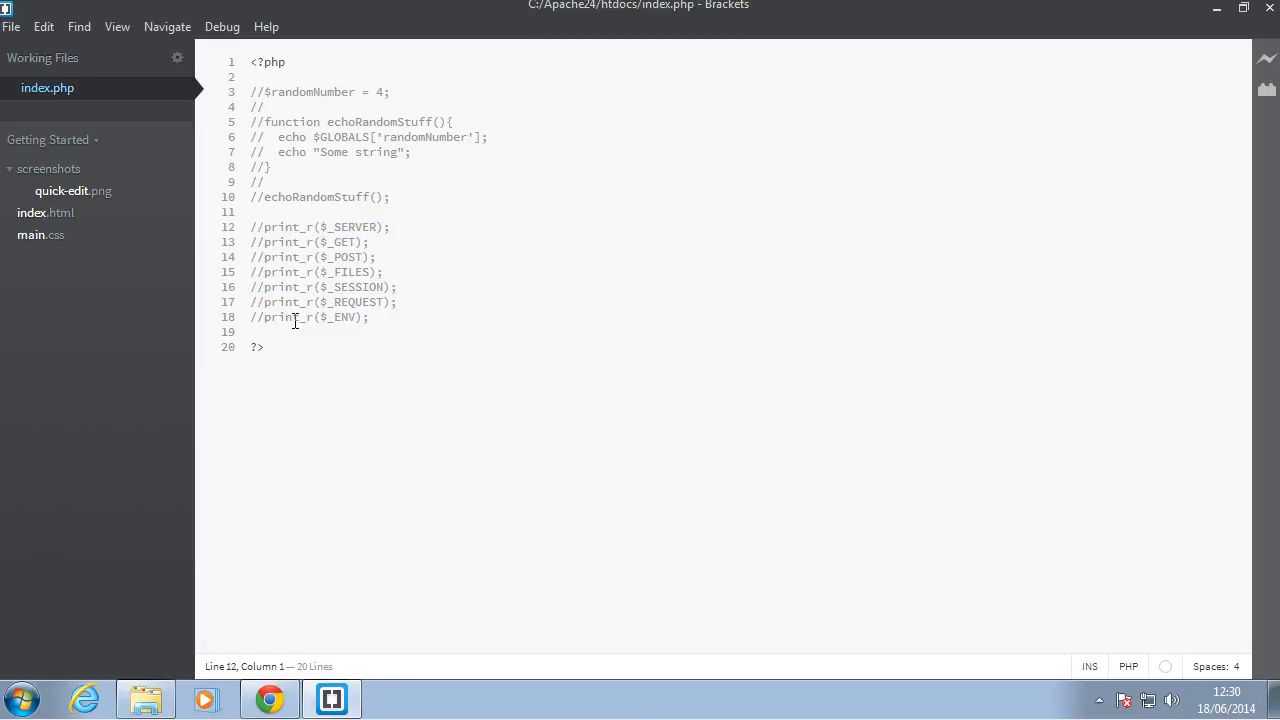
{"action": "mouse_move", "coordinate": [1015, 555]}
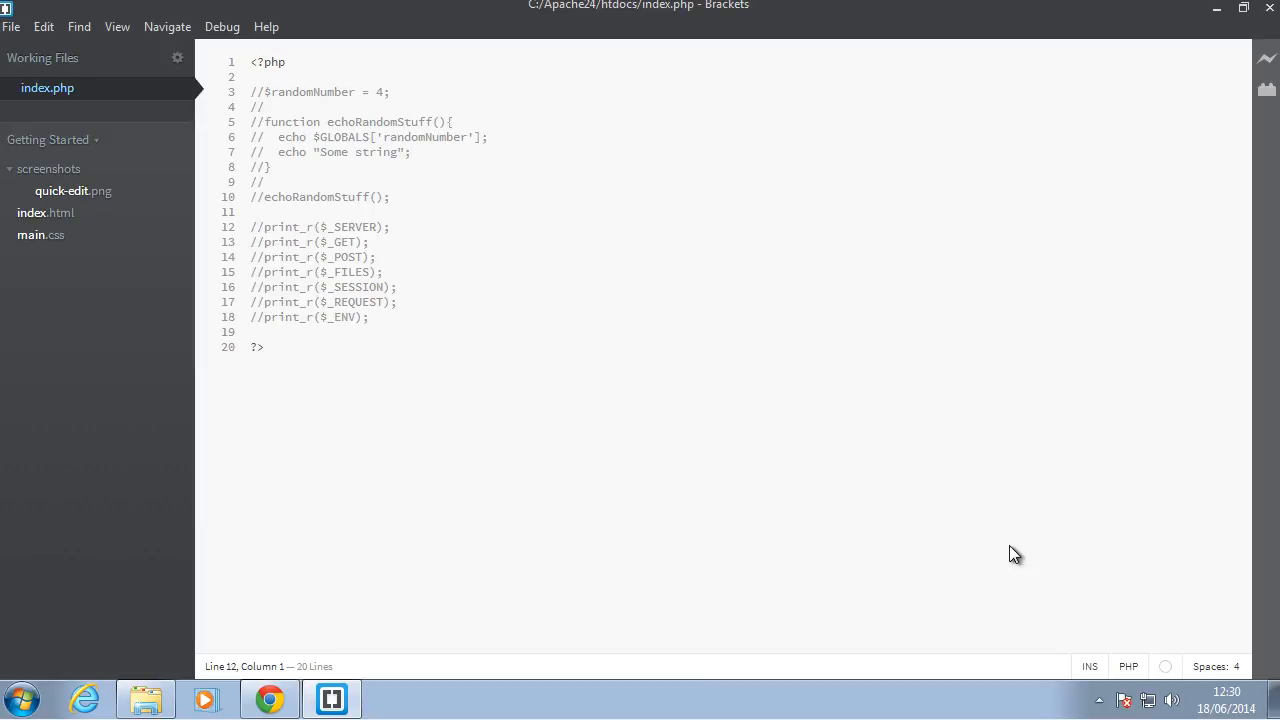